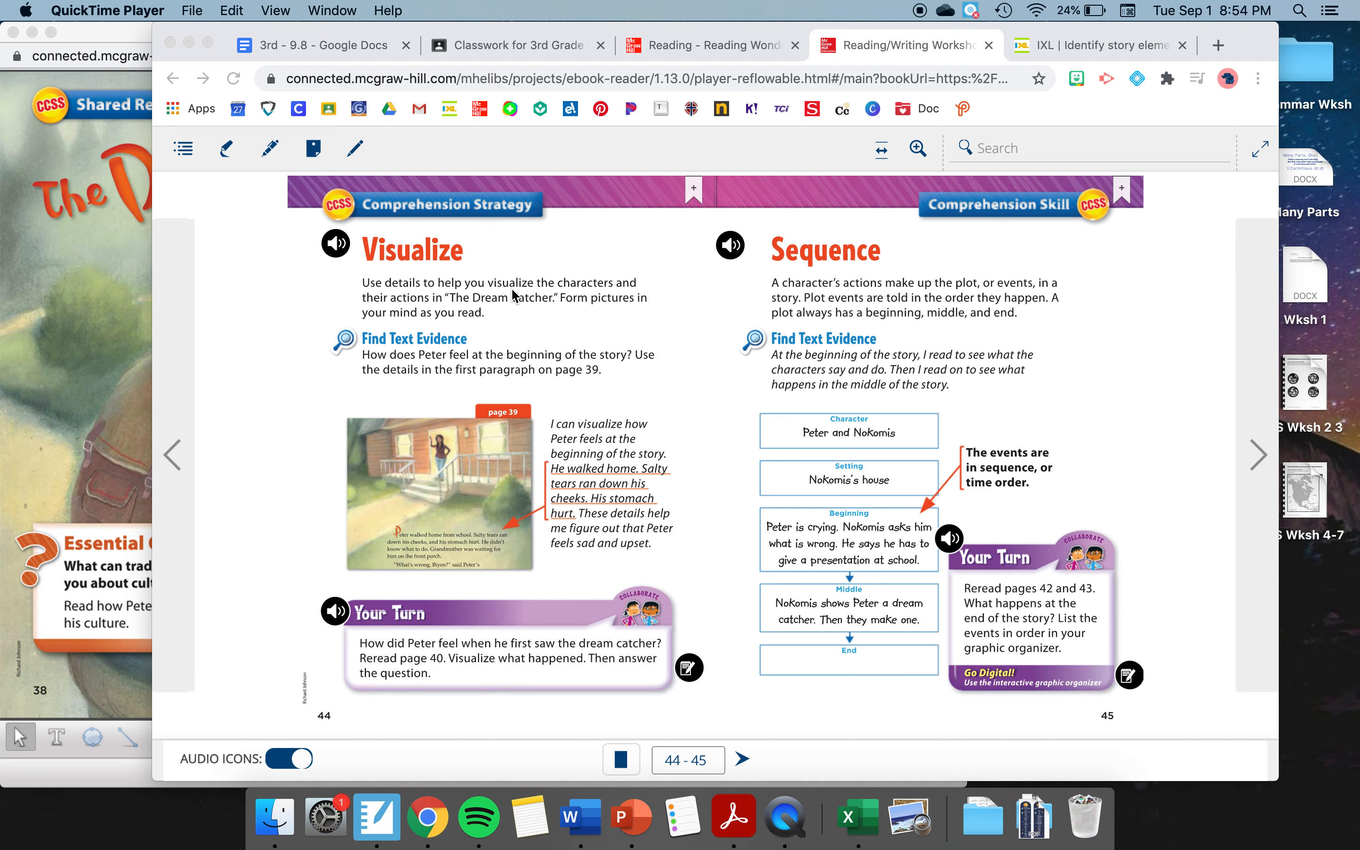
mouse_move(525, 316)
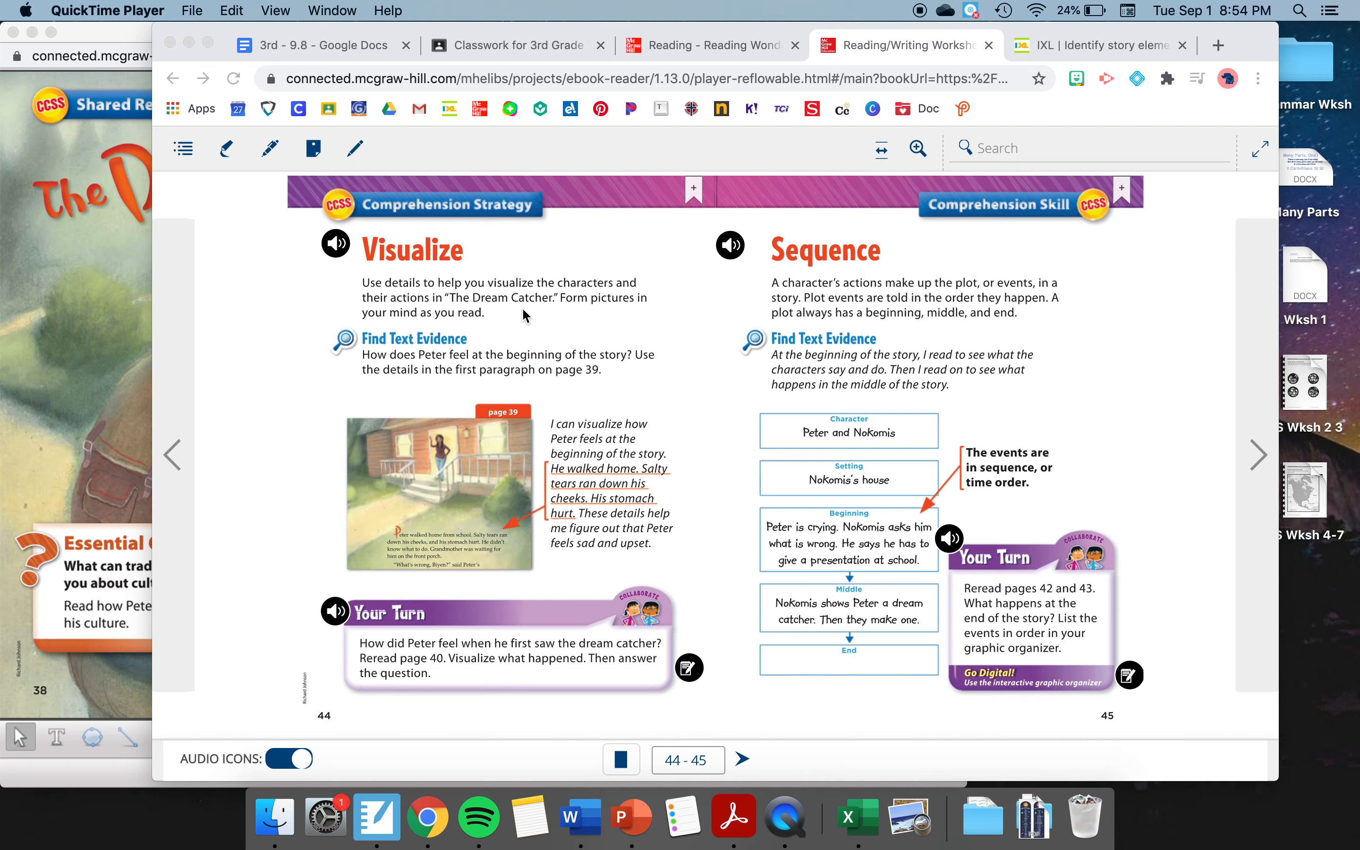
mouse_move(374, 370)
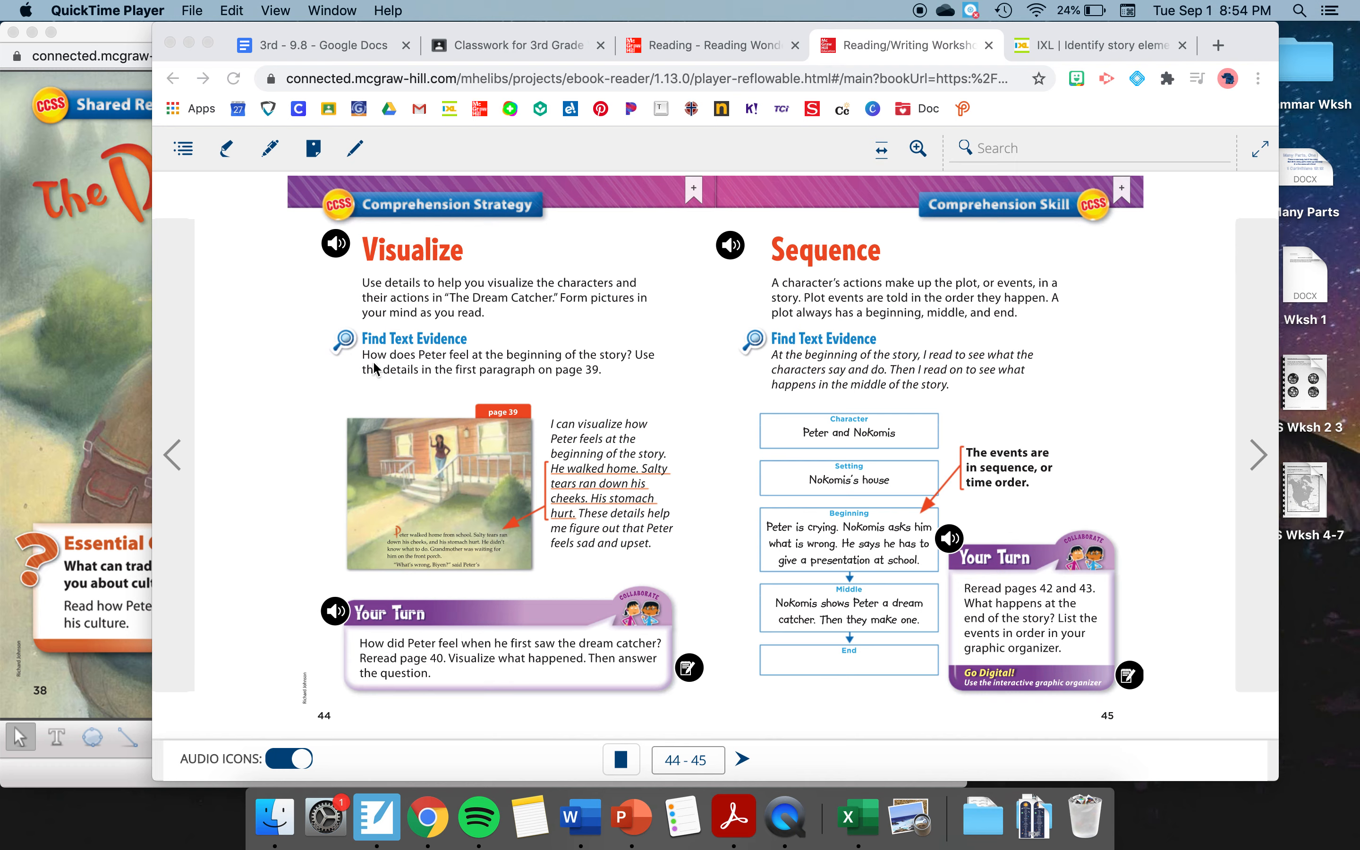
mouse_move(415, 370)
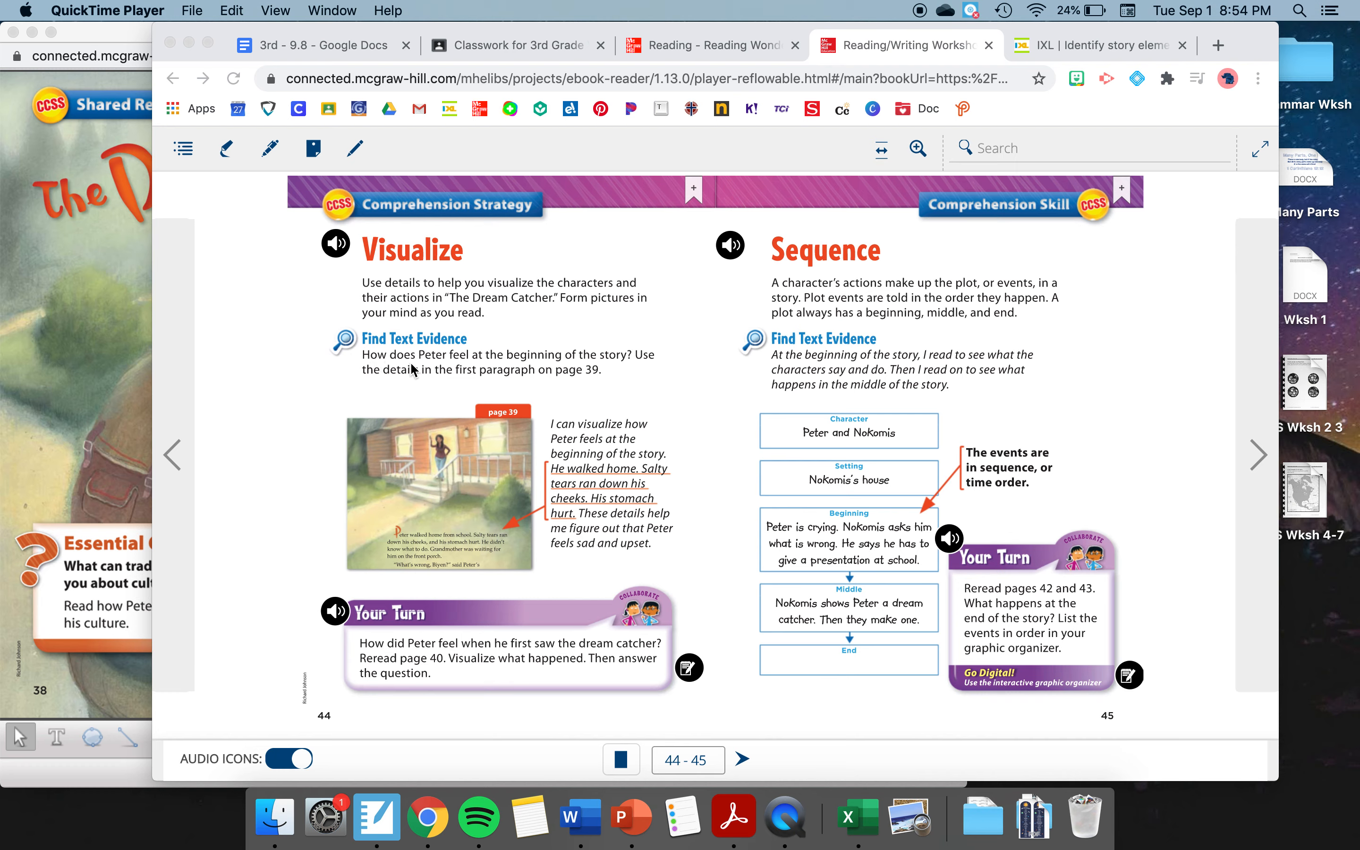
mouse_move(559, 366)
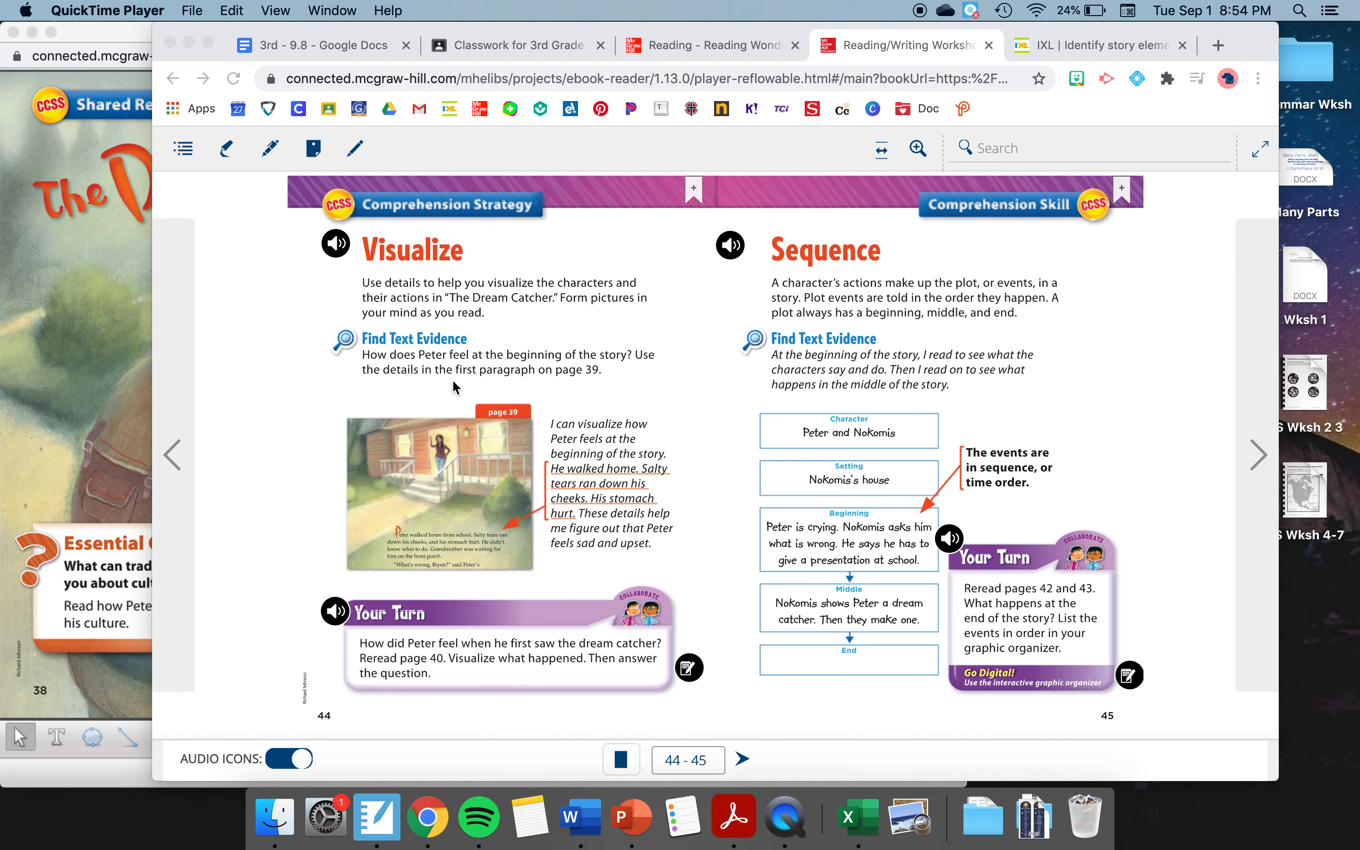
mouse_move(539, 389)
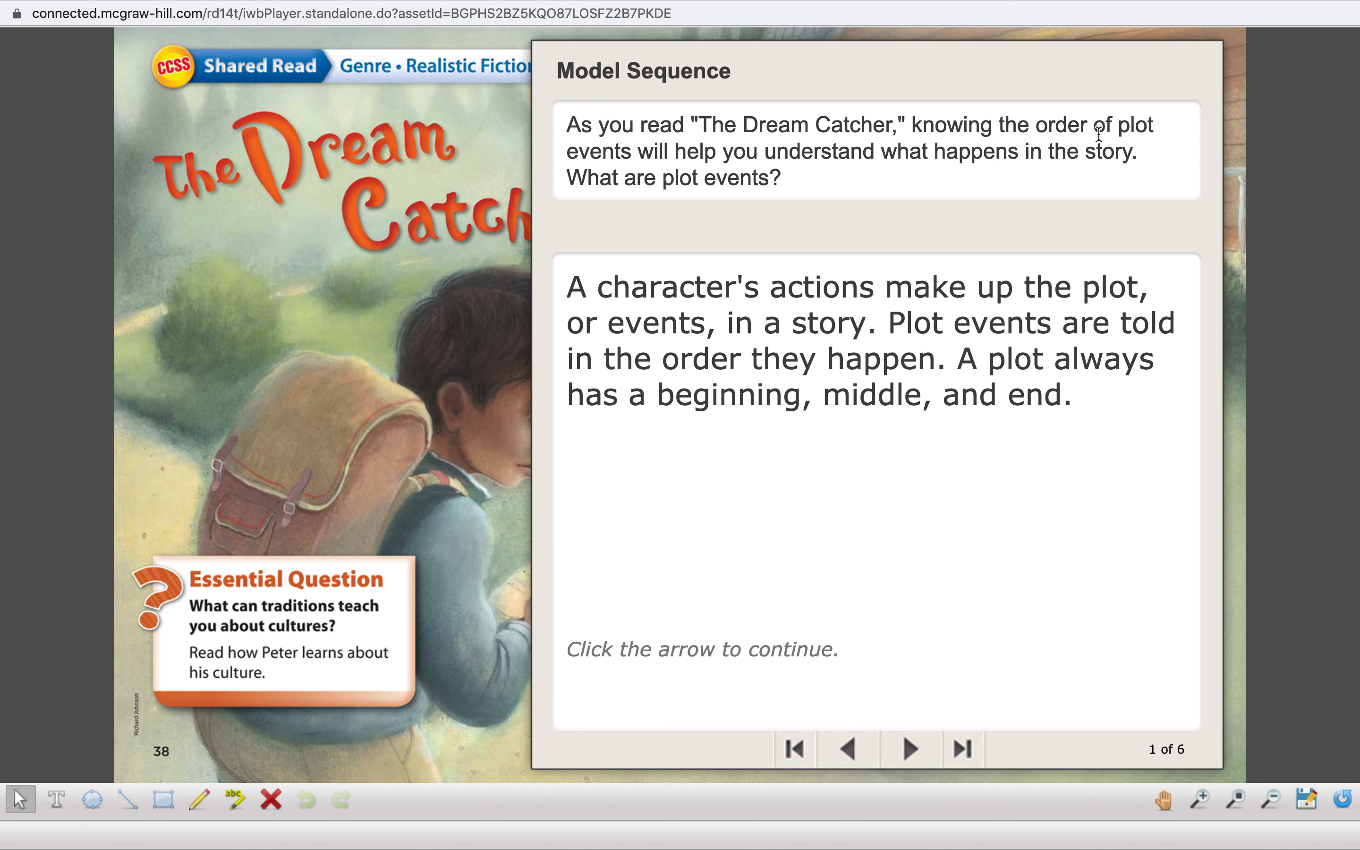
mouse_move(930, 184)
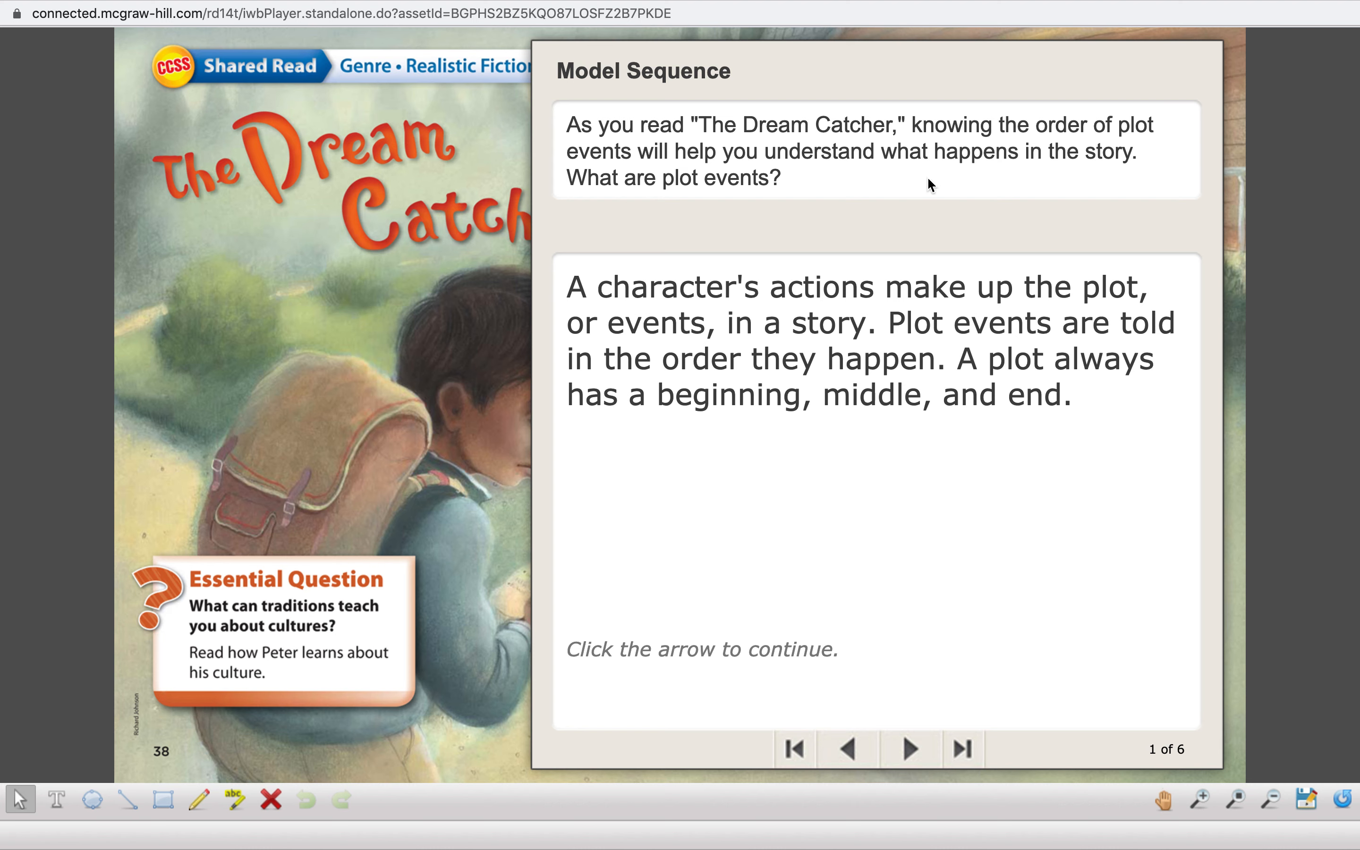
mouse_move(655, 207)
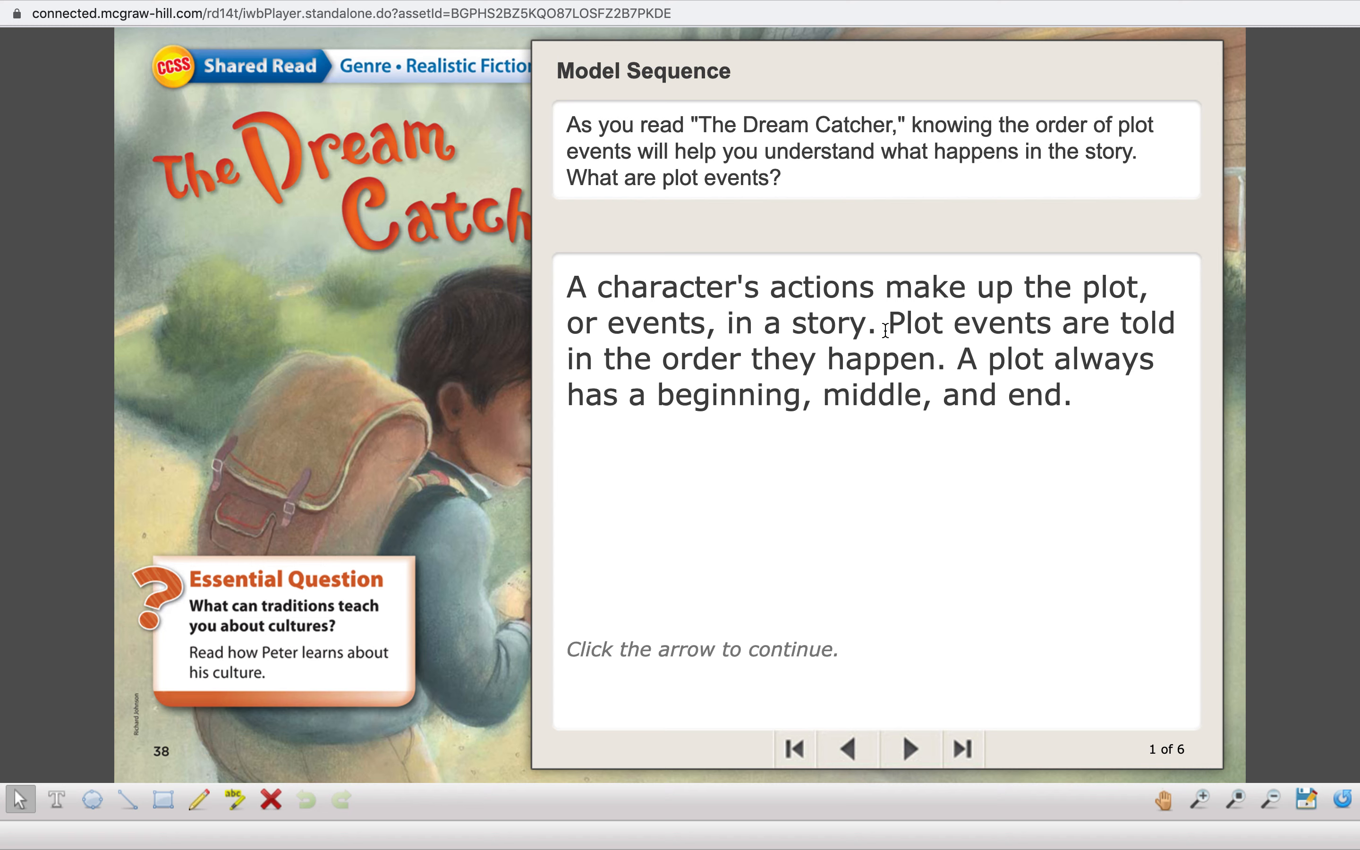
mouse_move(753, 350)
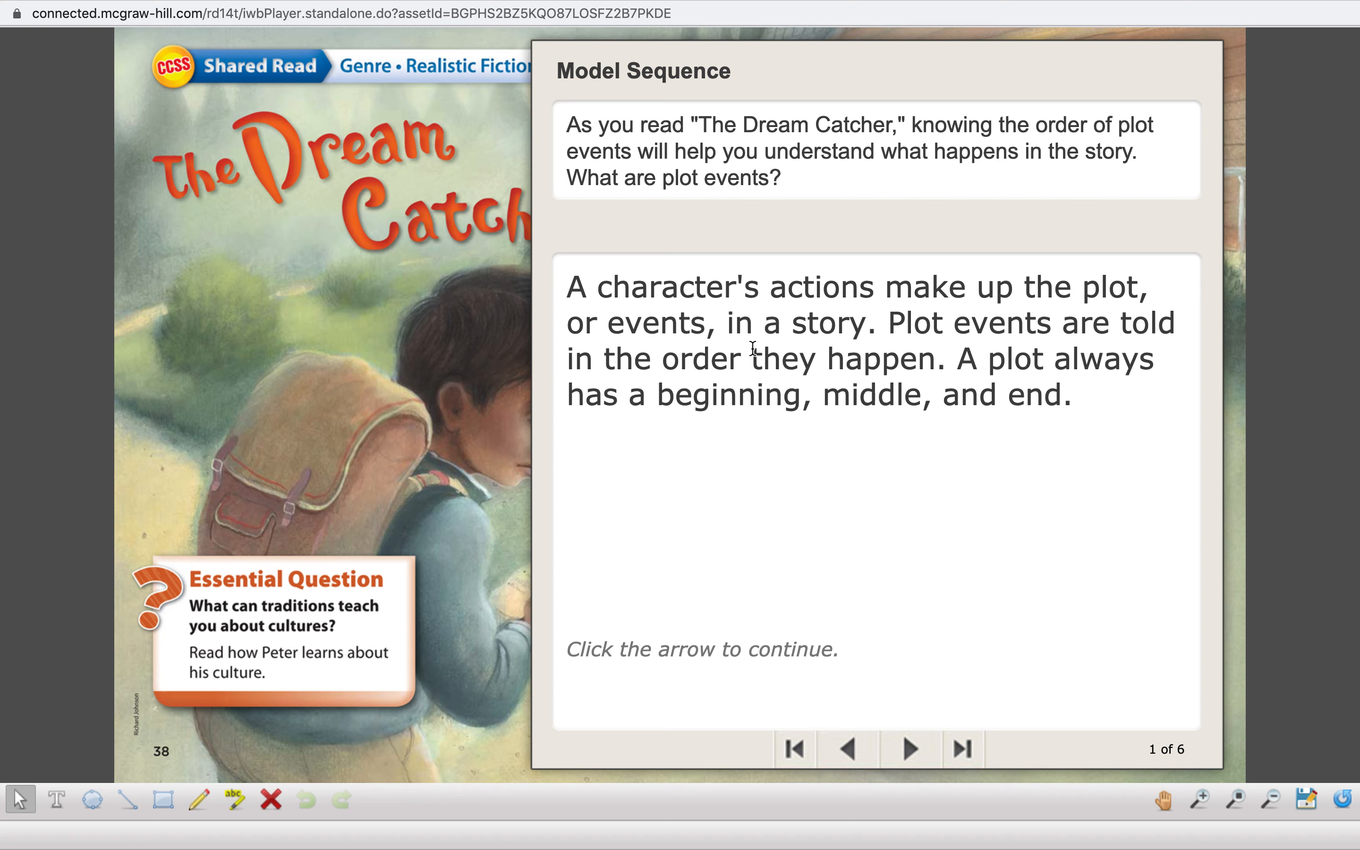
mouse_move(909, 410)
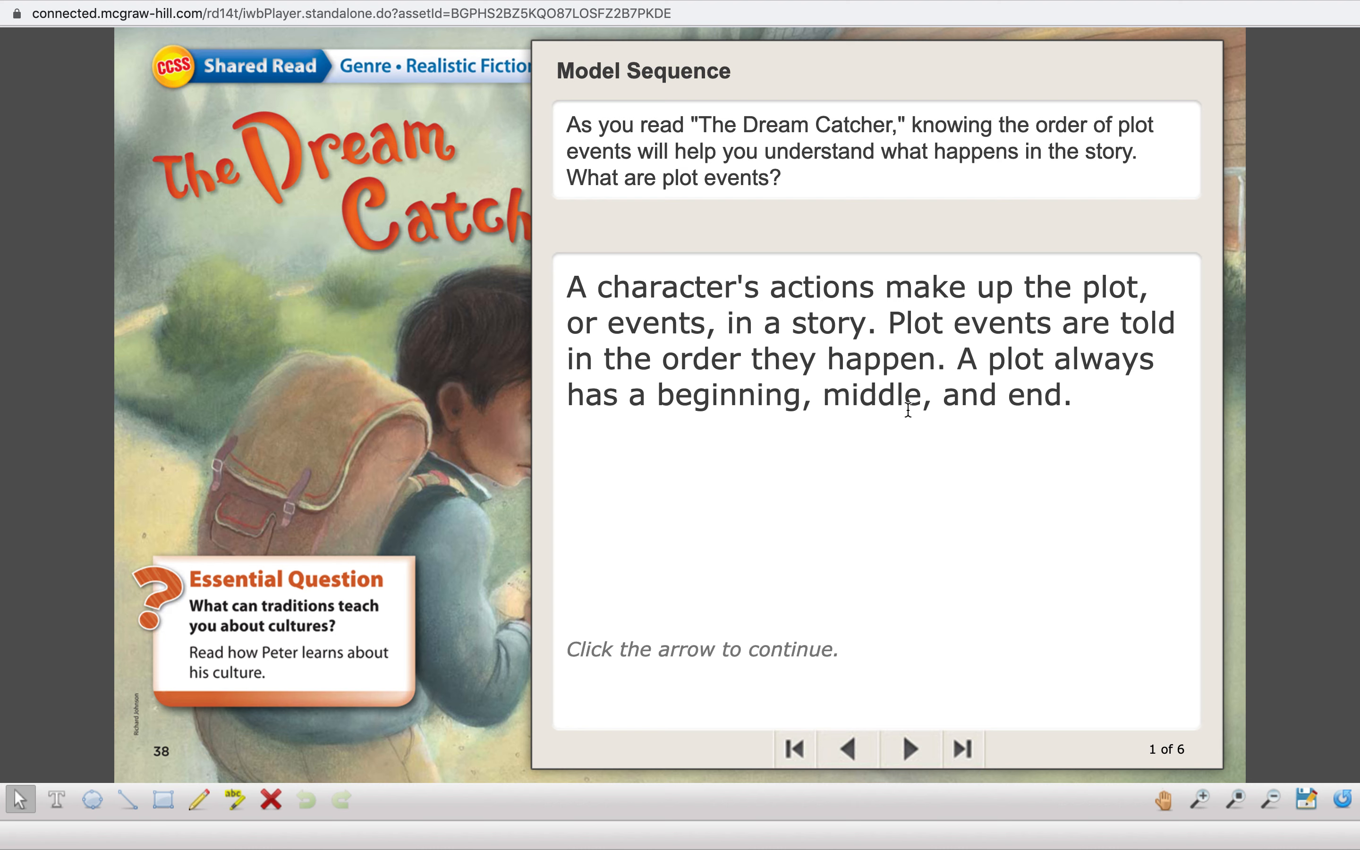
mouse_move(784, 431)
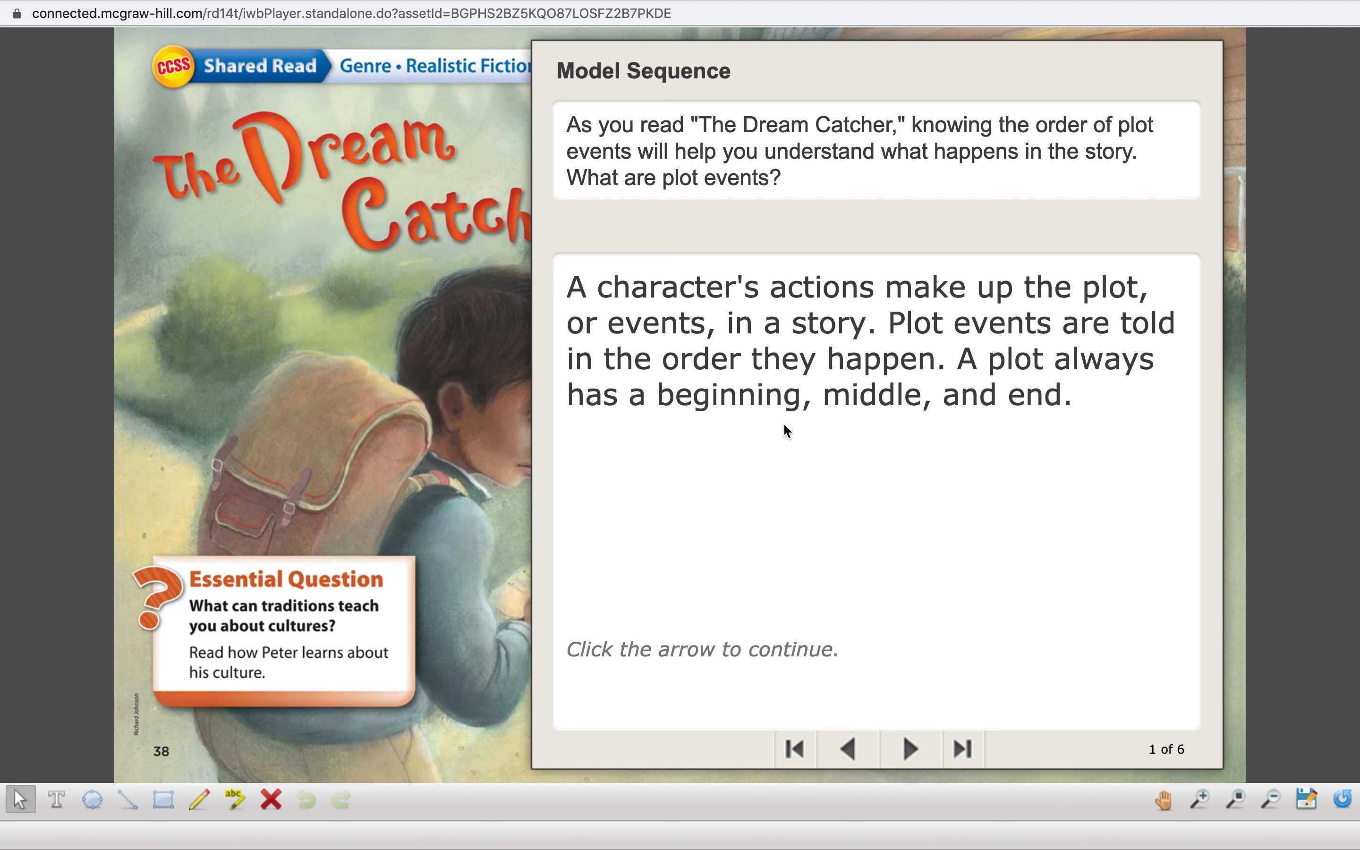
mouse_move(874, 704)
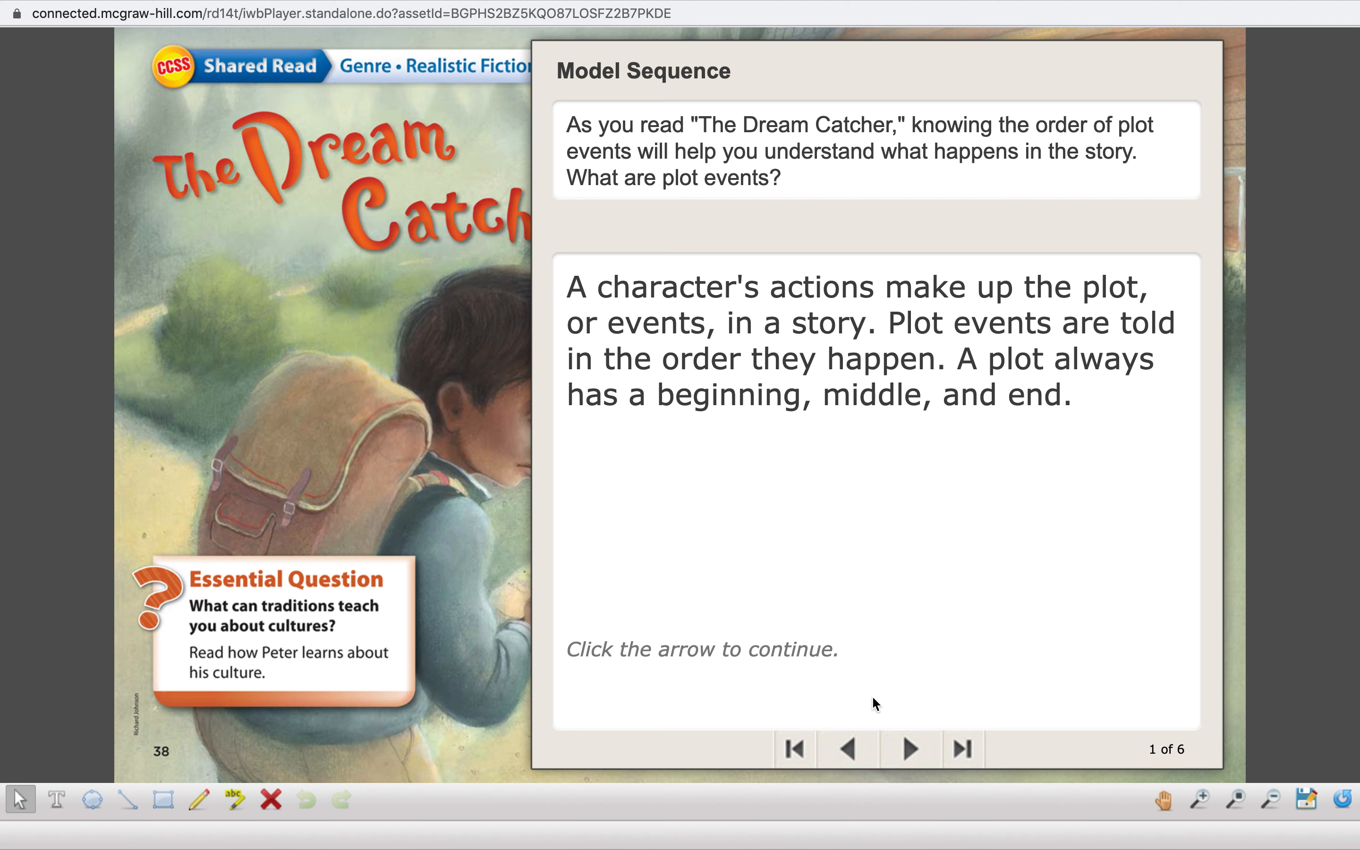
Advance to slide 2 of 6 and read the story down to Peter's line about a family tradition.
left_click(908, 748)
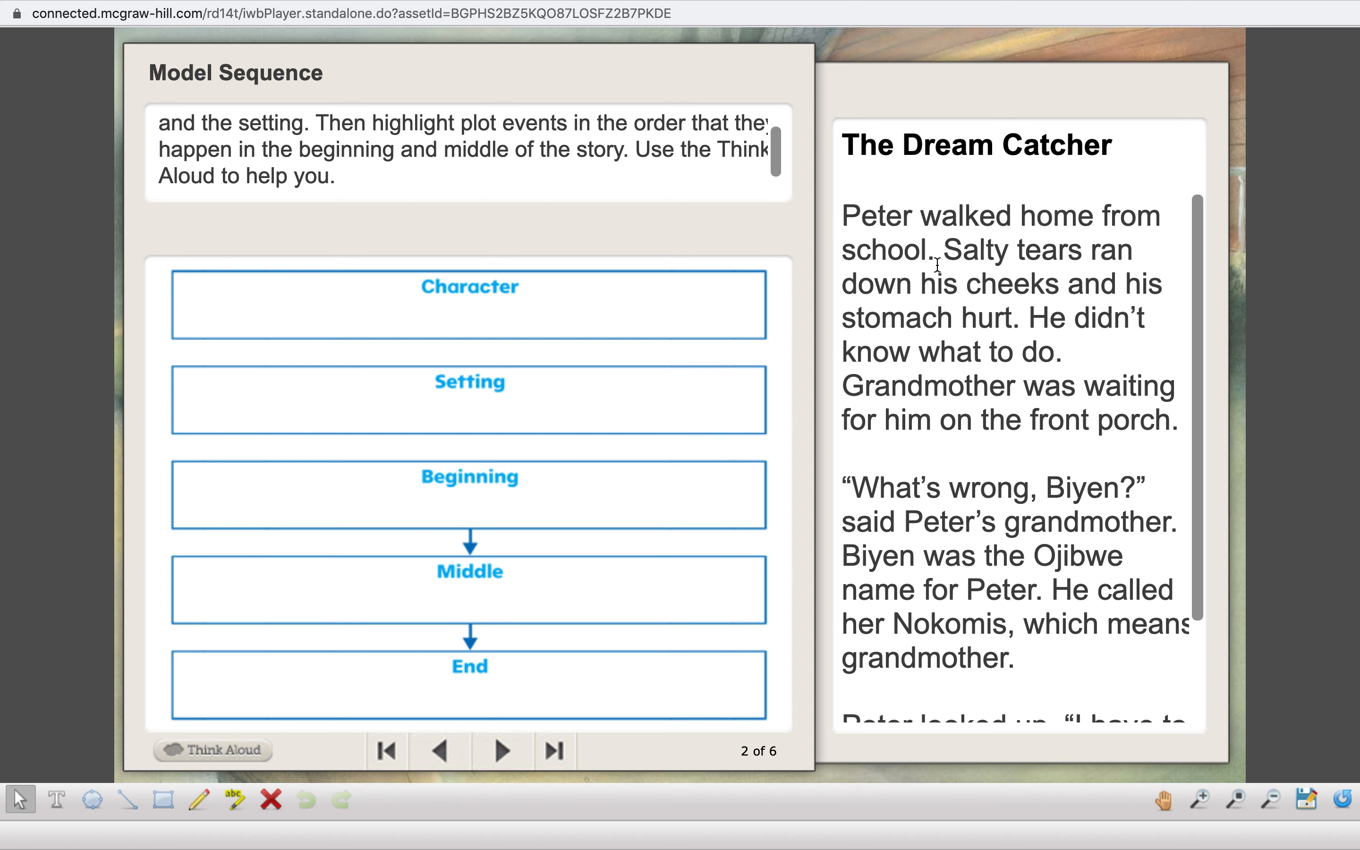
mouse_move(975, 293)
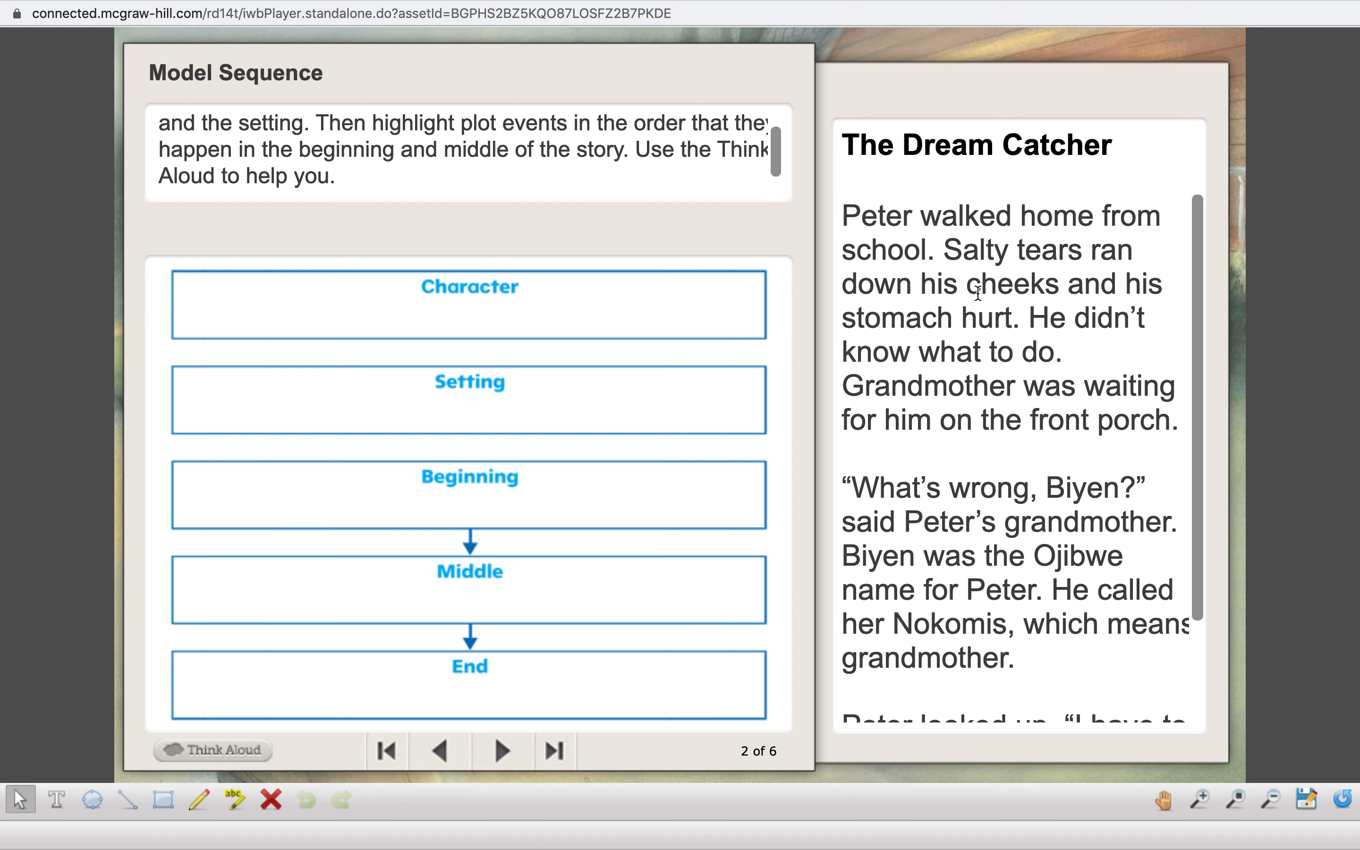
mouse_move(958, 310)
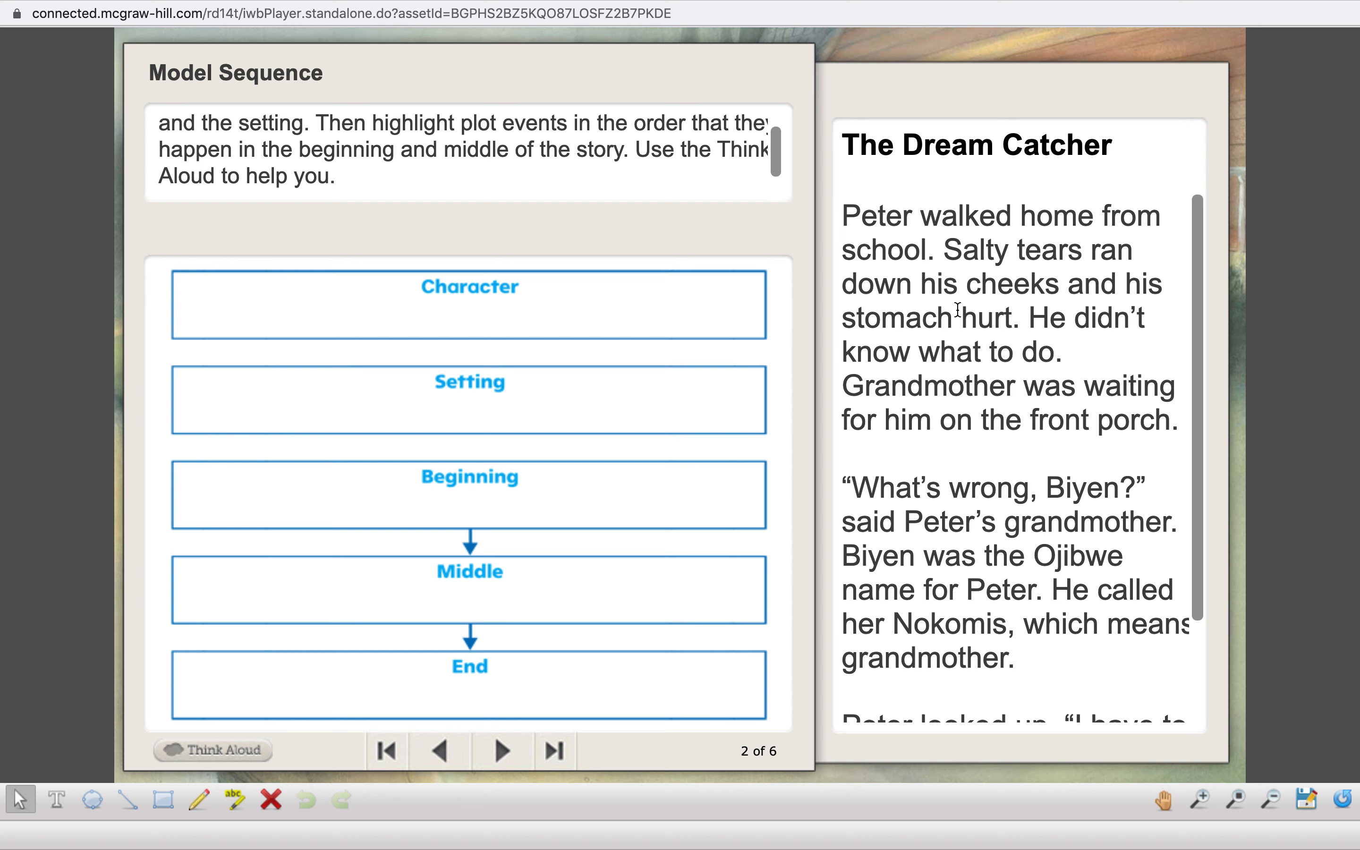
scroll("down", 3)
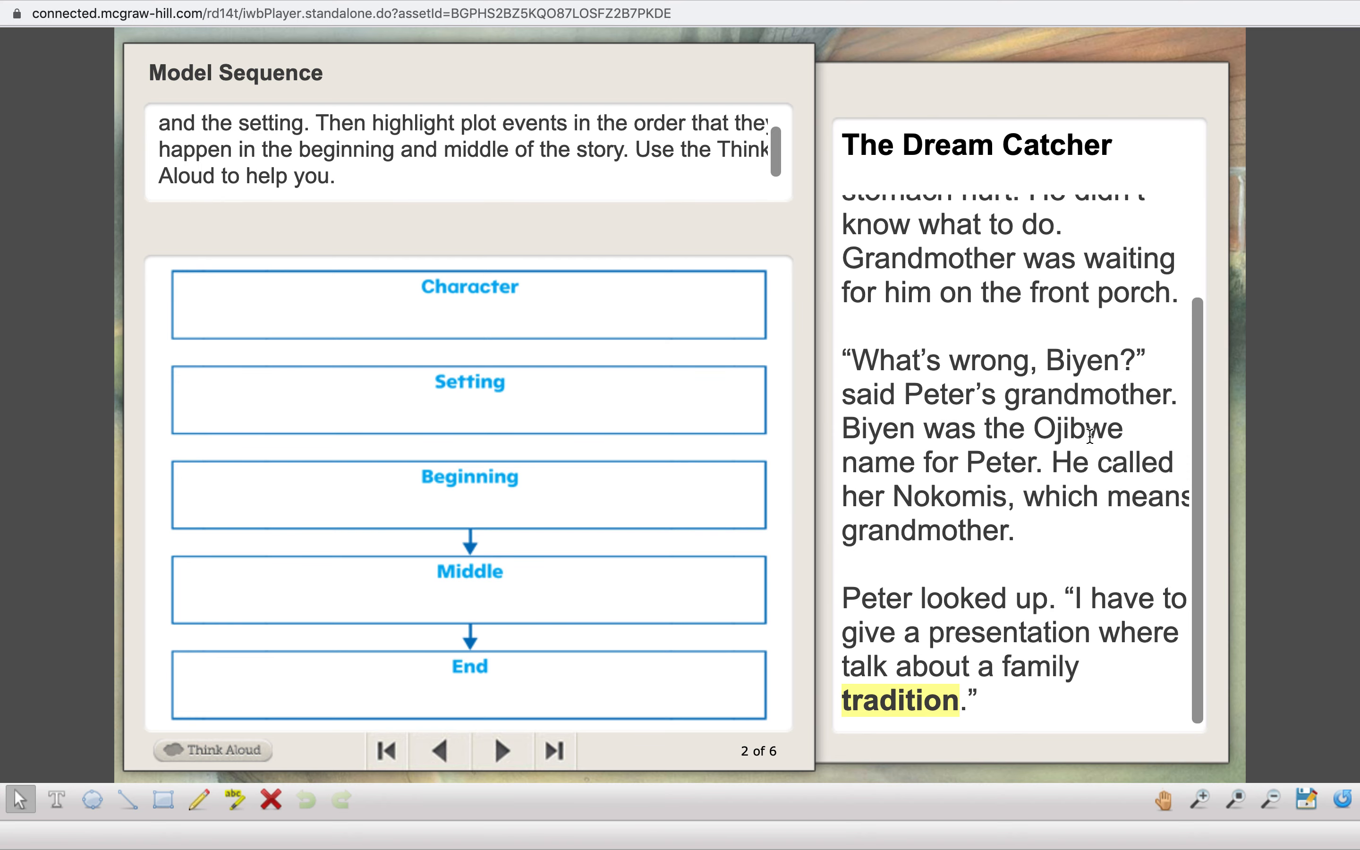
mouse_move(1045, 596)
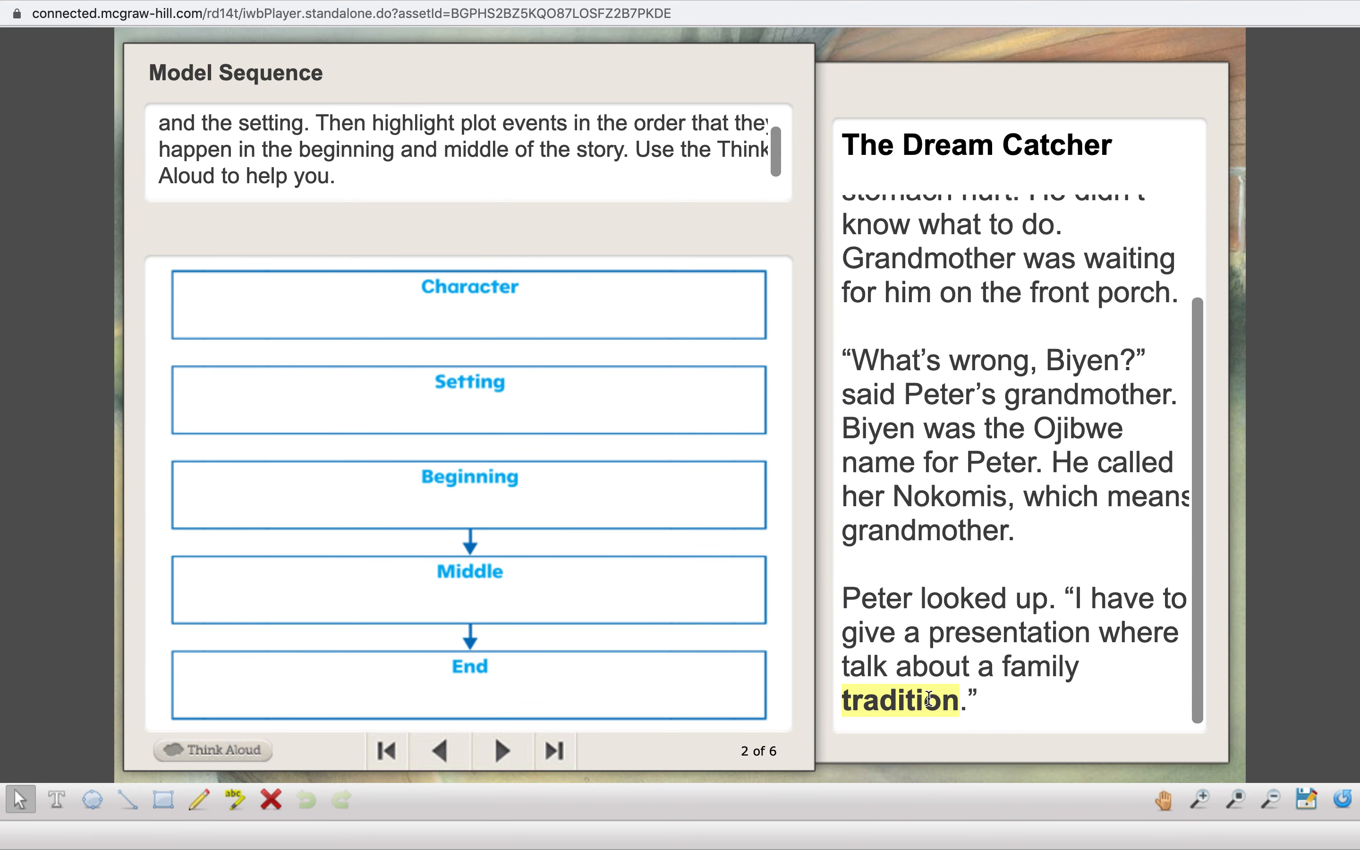
mouse_move(727, 682)
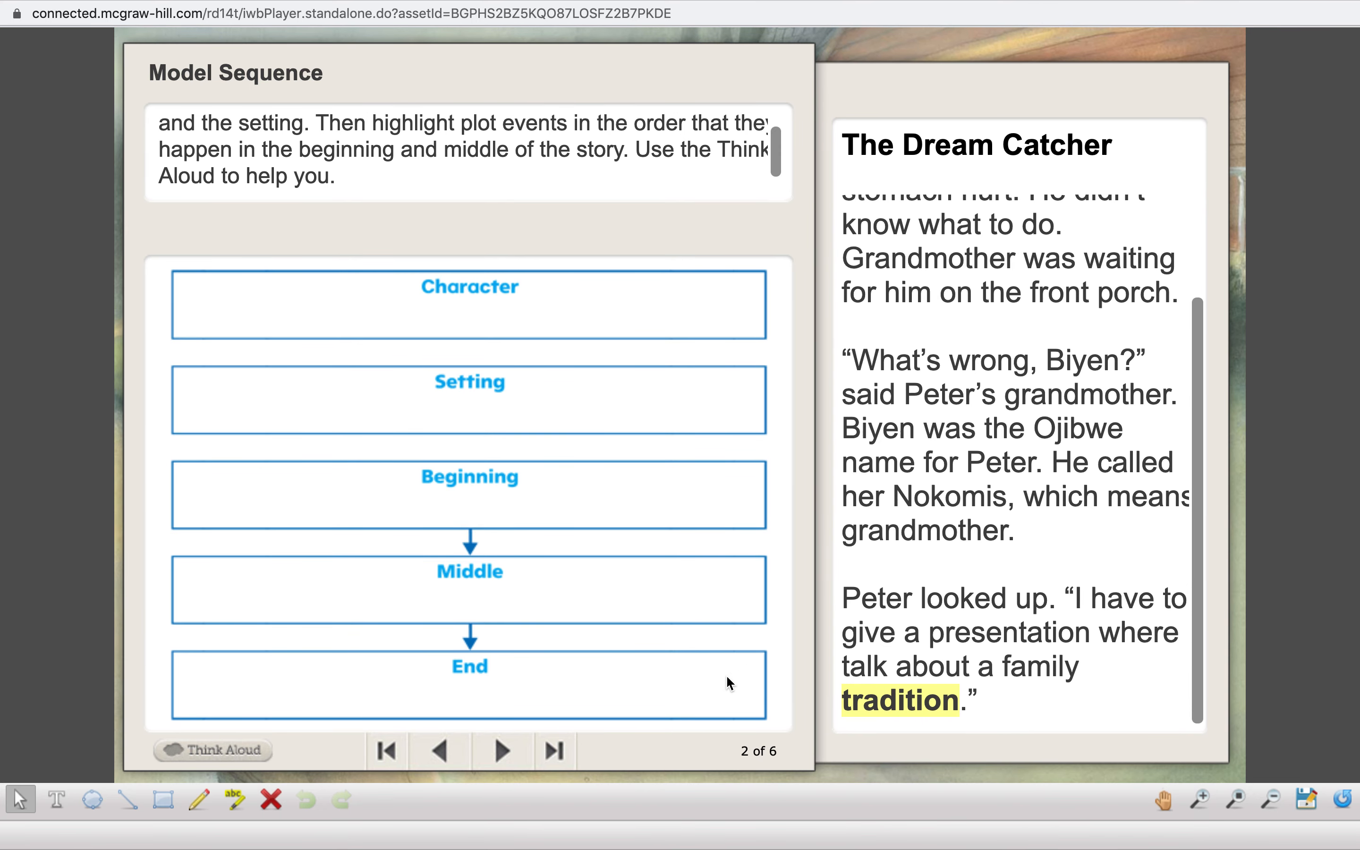
mouse_move(435, 171)
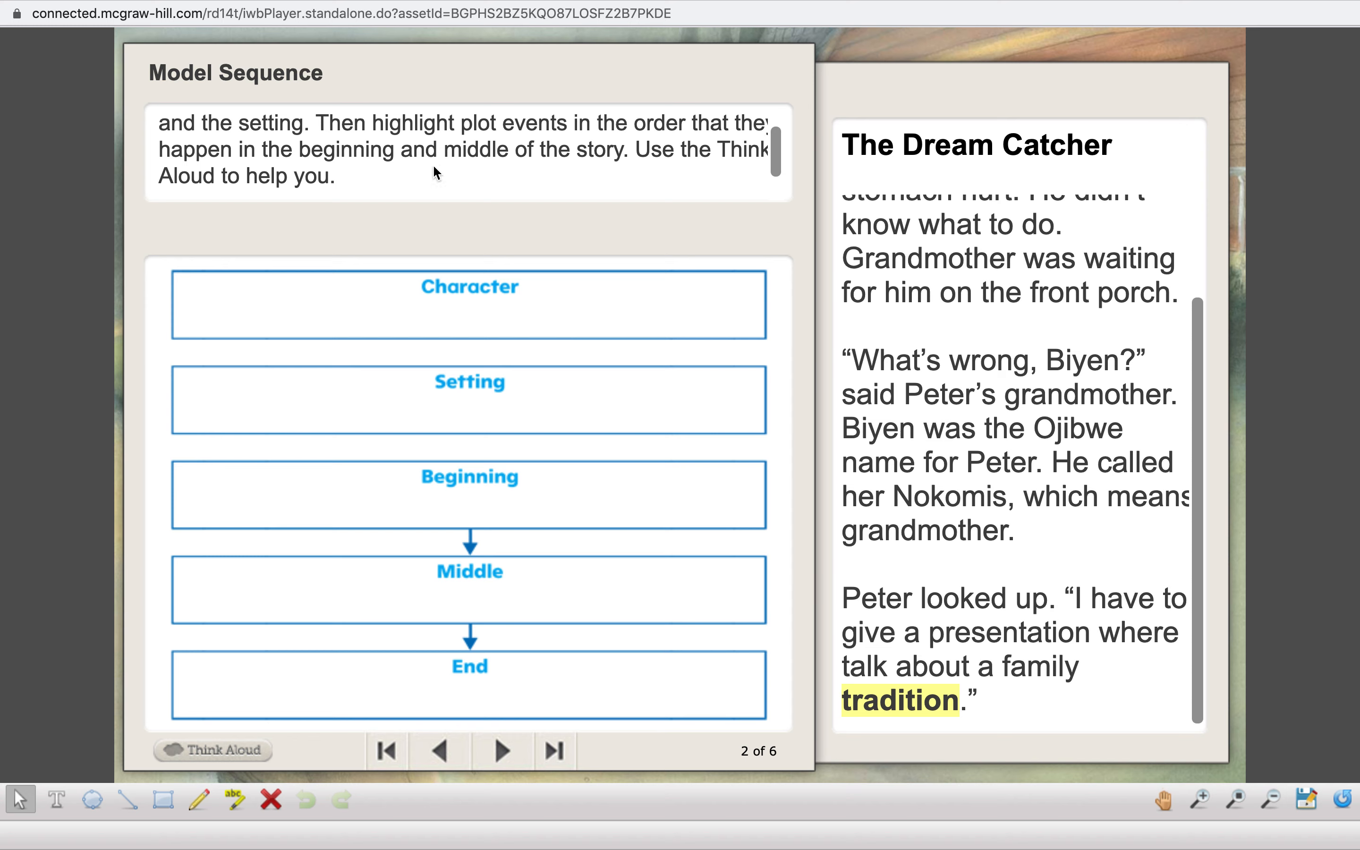
mouse_move(446, 207)
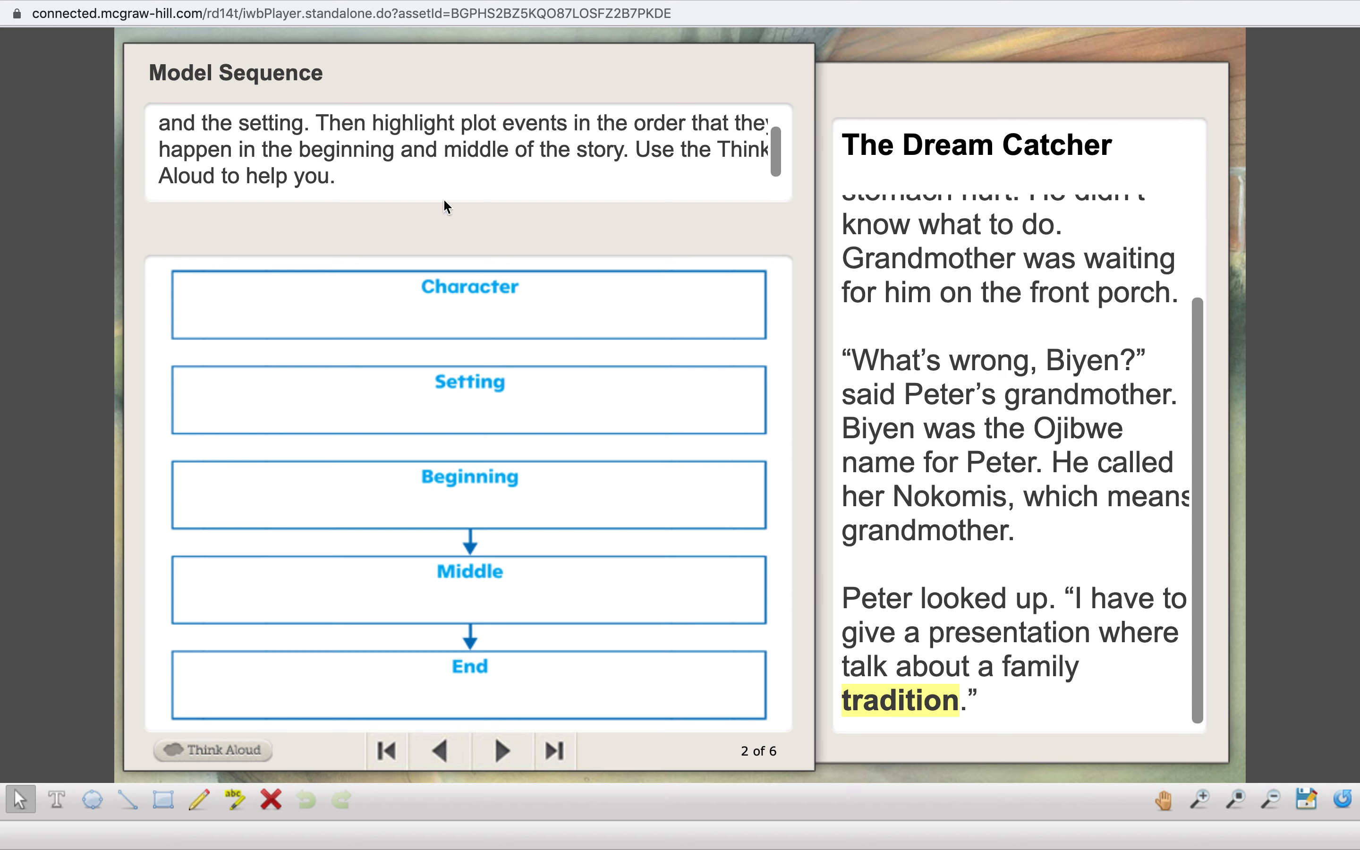
mouse_move(927, 403)
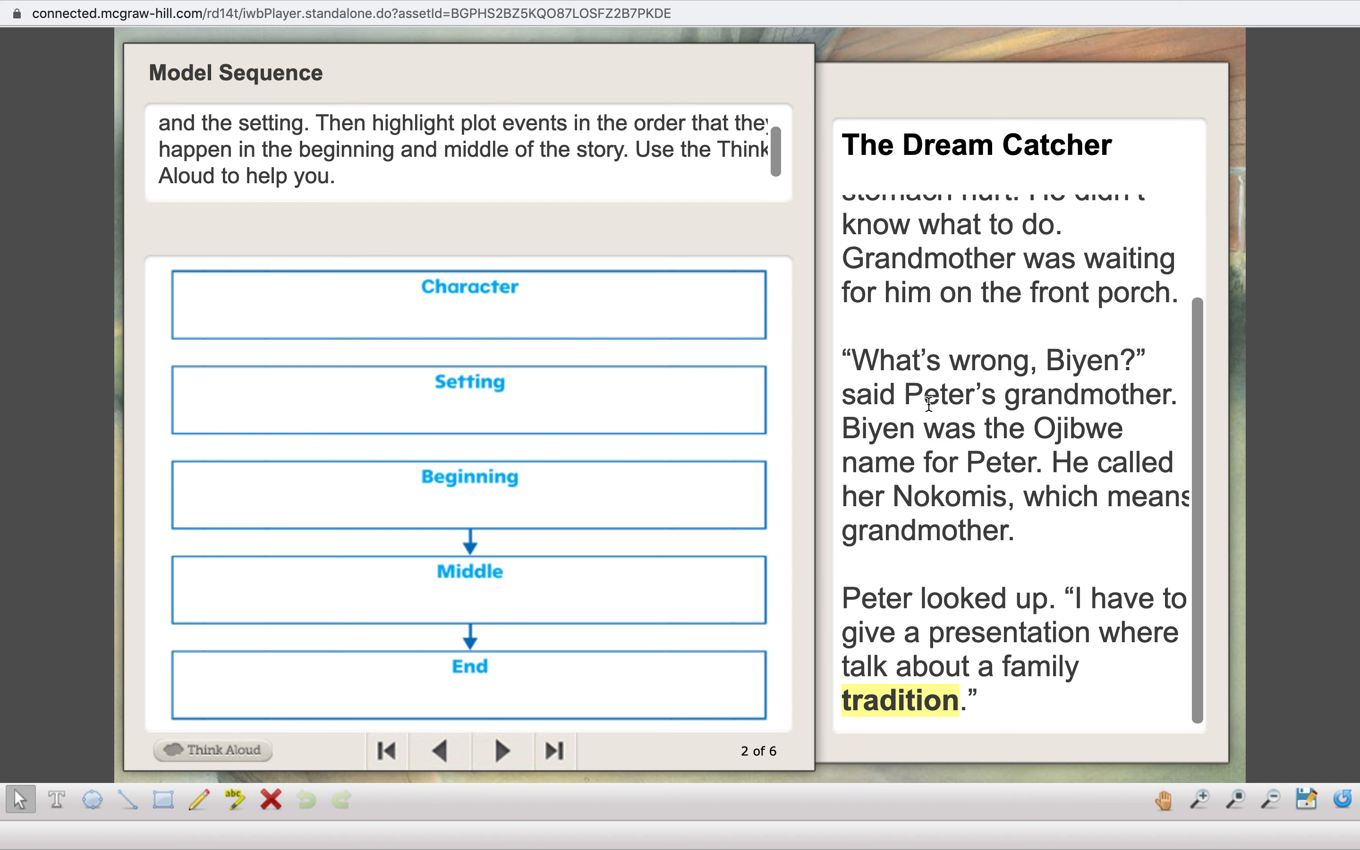
mouse_move(530, 751)
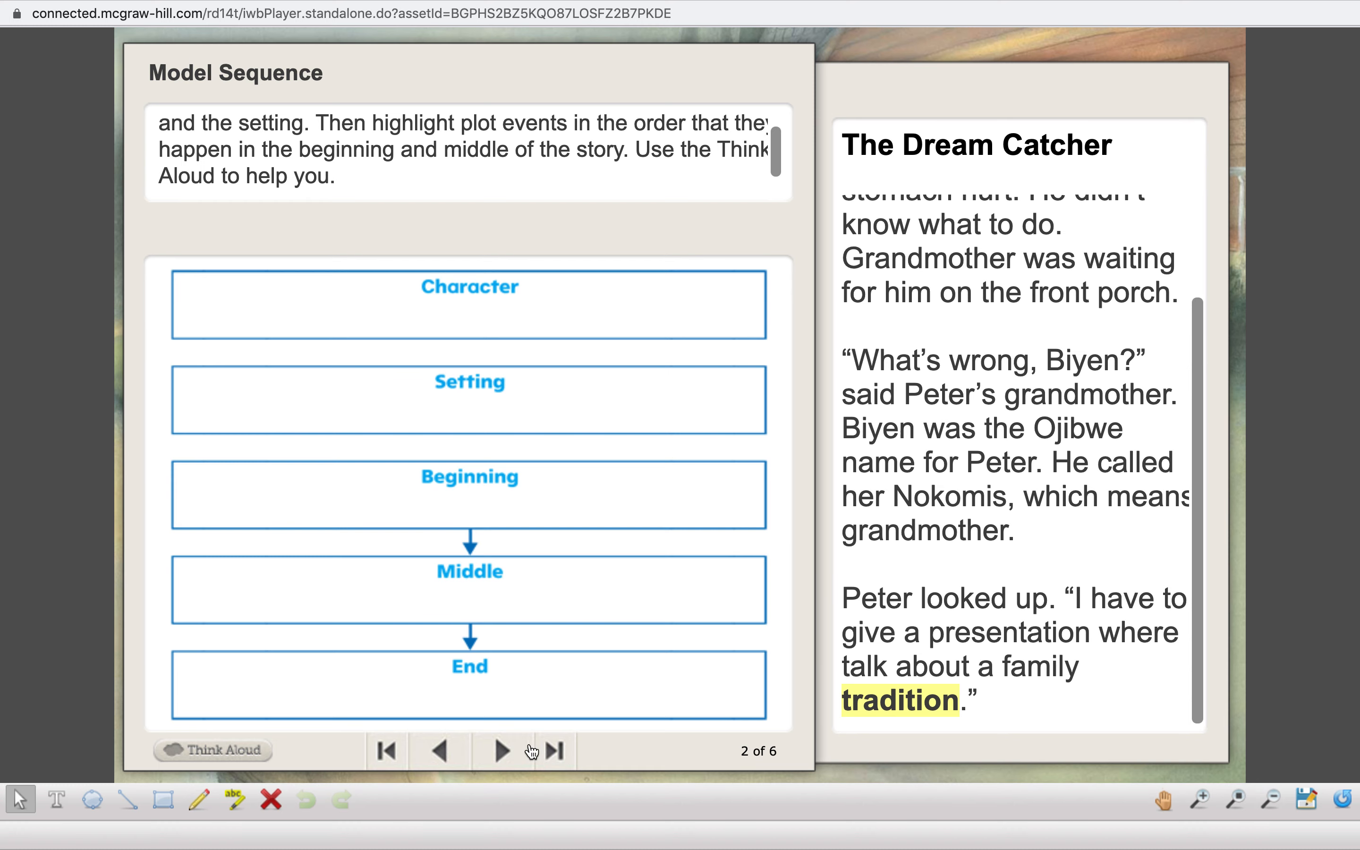
Advance to slide 4 of 6 so the organizer lists Peter and Nokomis and Nokomis's house.
left_click(501, 751)
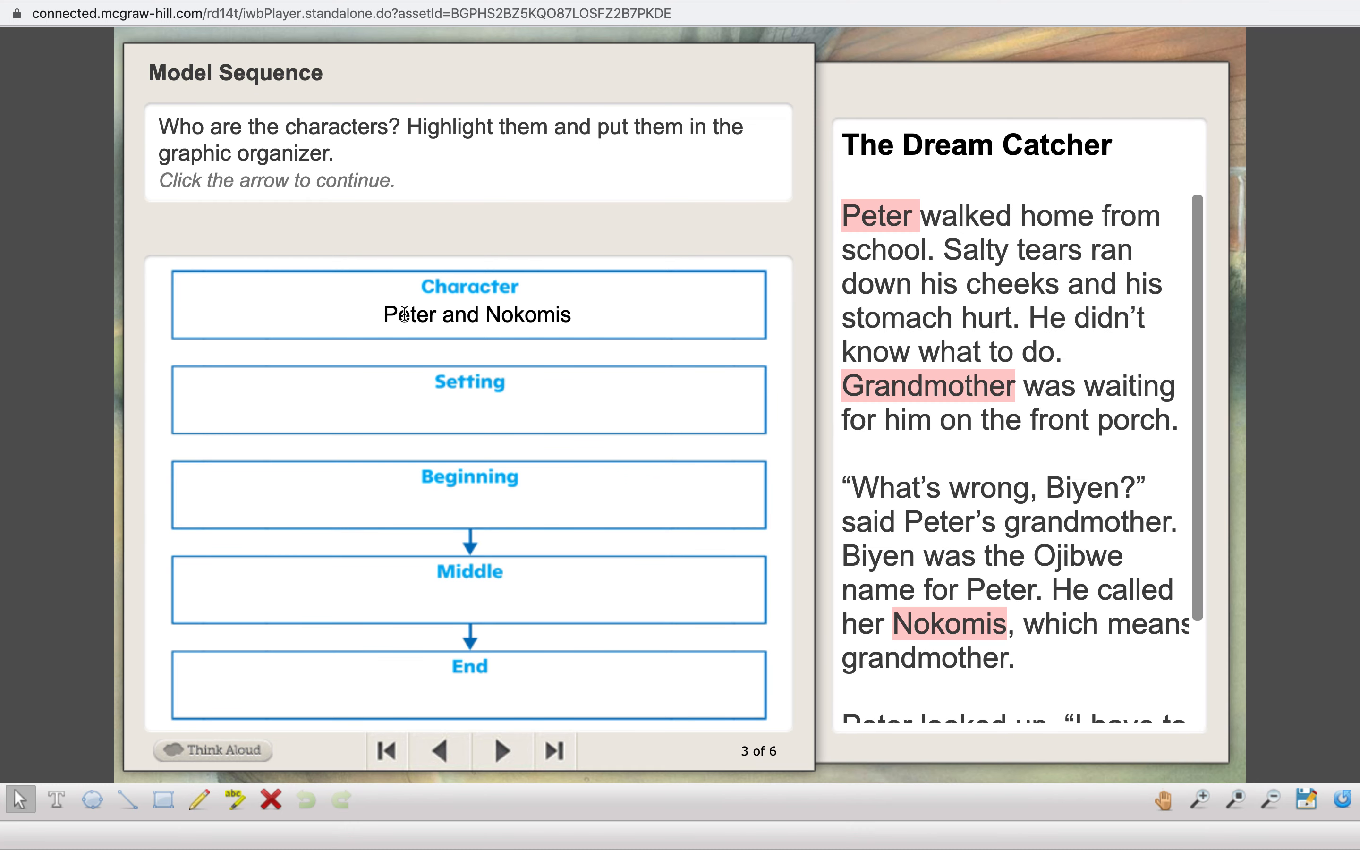
mouse_move(601, 325)
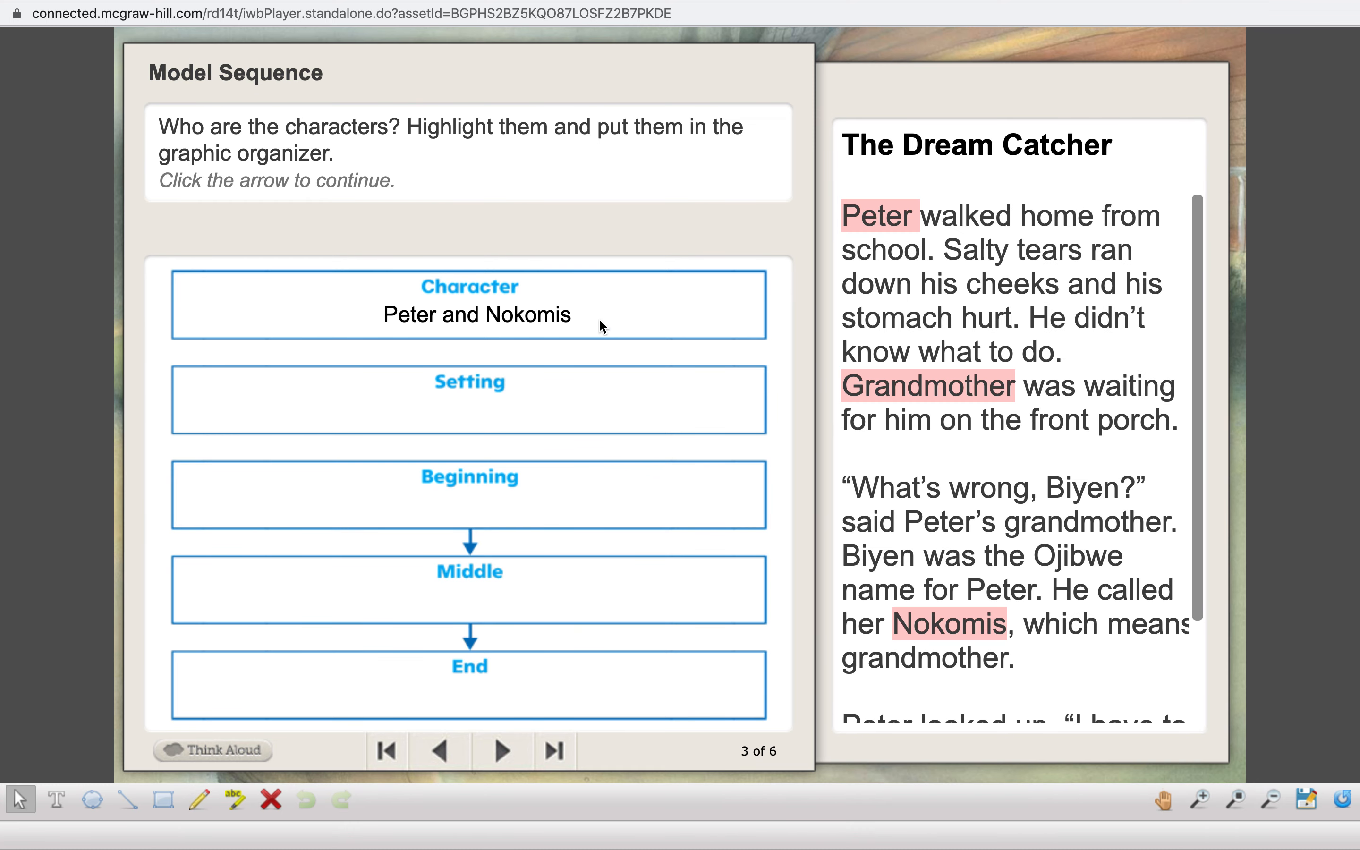
mouse_move(1022, 420)
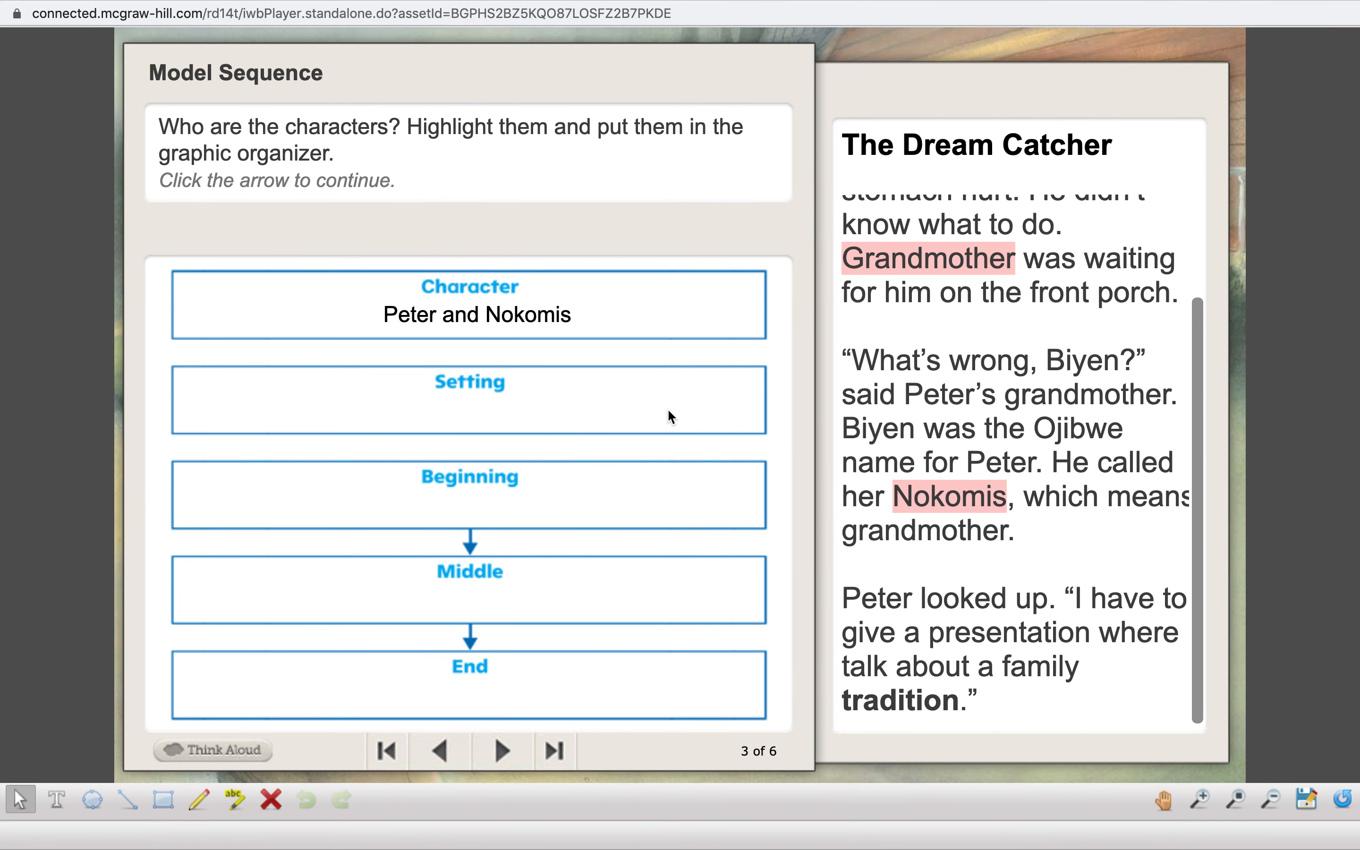
mouse_move(410, 370)
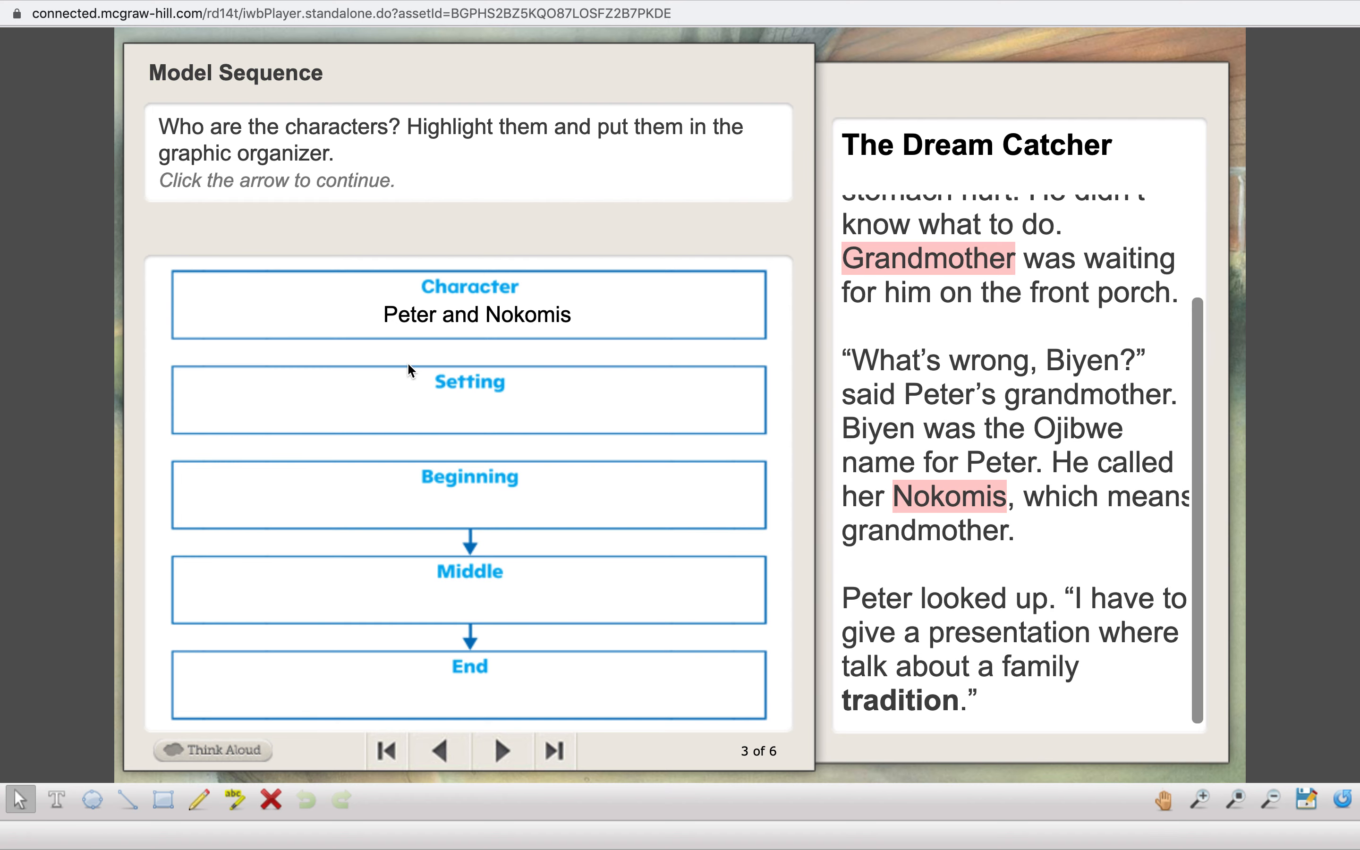
mouse_move(895, 288)
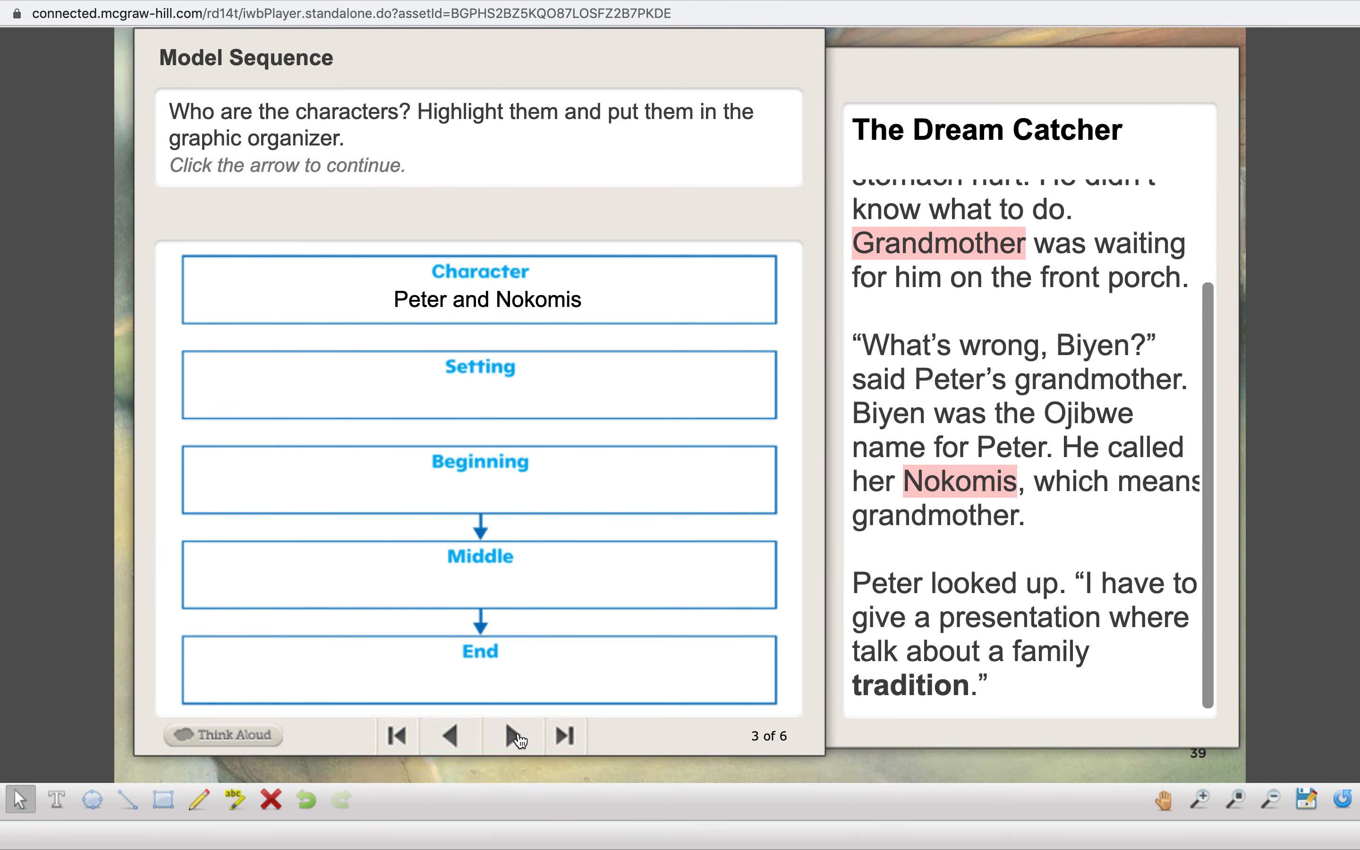
left_click(510, 737)
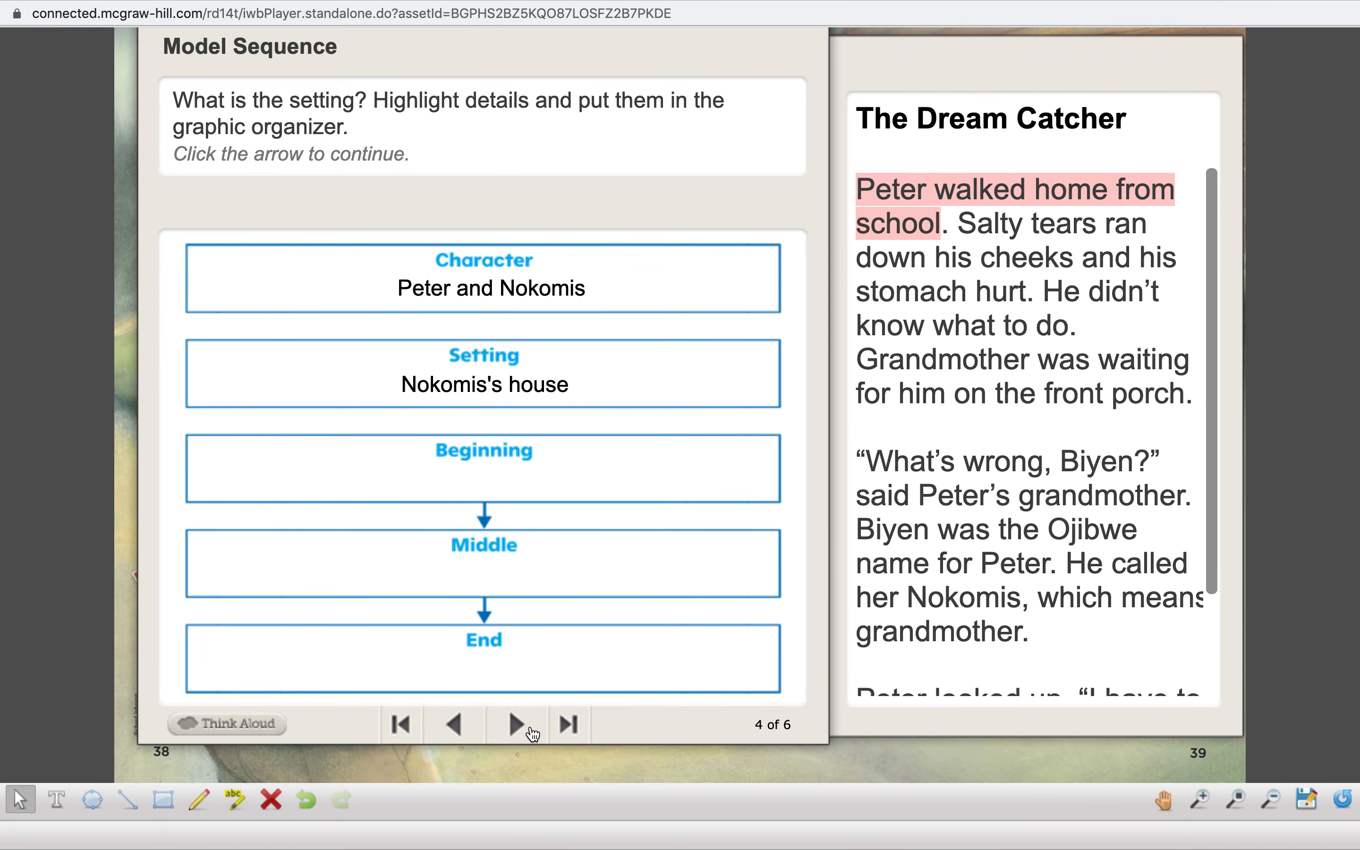
Advance to slide 5 of 6 and review the highlighted beginning events of The Dream Catcher.
left_click(516, 723)
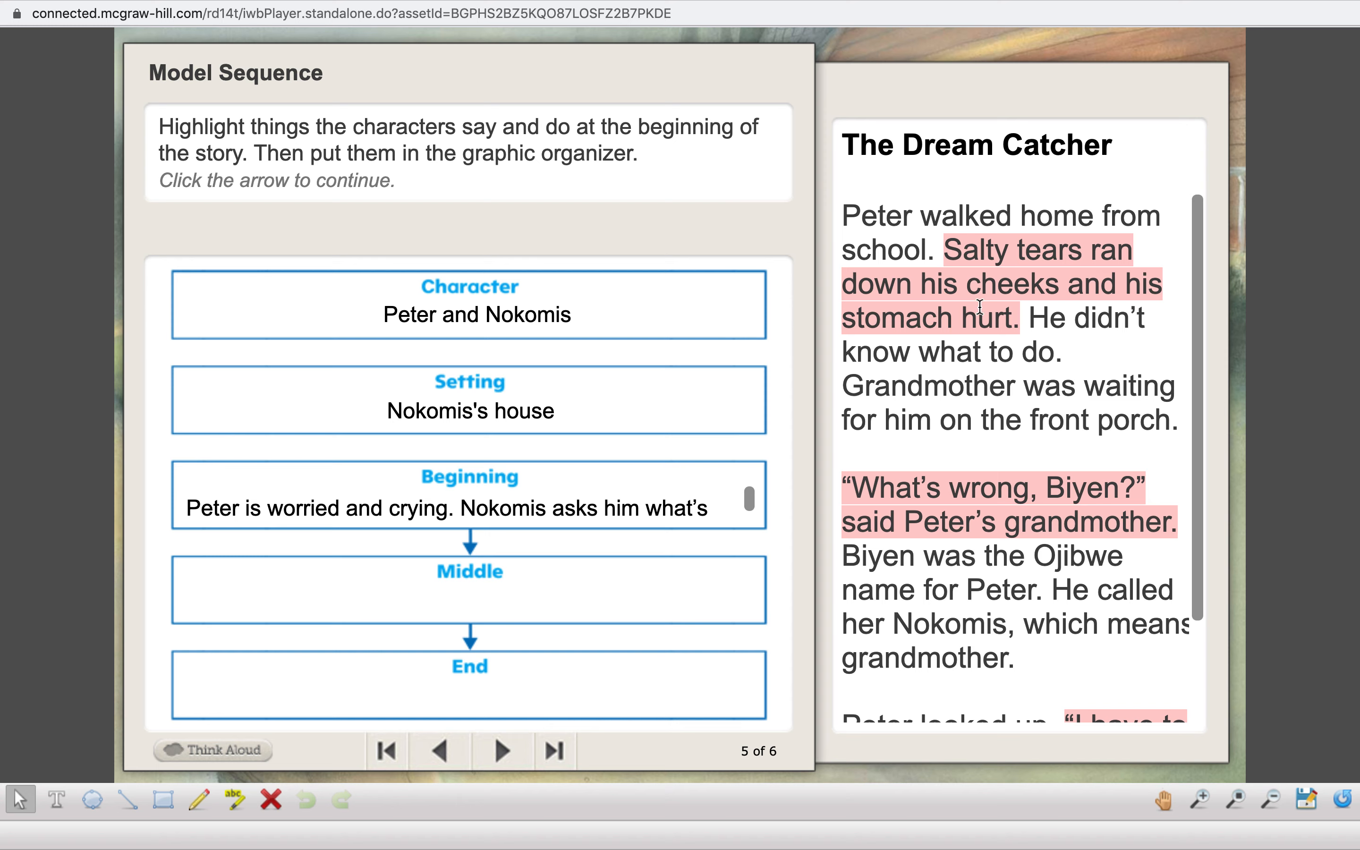
mouse_move(978, 312)
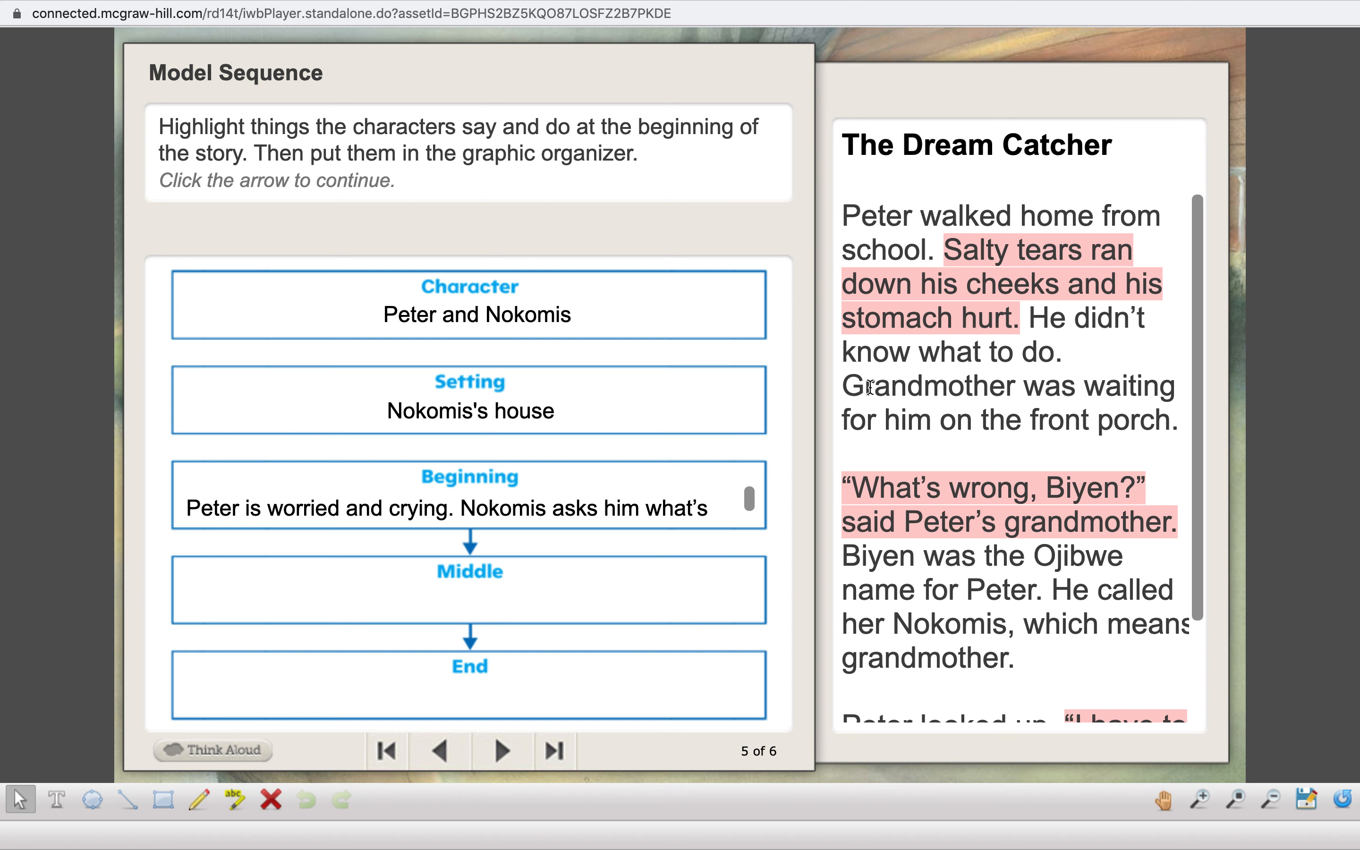
mouse_move(1088, 510)
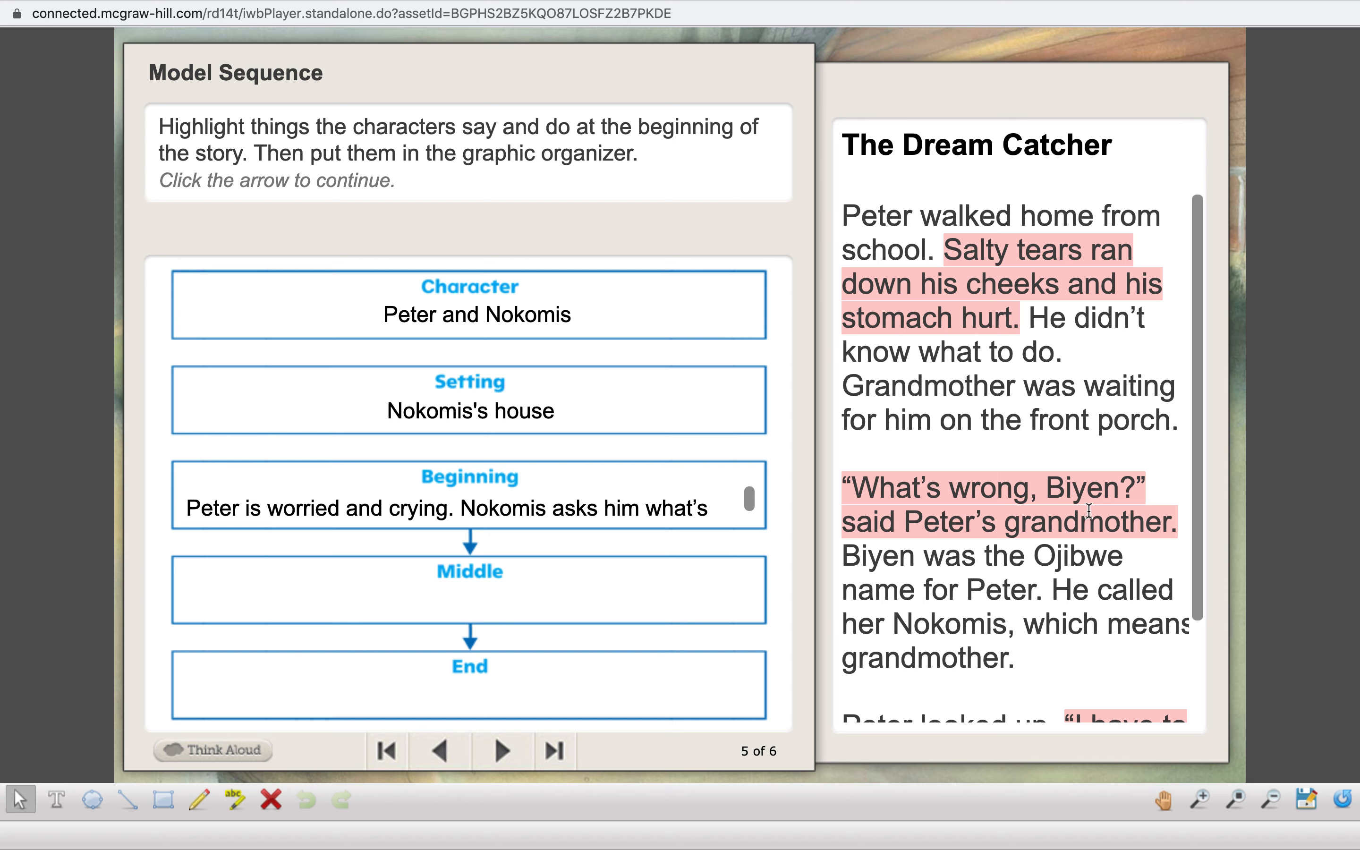
scroll("down", 3)
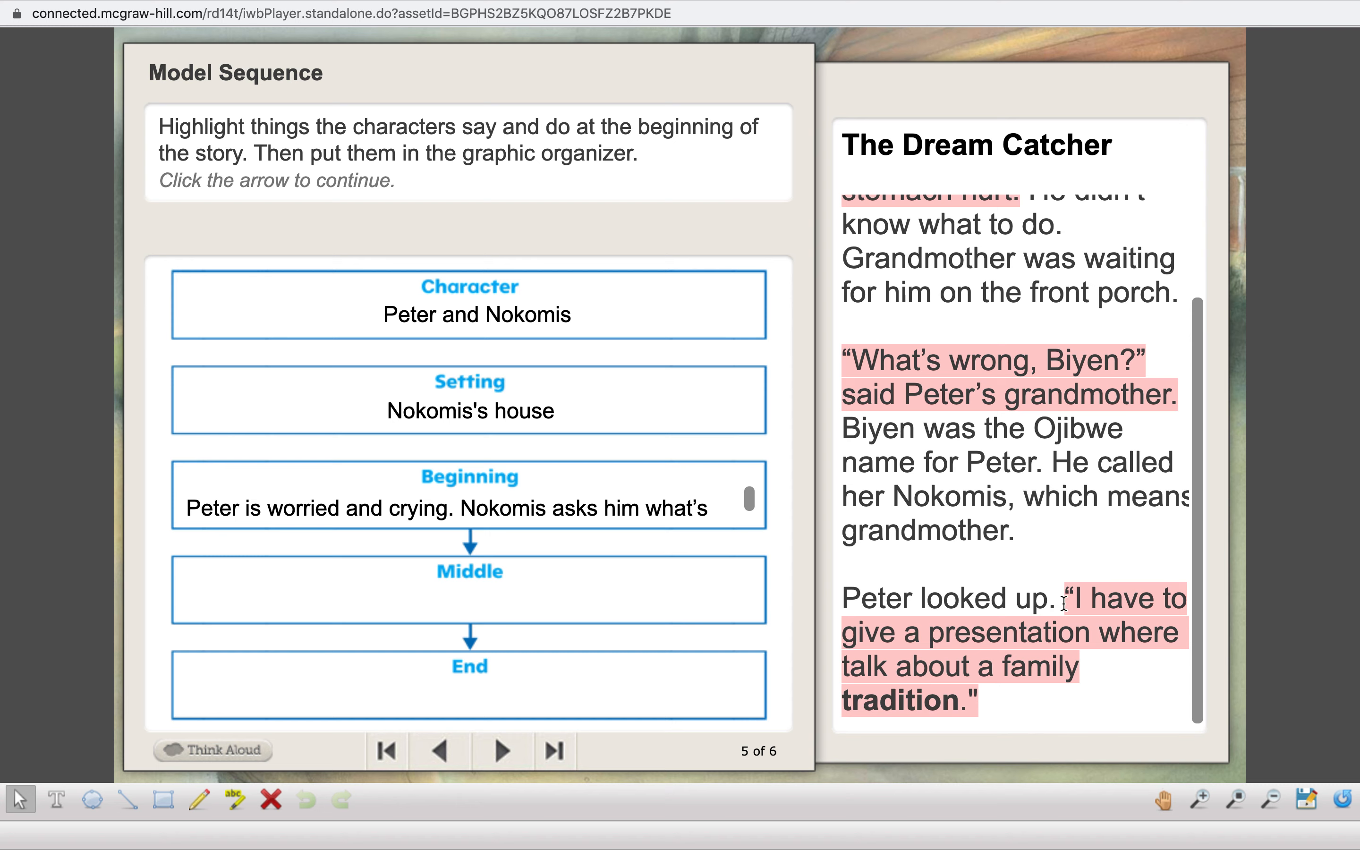
mouse_move(1101, 692)
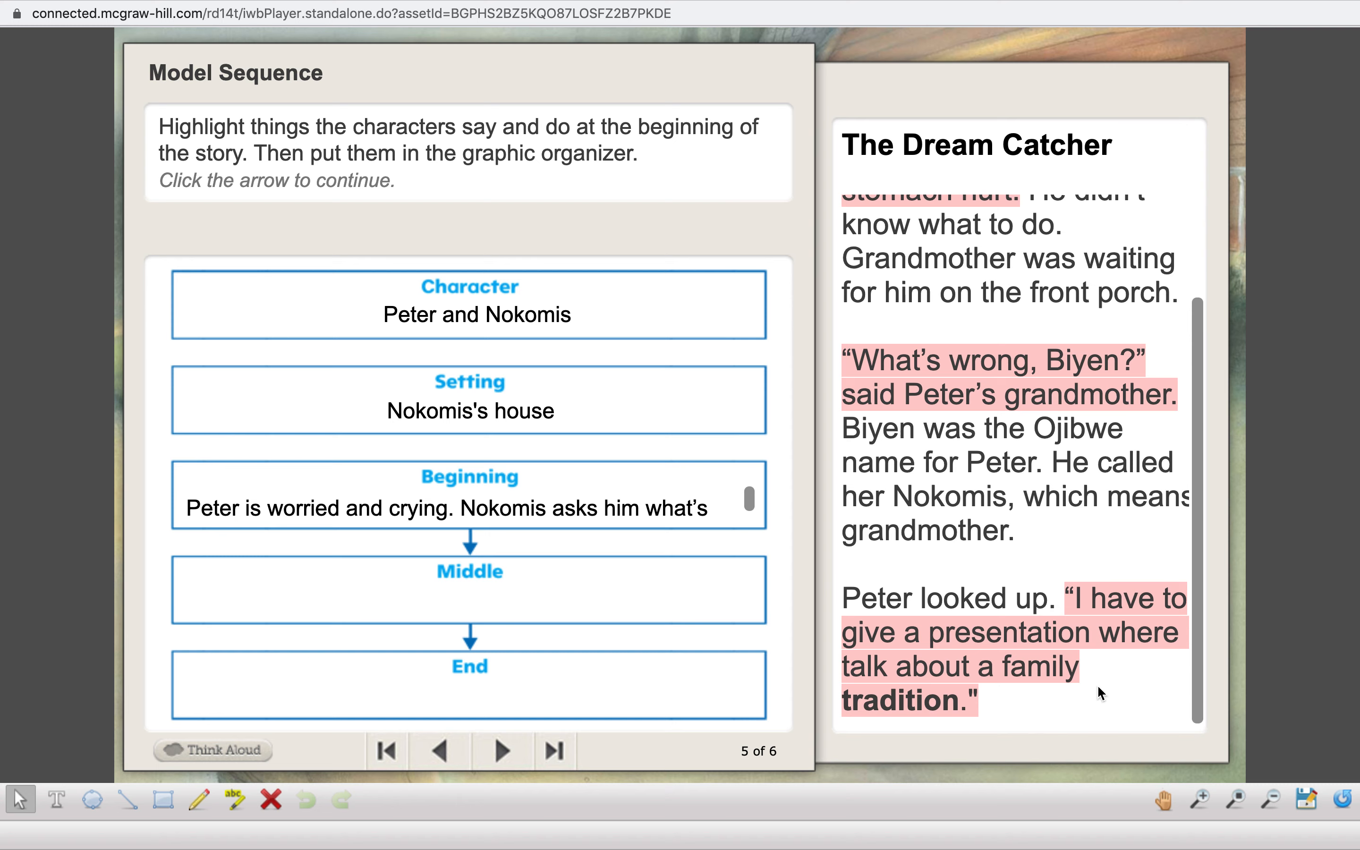
mouse_move(970, 665)
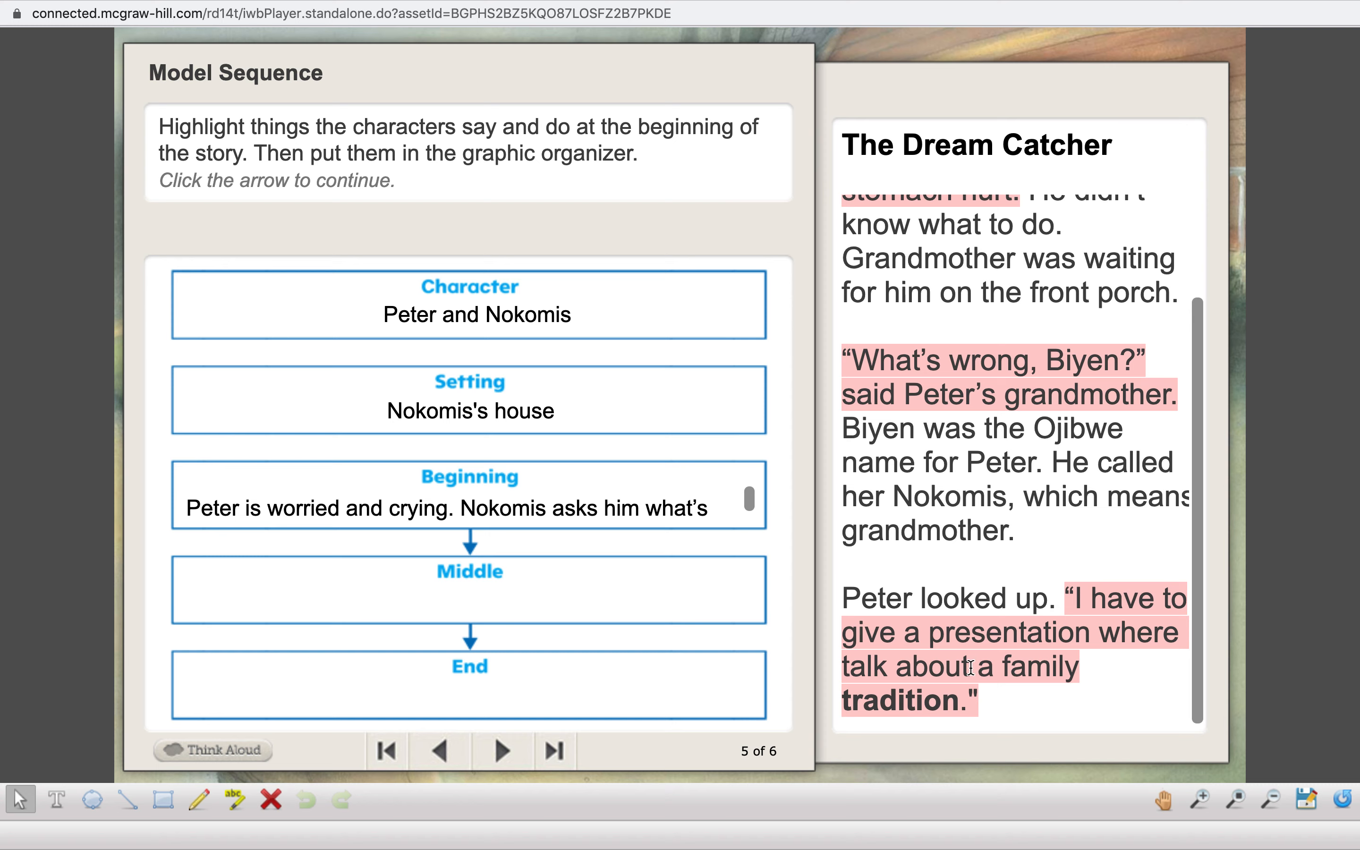
mouse_move(542, 684)
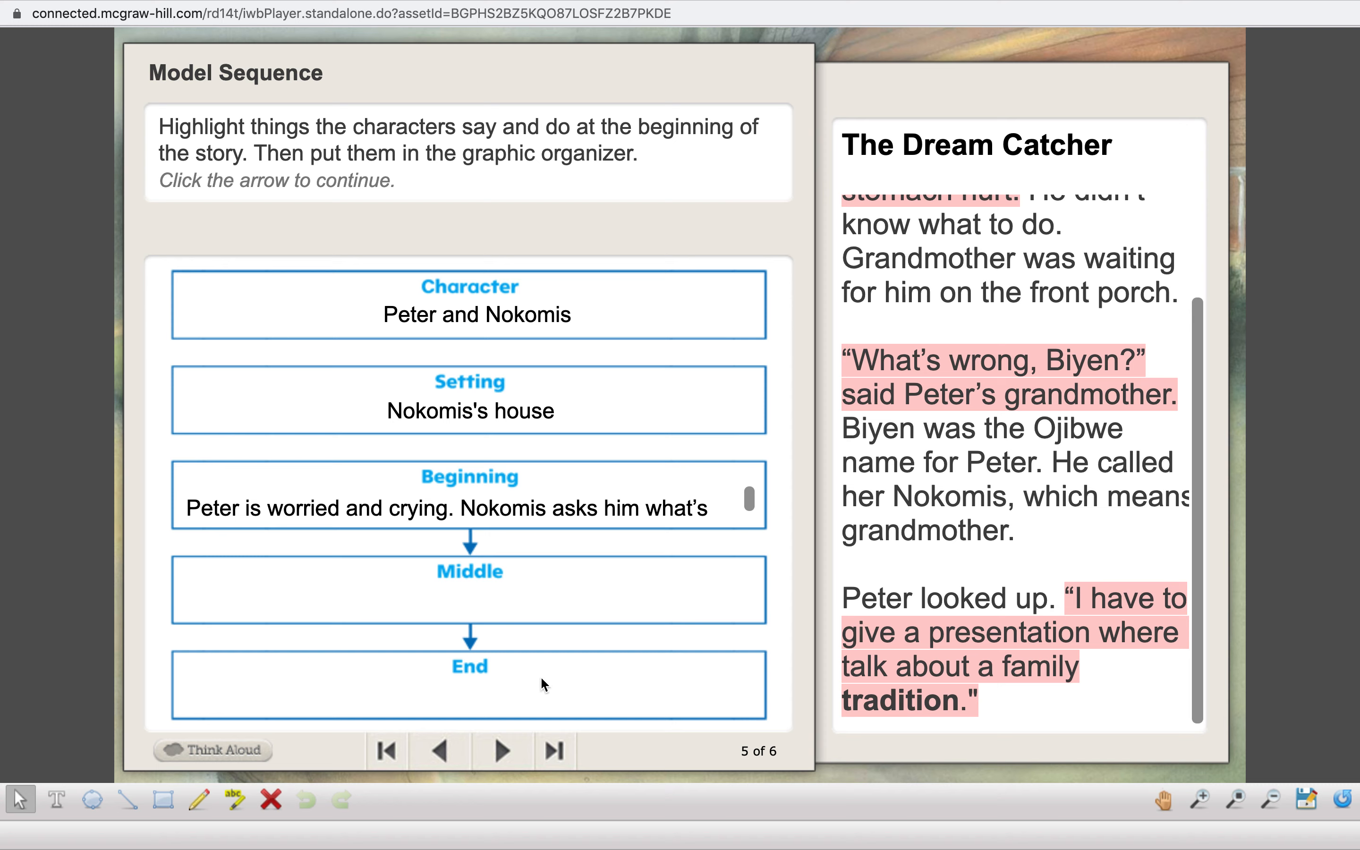
scroll("down", 3)
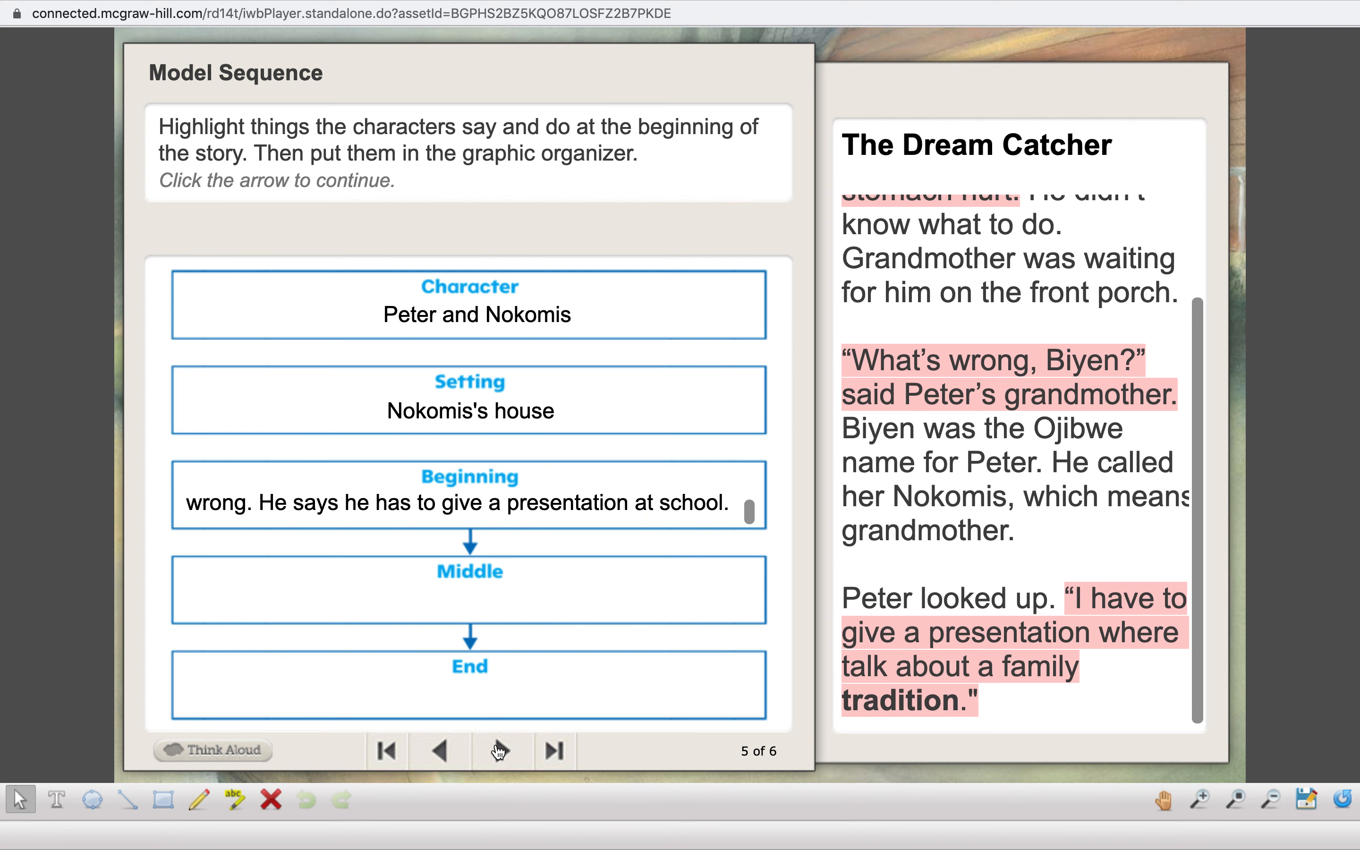
Advance through slide 6 of 6 into the Your Turn activity and read the story's ending.
left_click(502, 750)
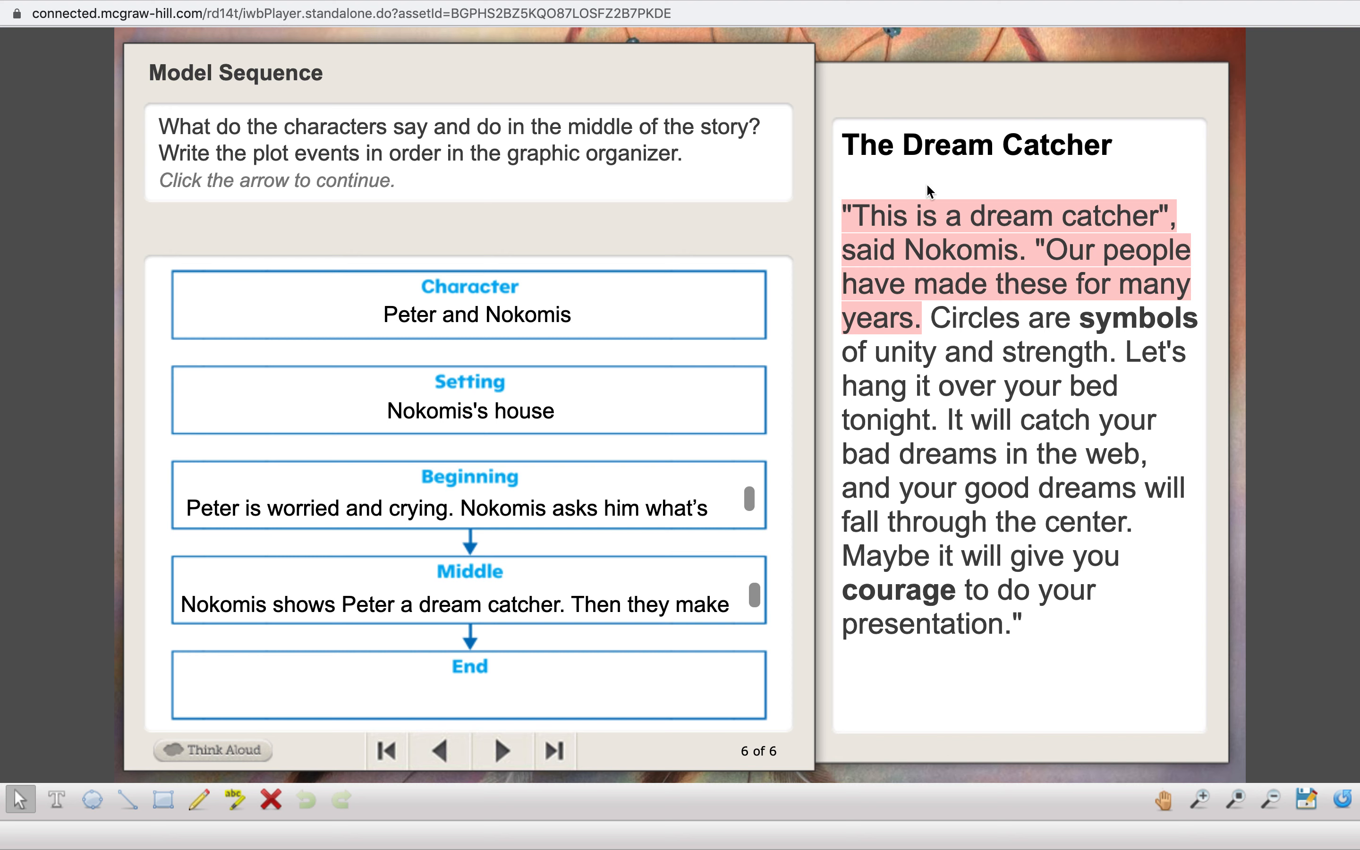
mouse_move(1078, 258)
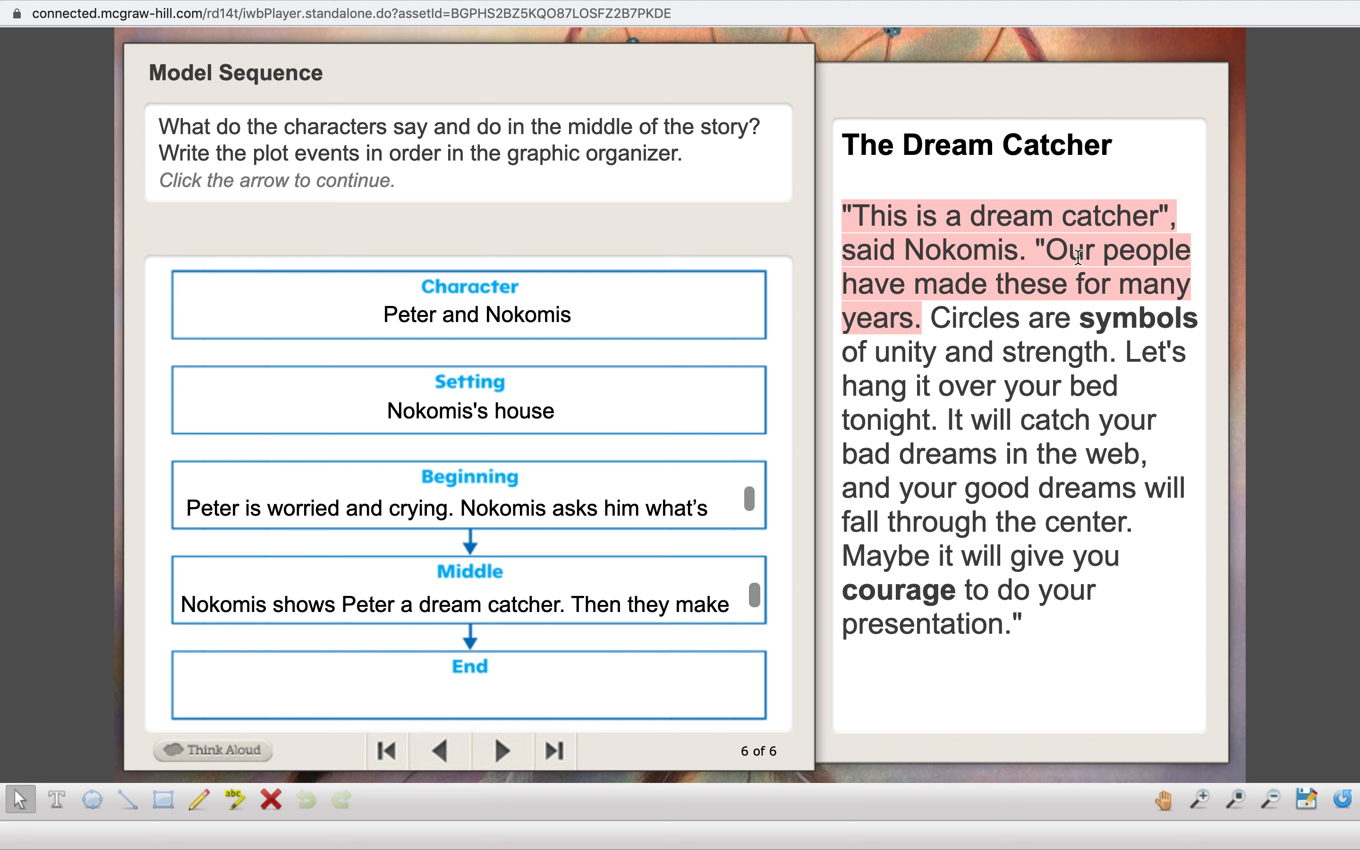
mouse_move(1044, 356)
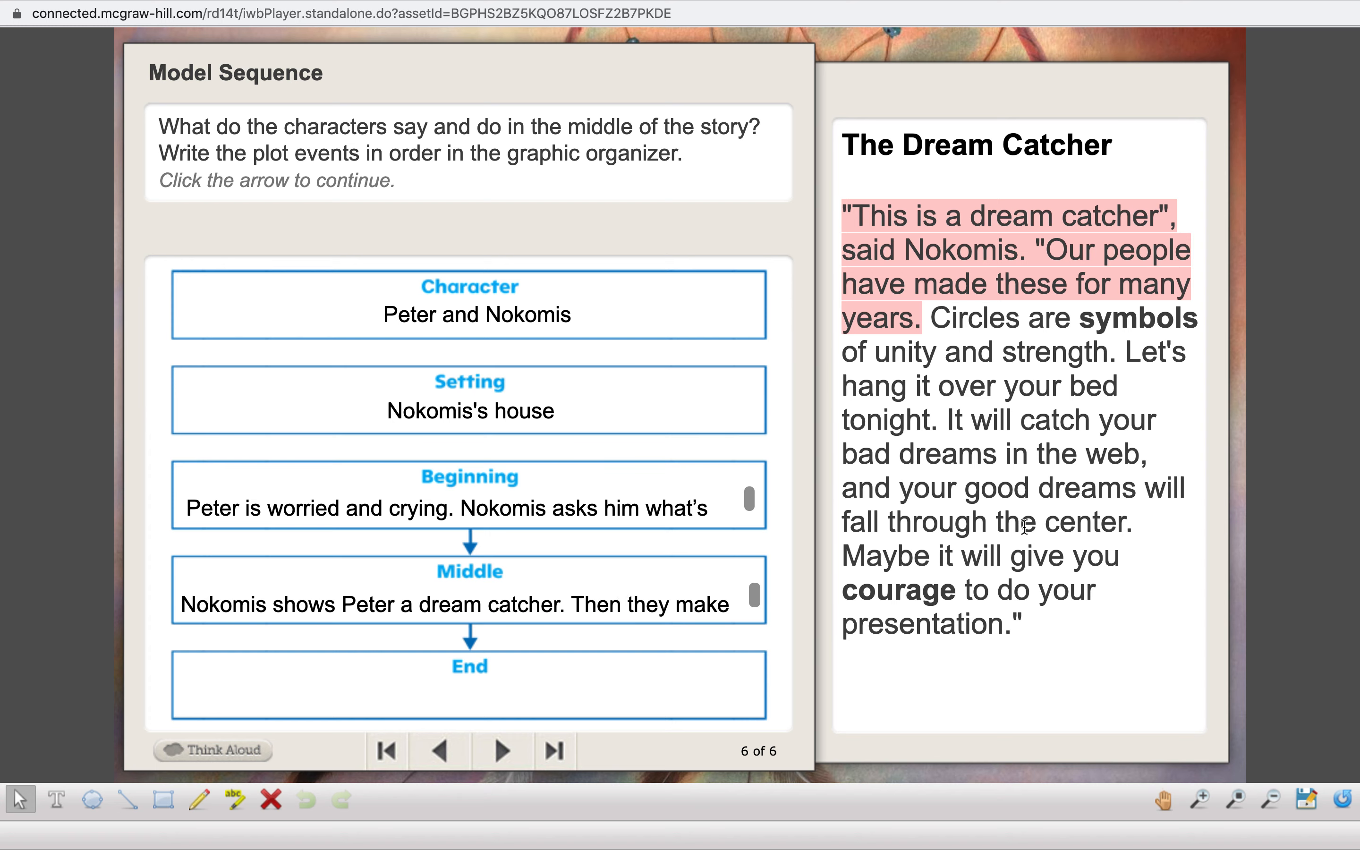
mouse_move(950, 611)
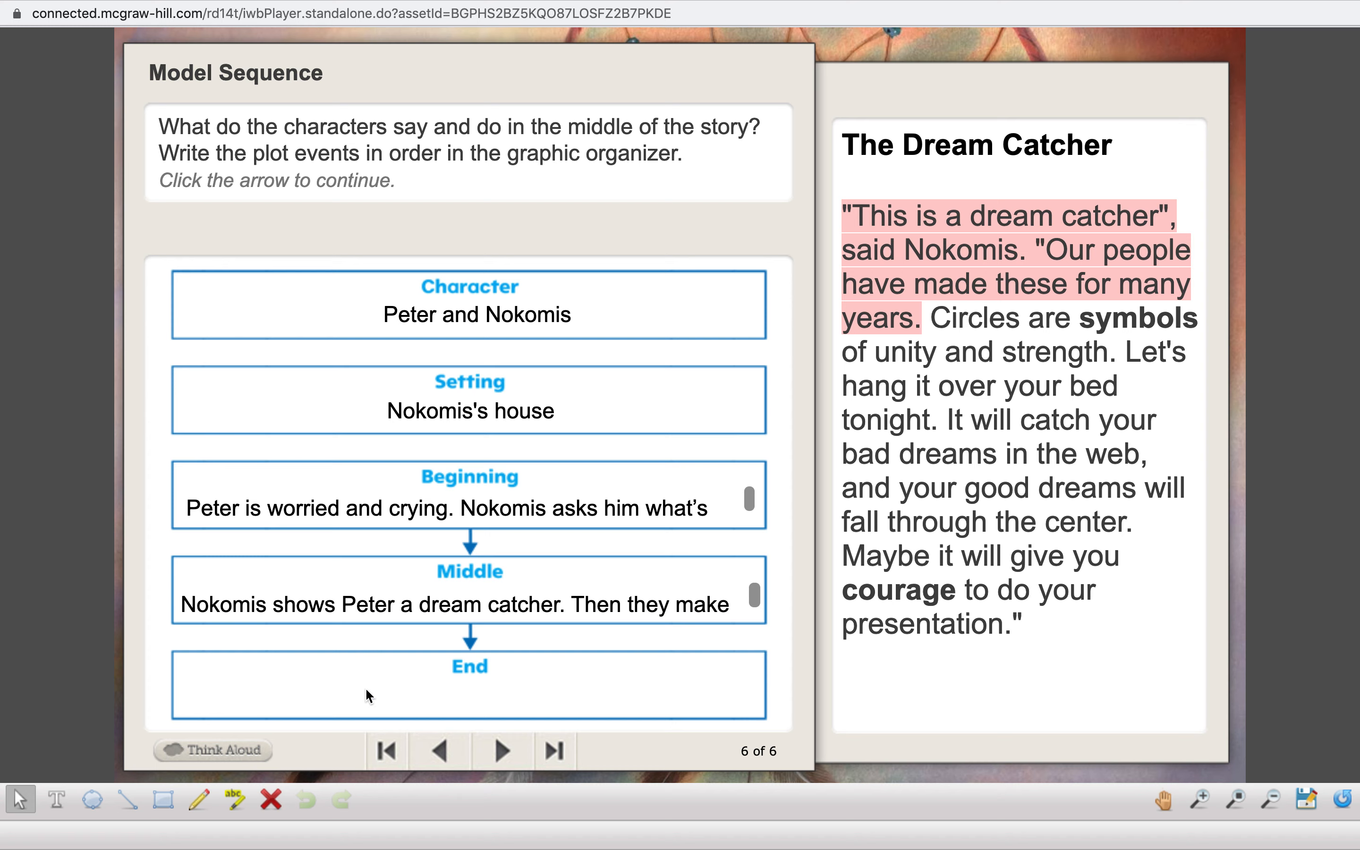
mouse_move(501, 749)
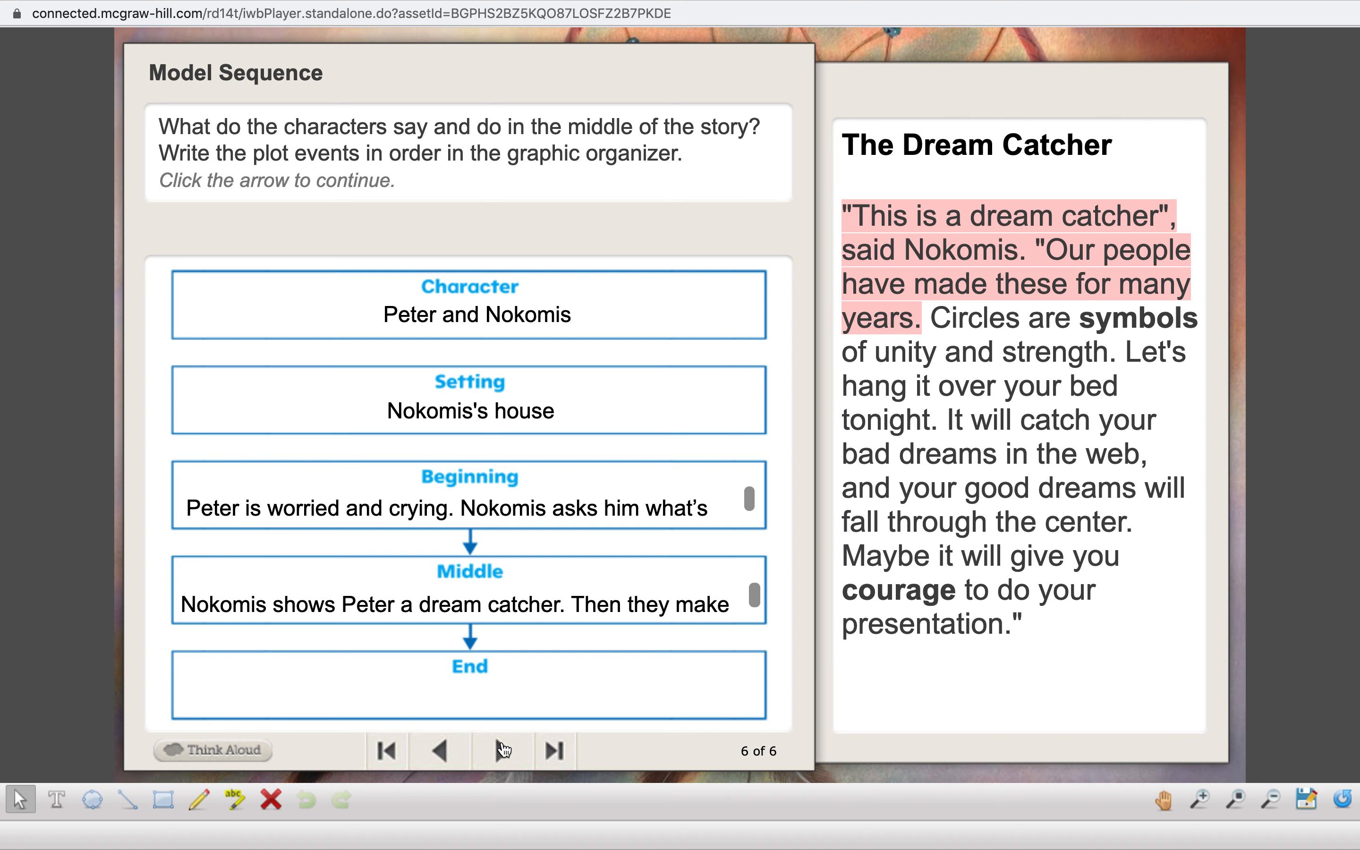
left_click(500, 749)
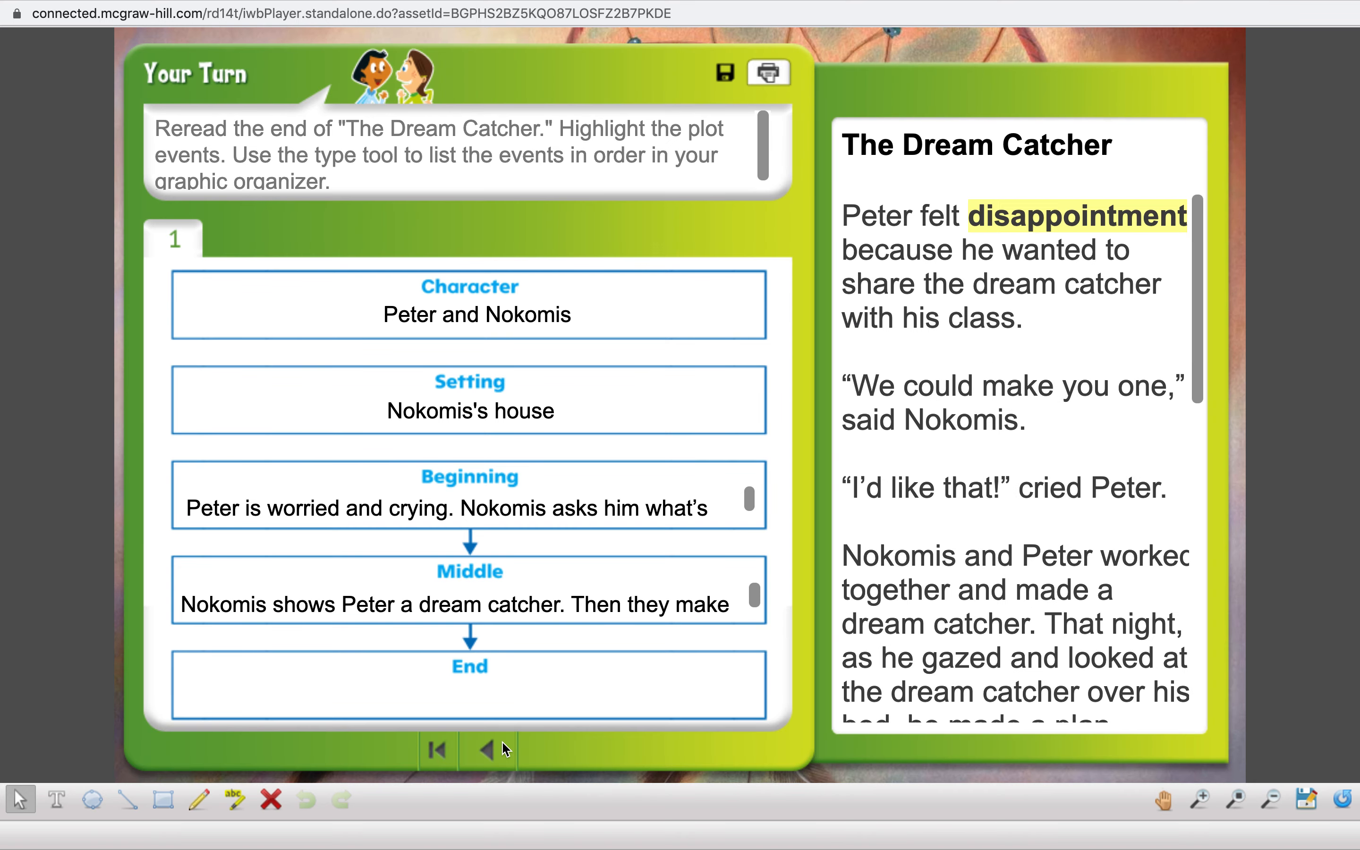
mouse_move(493, 712)
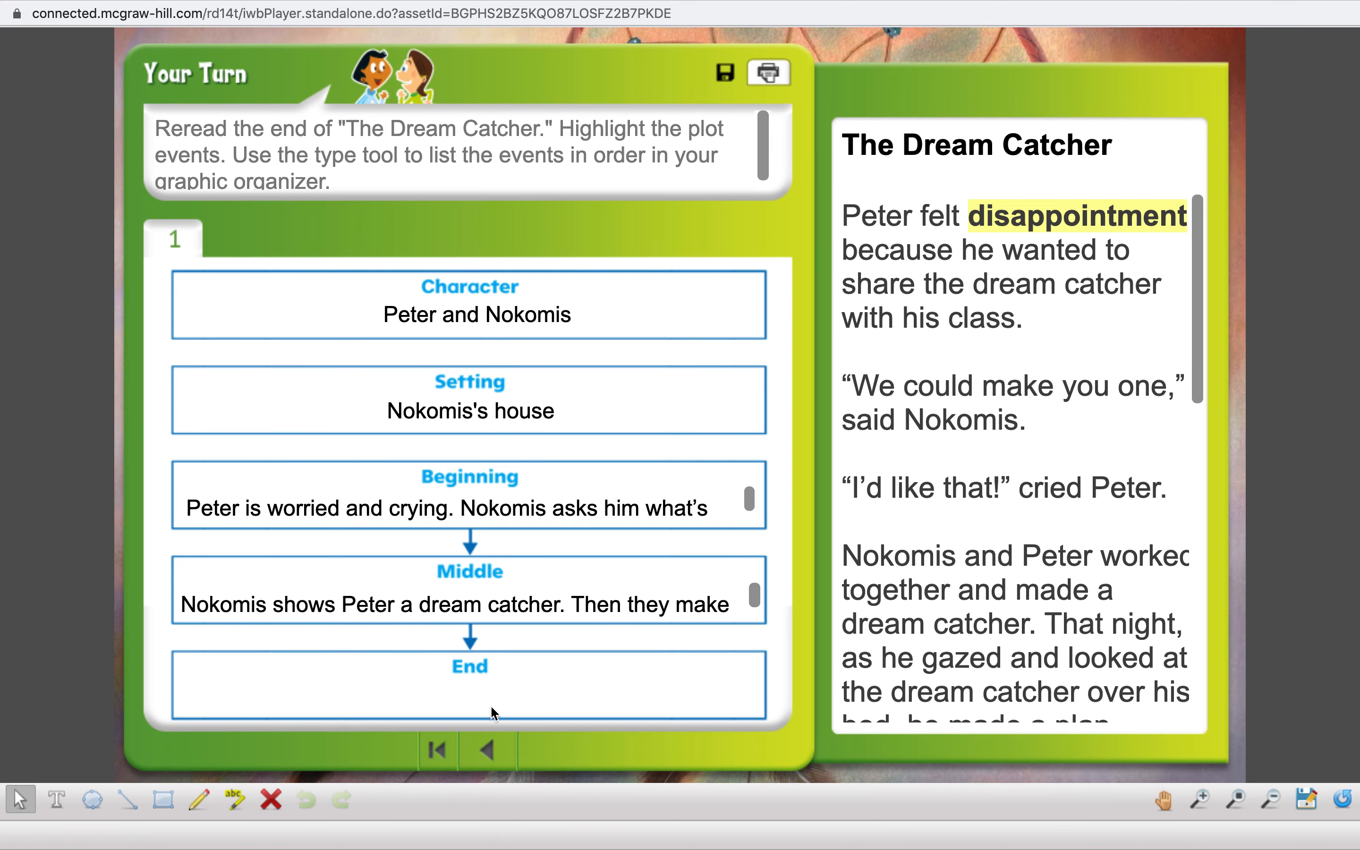
scroll("down", 3)
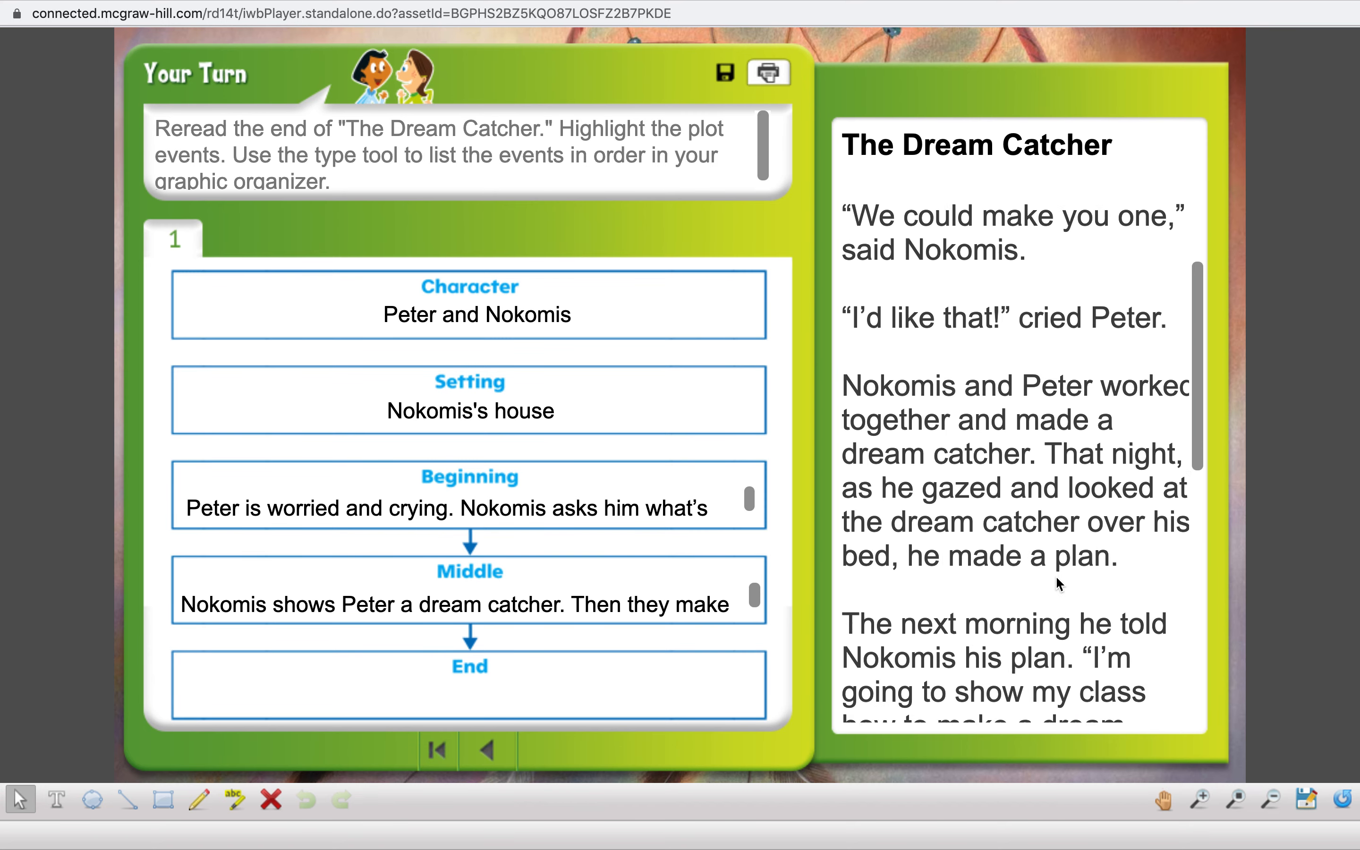
scroll("down", 3)
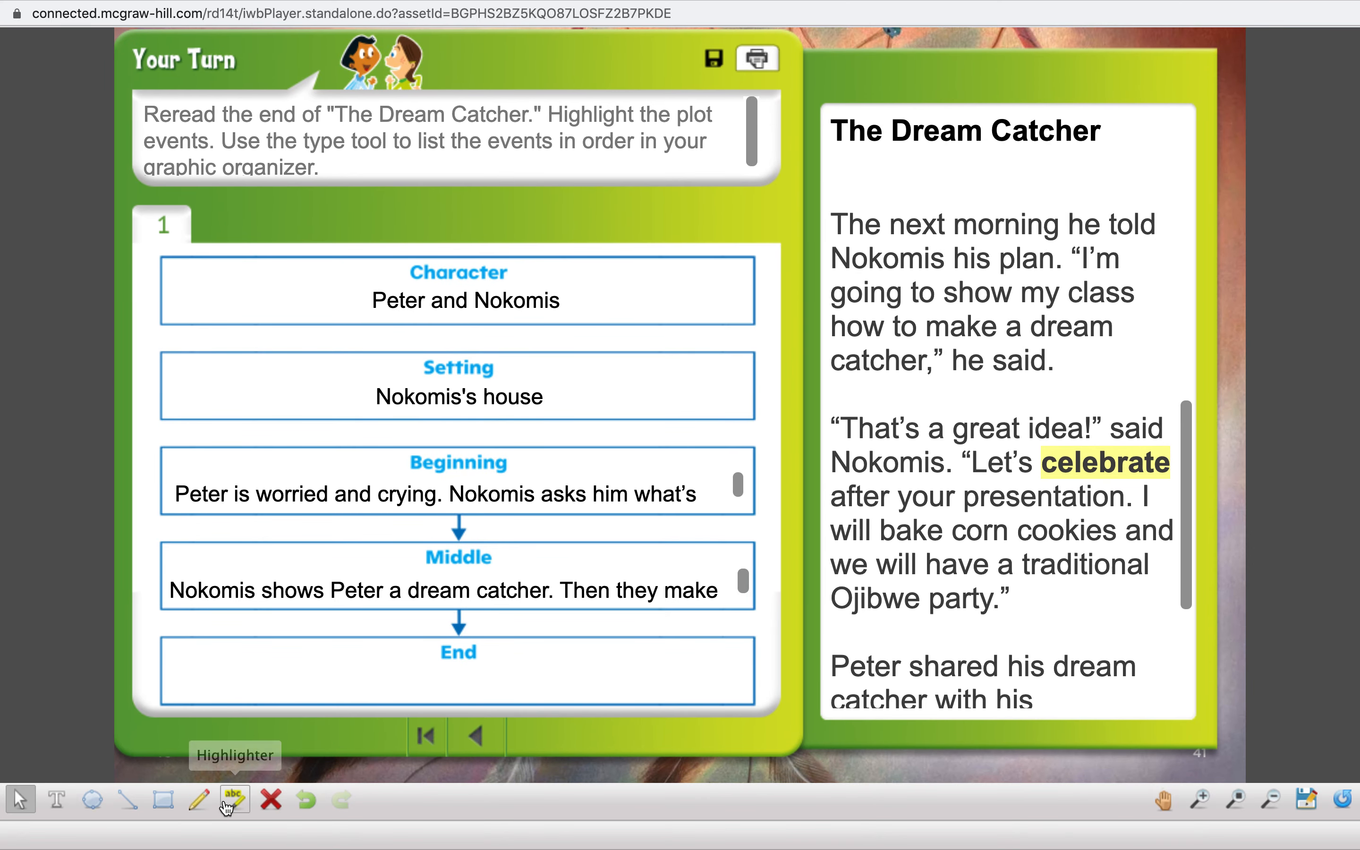
Select the Highlighter tool to mark Nokomis's line about celebrating after the presentation.
left_click(233, 799)
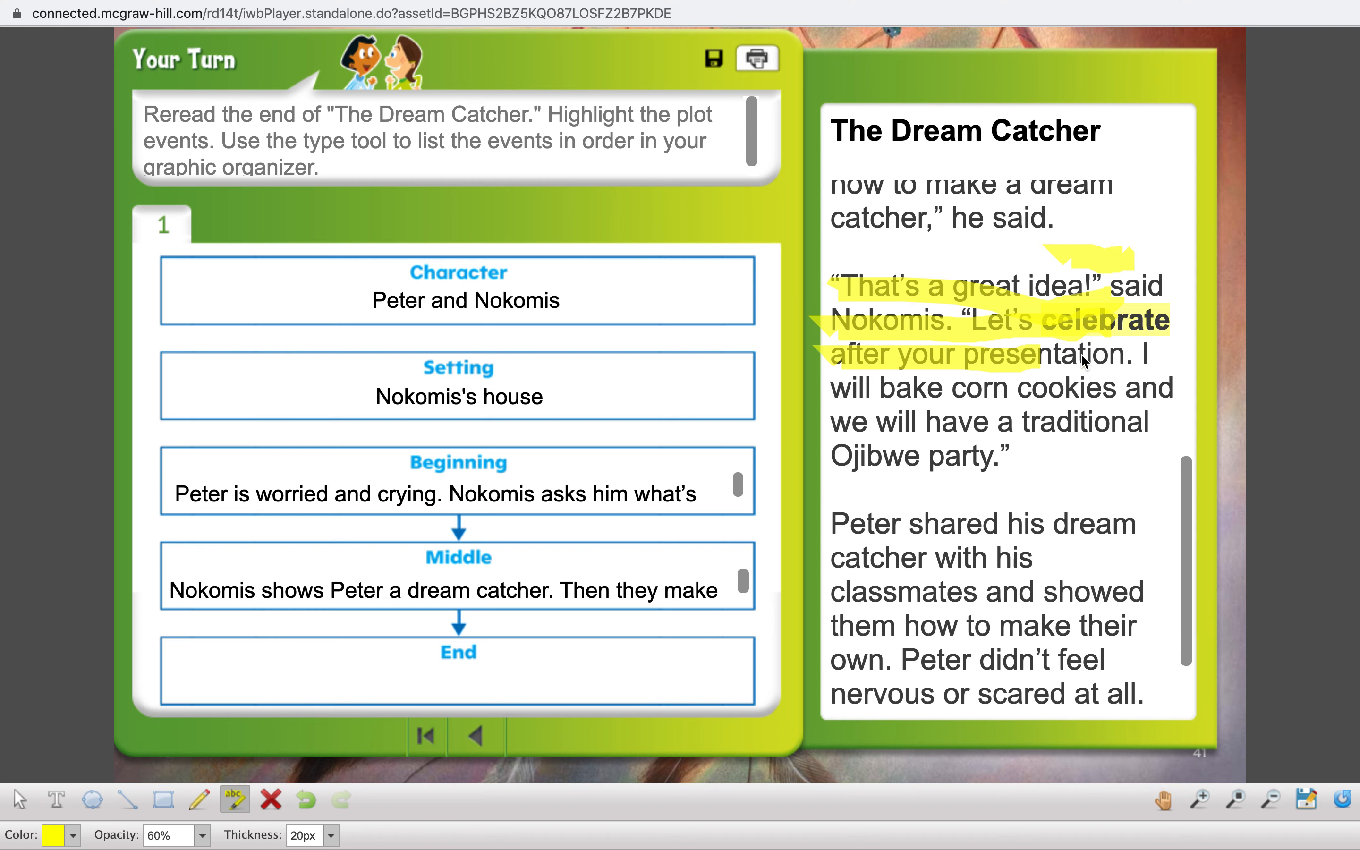
mouse_move(1009, 398)
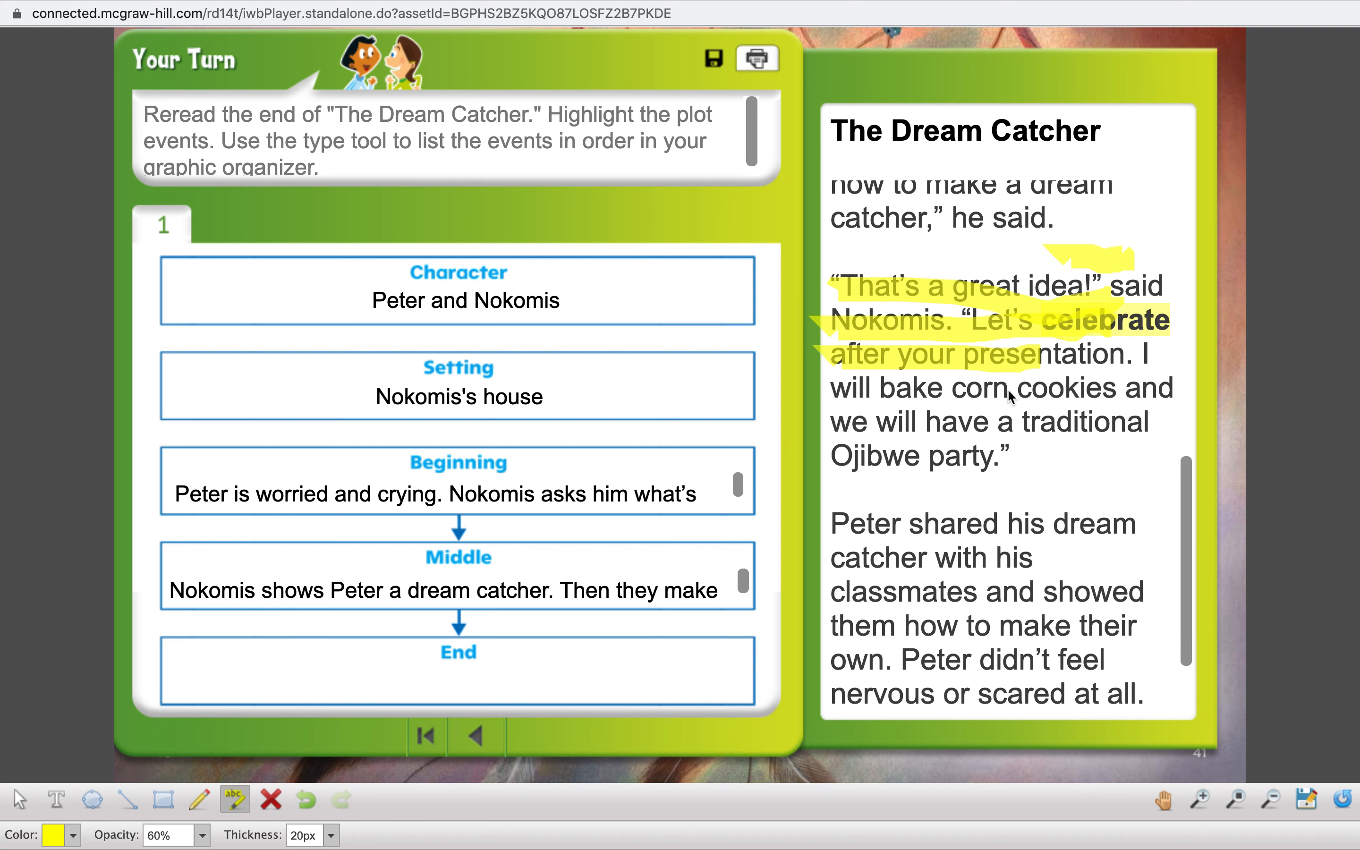
mouse_move(882, 430)
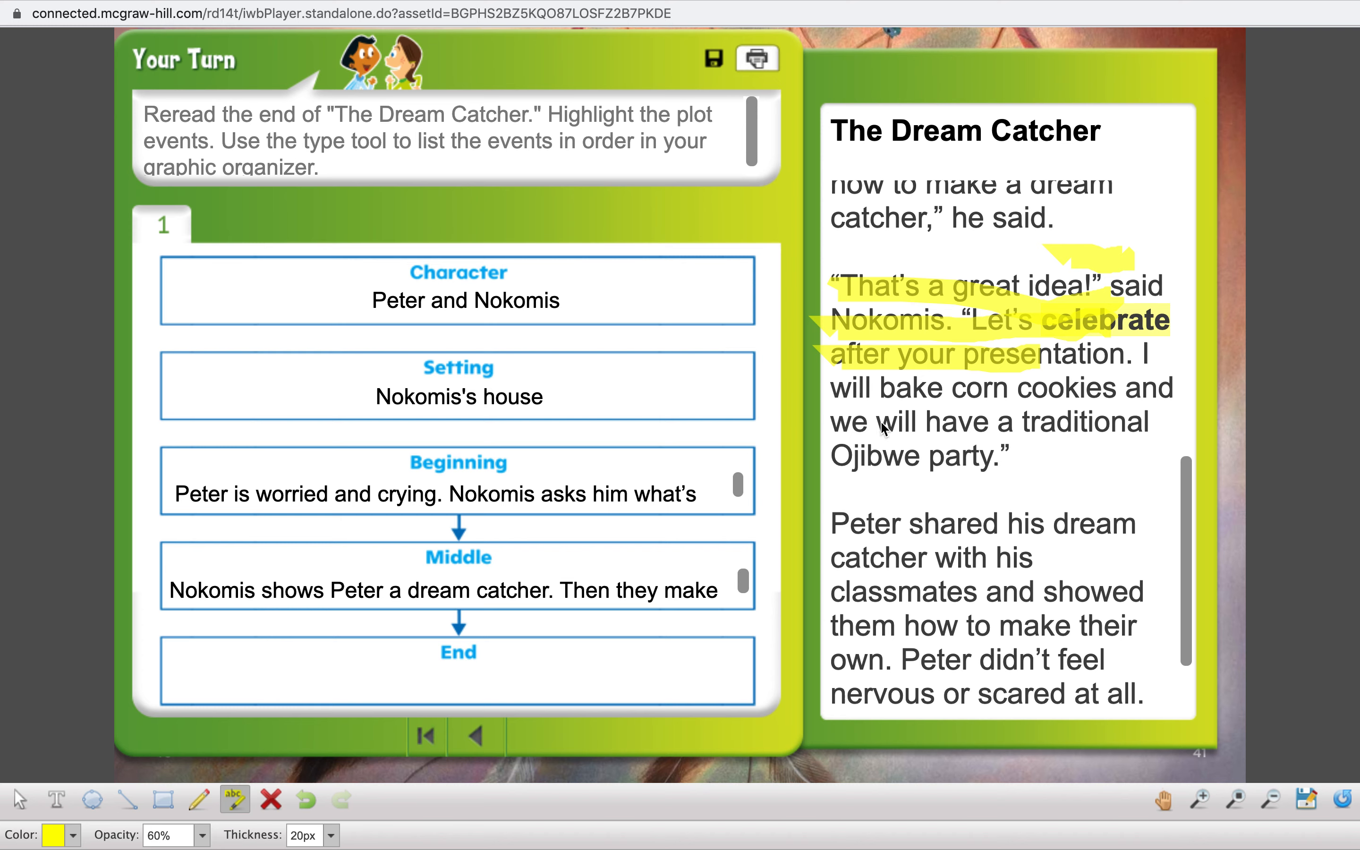
mouse_move(510, 762)
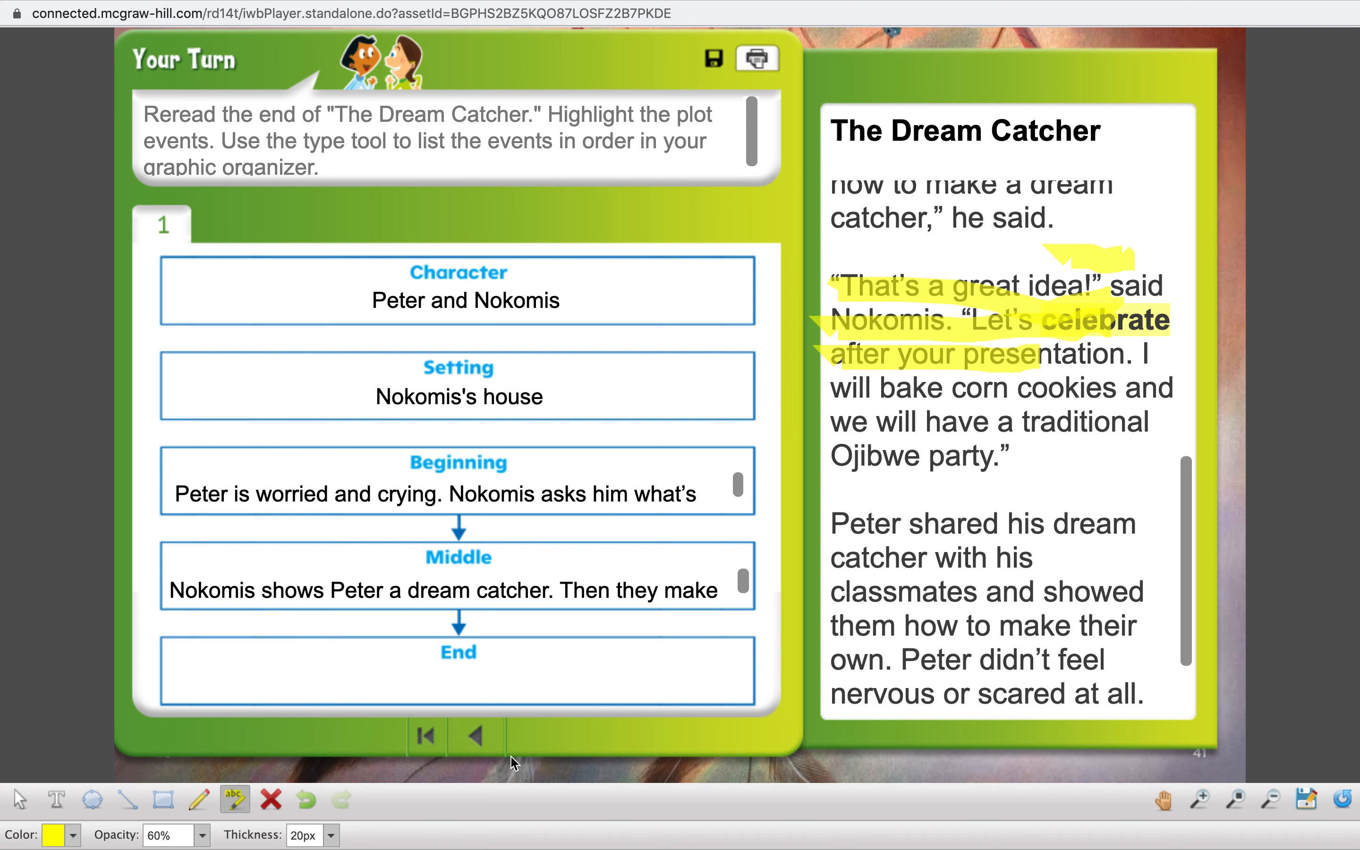
mouse_move(1082, 494)
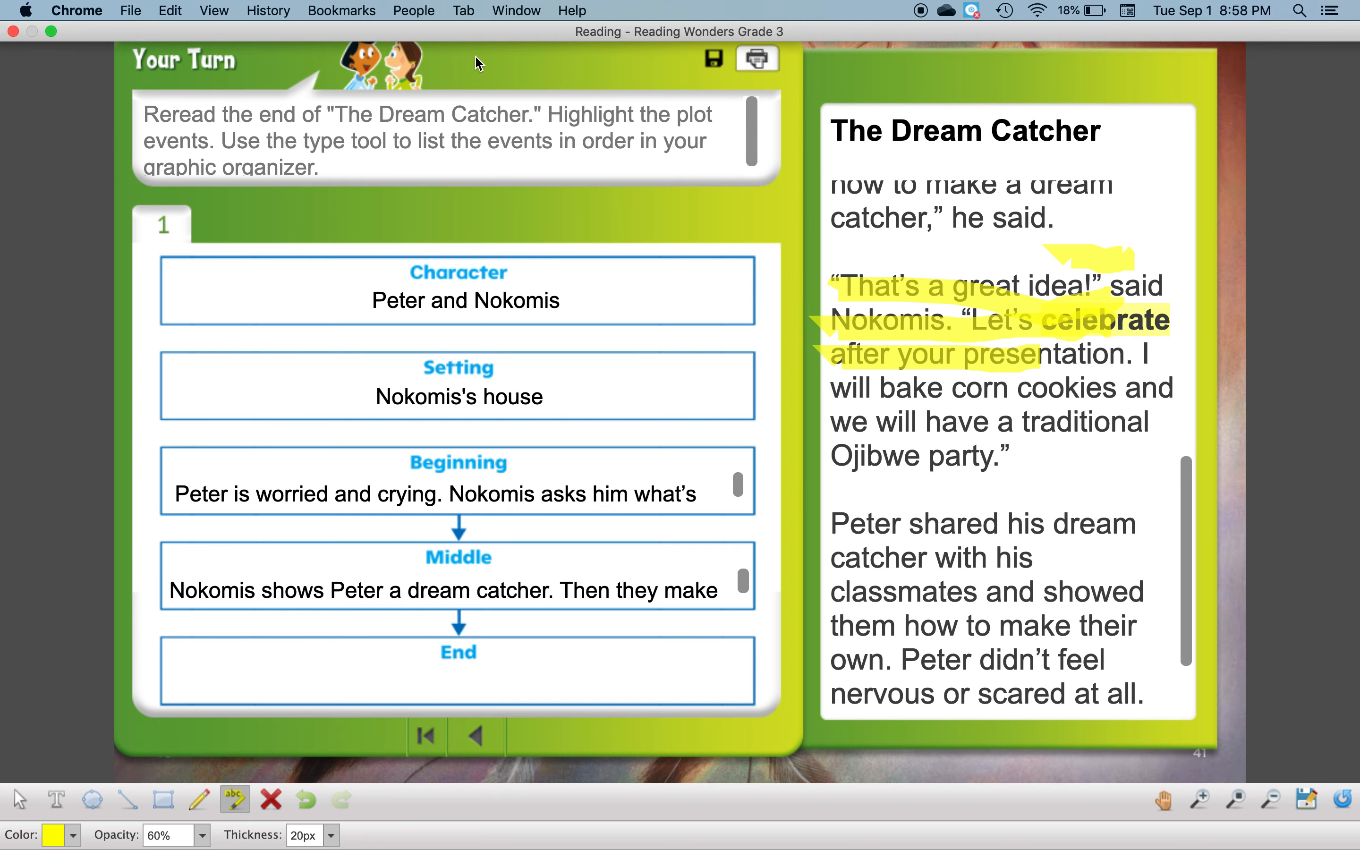
mouse_move(12, 41)
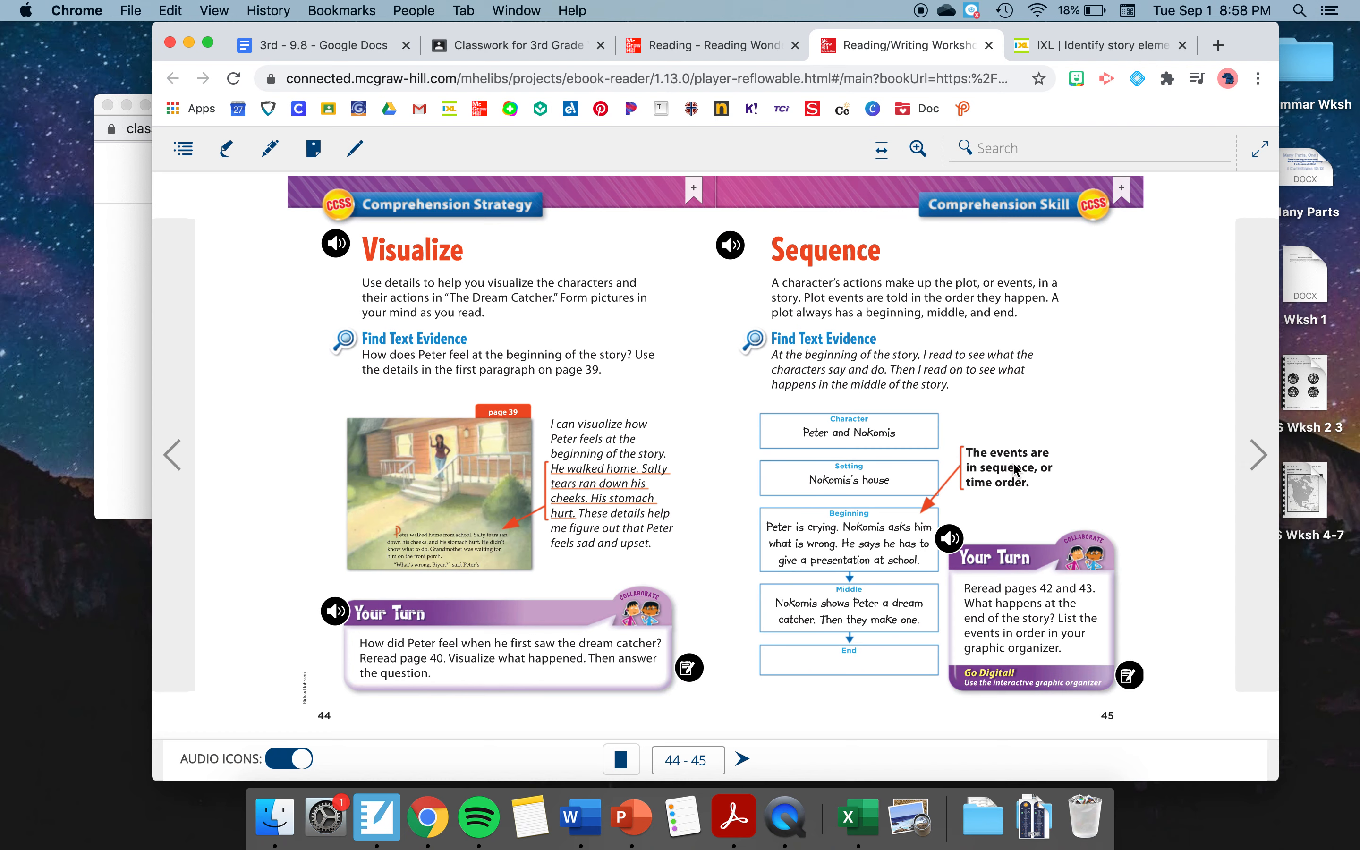
mouse_move(823, 569)
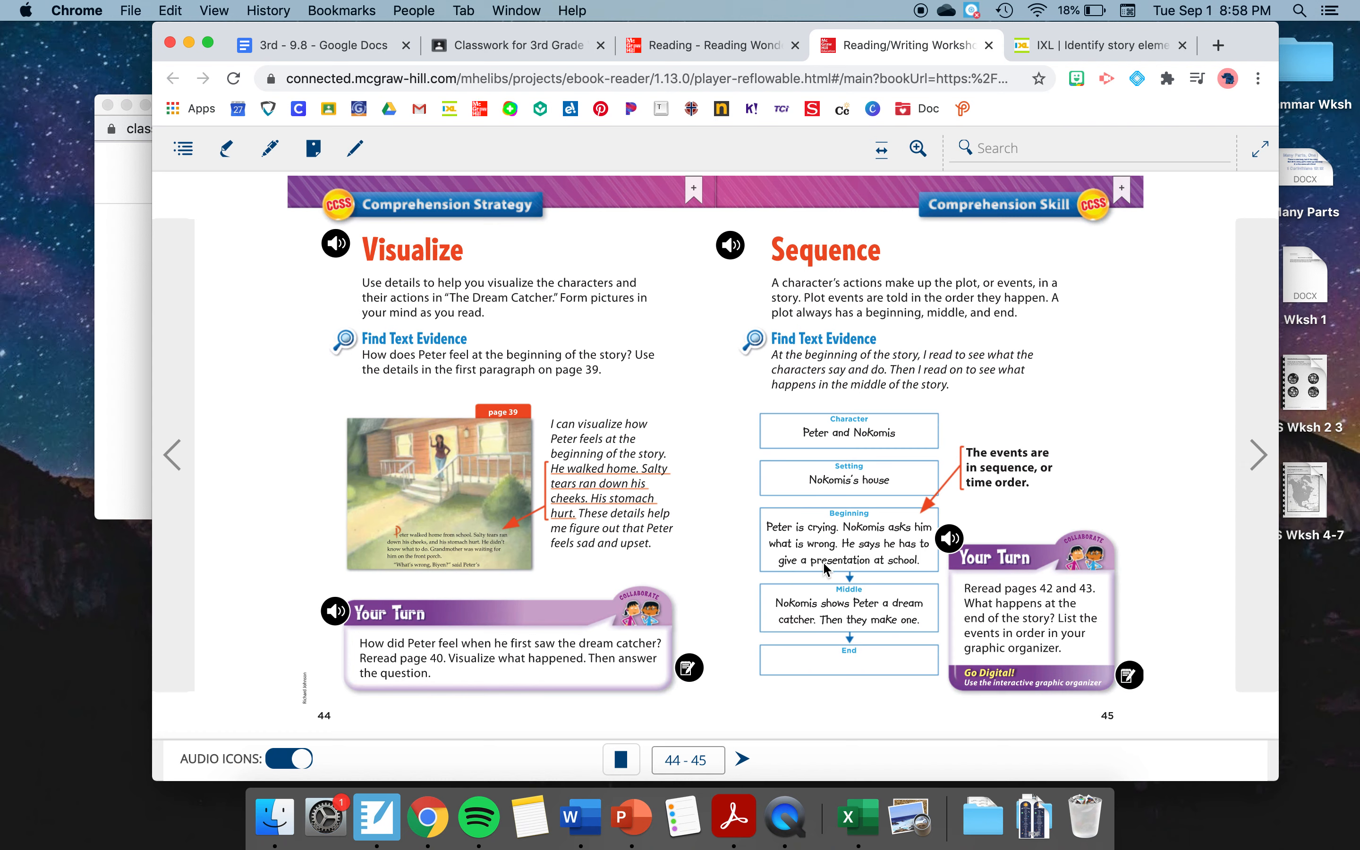
mouse_move(884, 226)
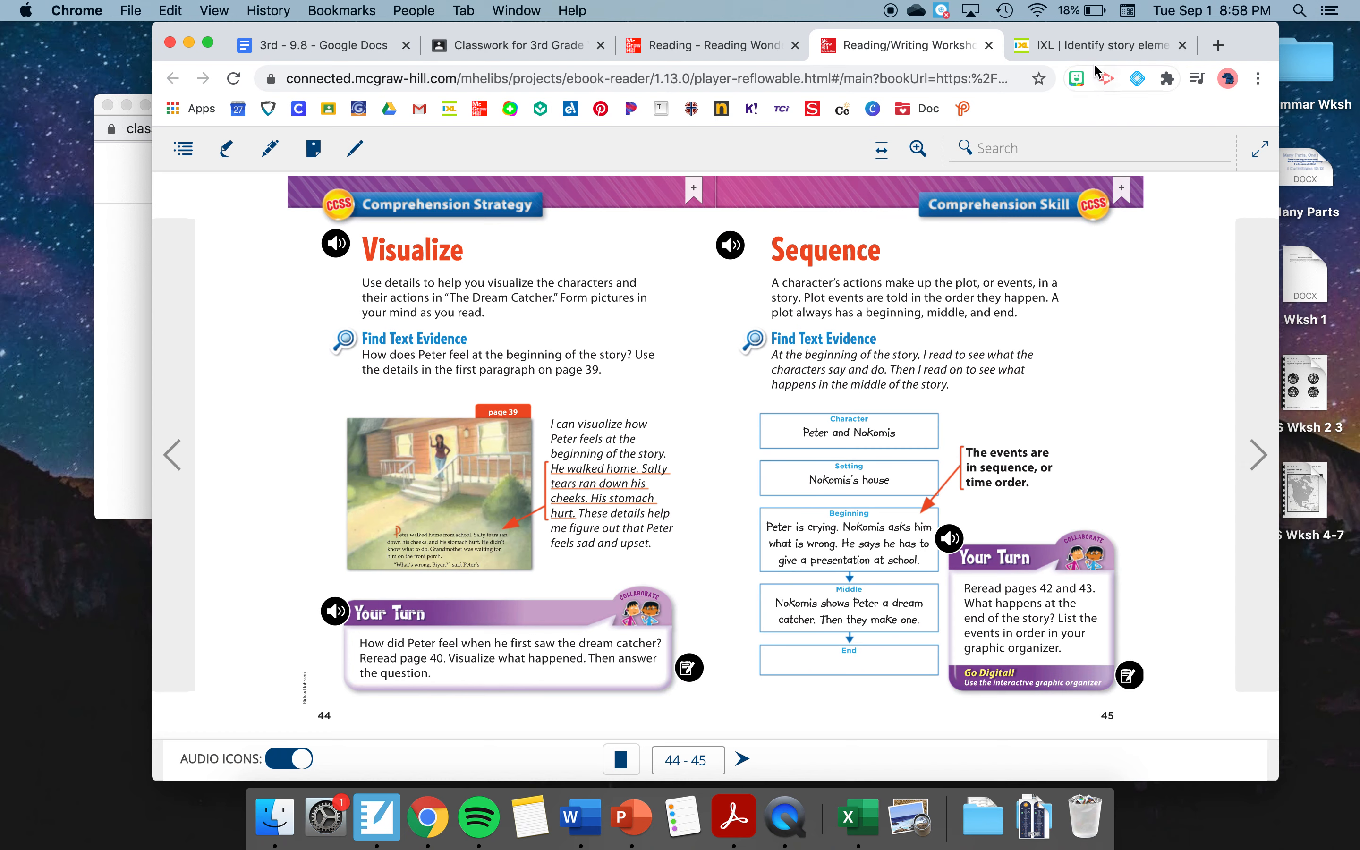
Switch to the IXL story elements practice showing 'What Starts with C?'.
left_click(1096, 45)
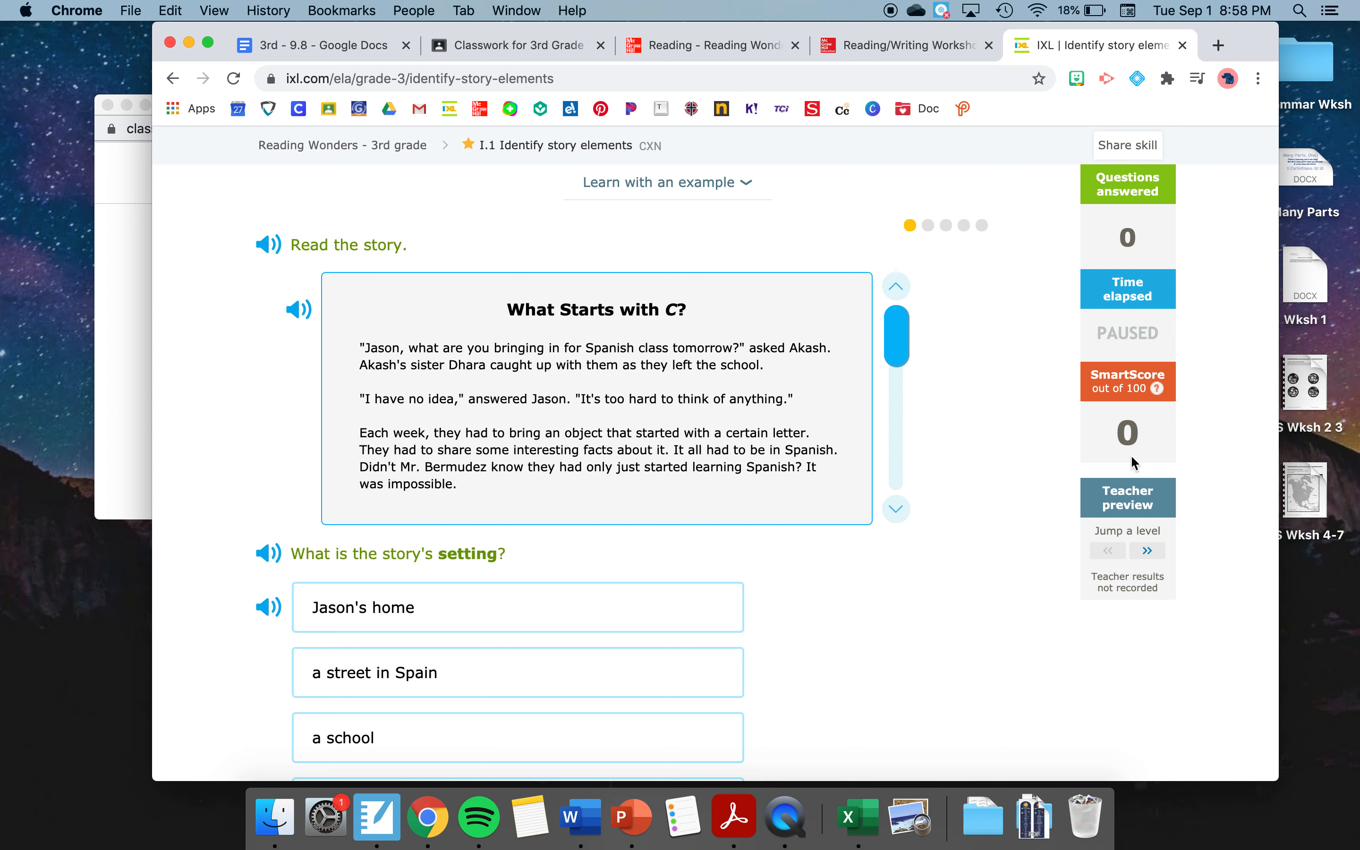
mouse_move(1073, 438)
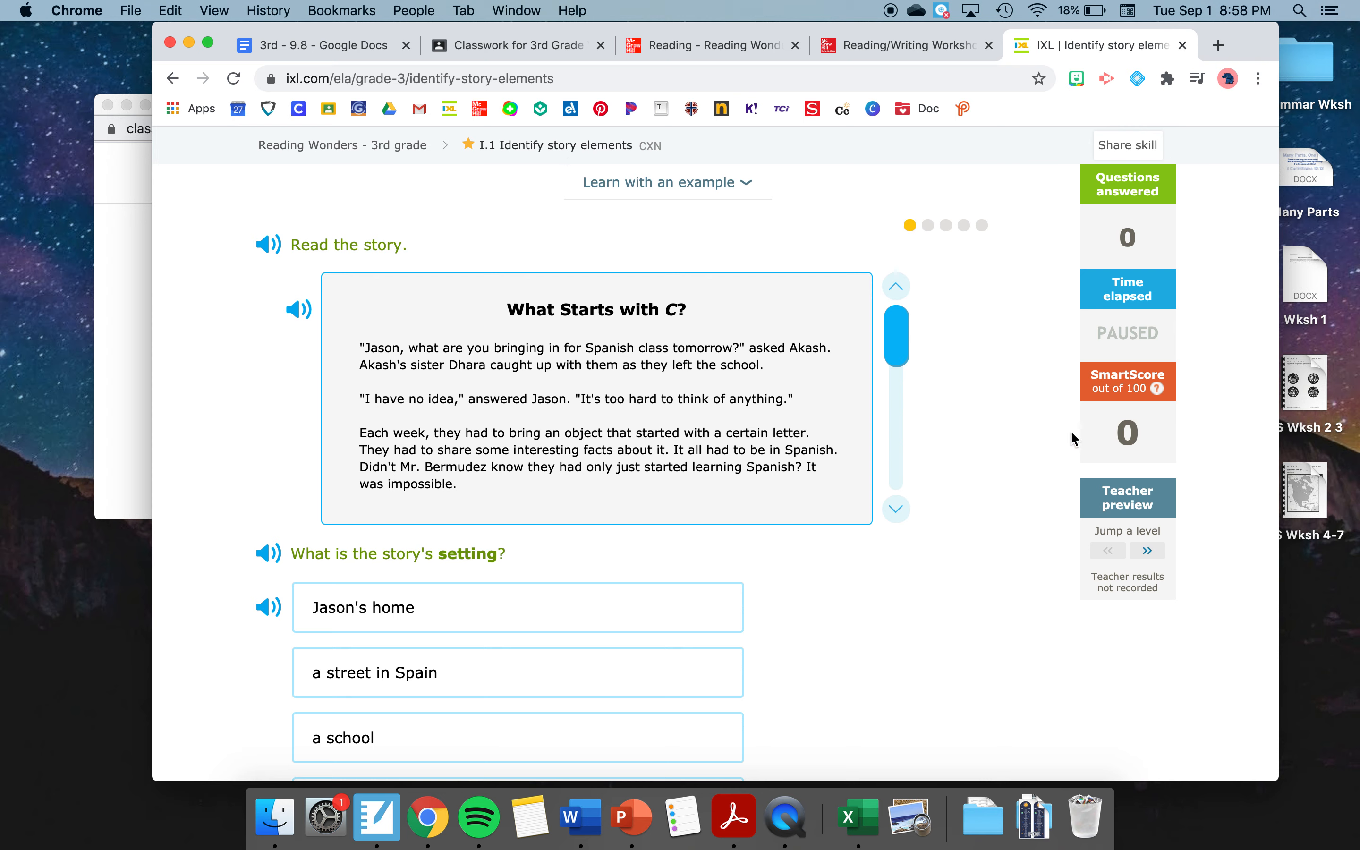
mouse_move(1136, 464)
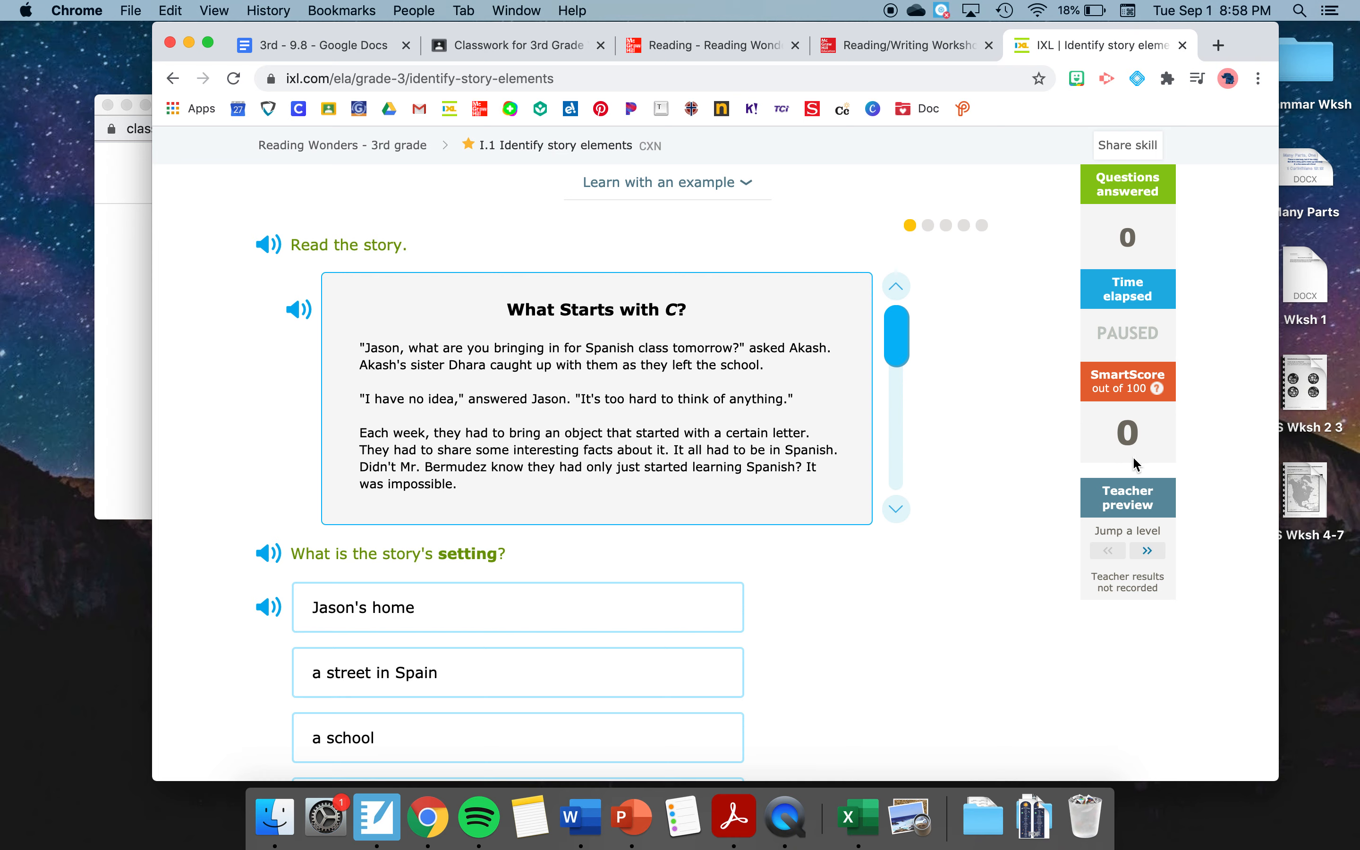
mouse_move(491, 295)
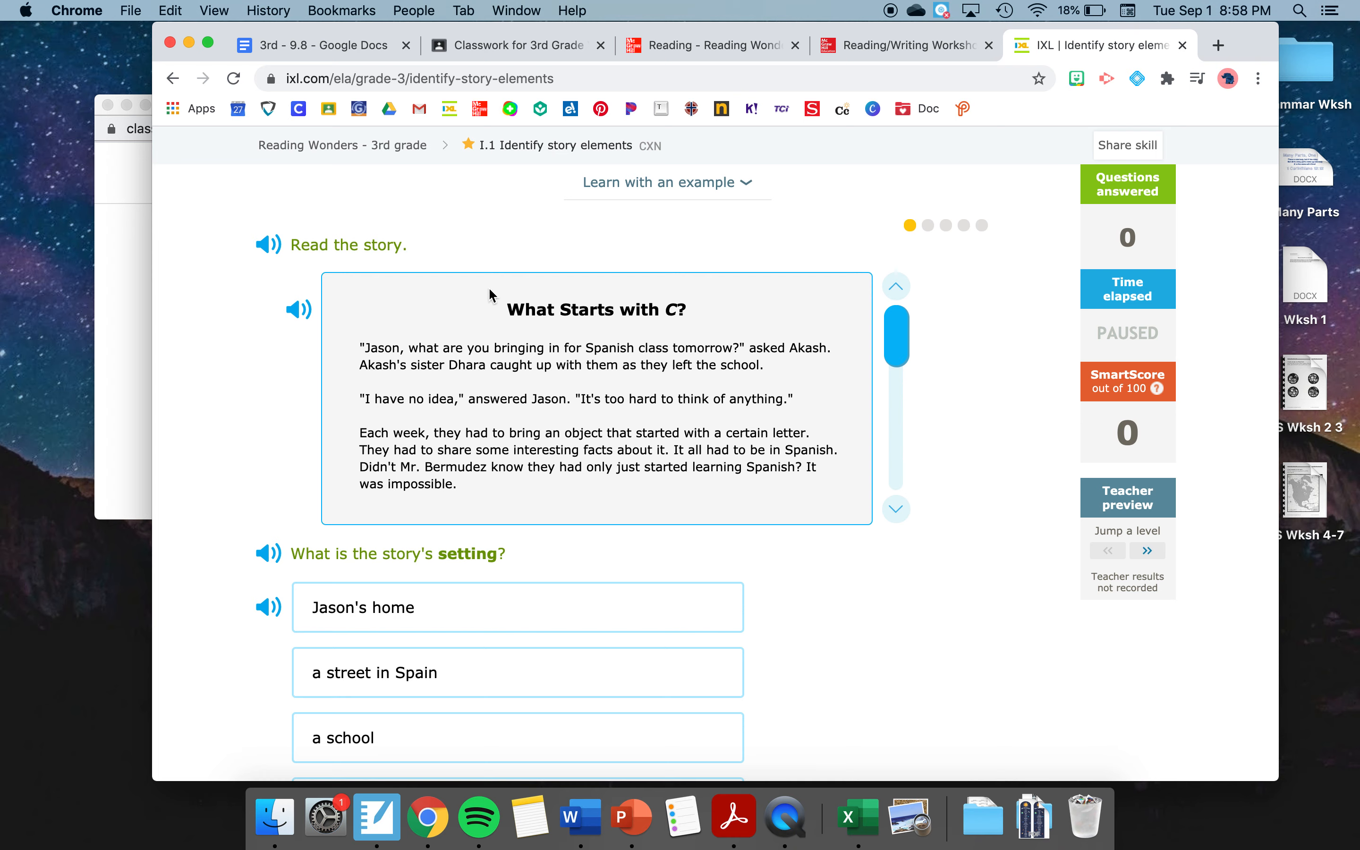
mouse_move(267, 245)
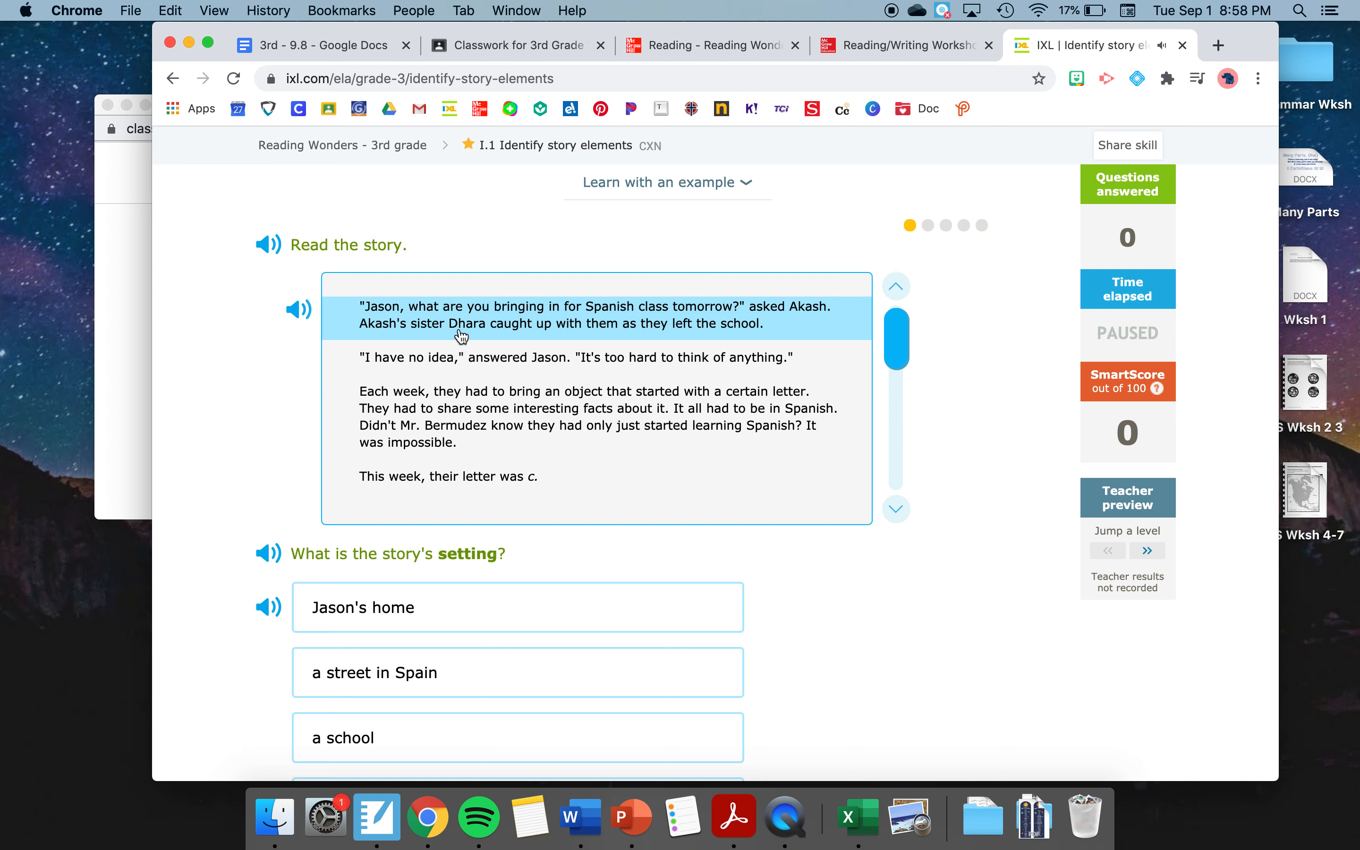
mouse_move(1002, 446)
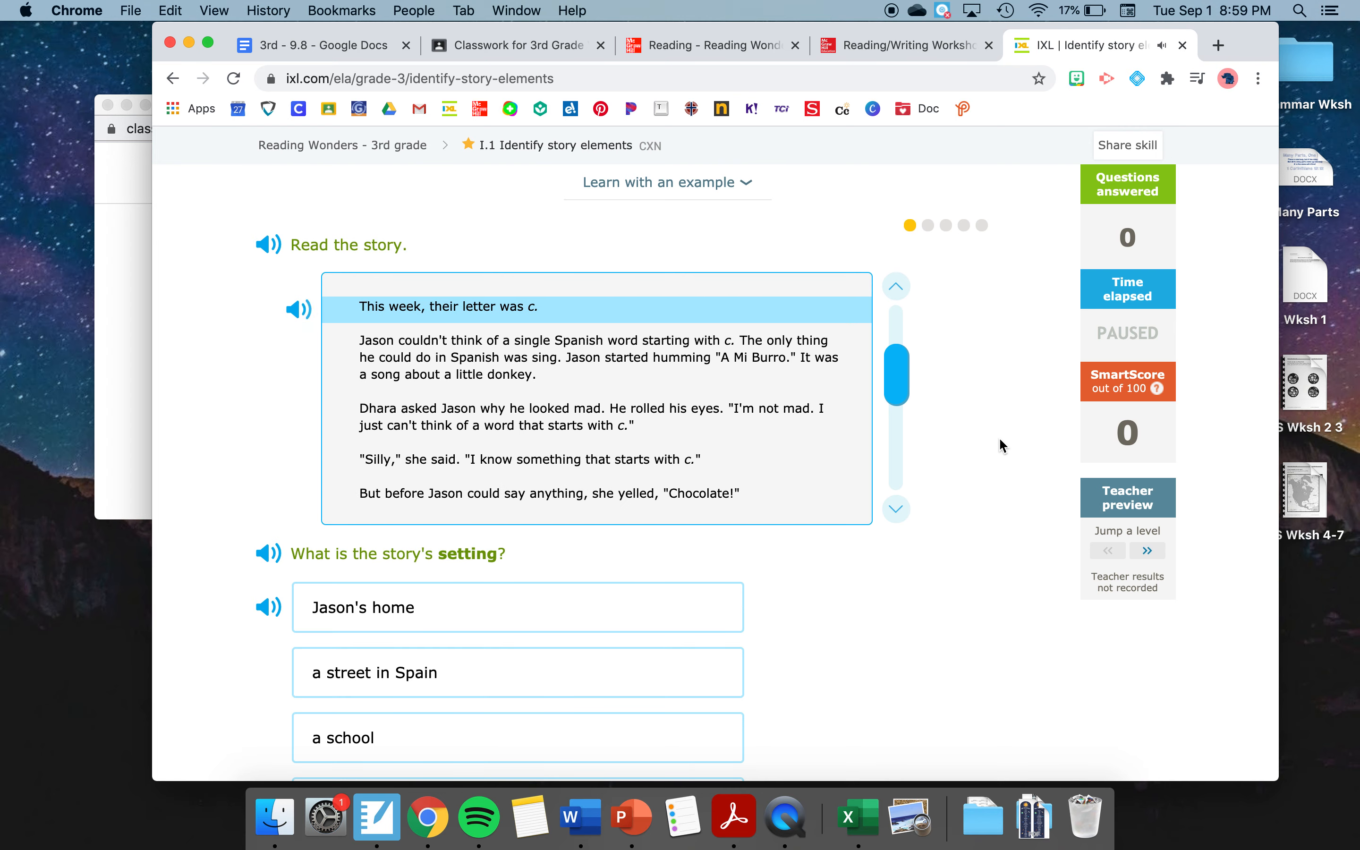
Follow the read-aloud of 'What Starts with C?' down to Jason singing for the class.
scroll("down", 3)
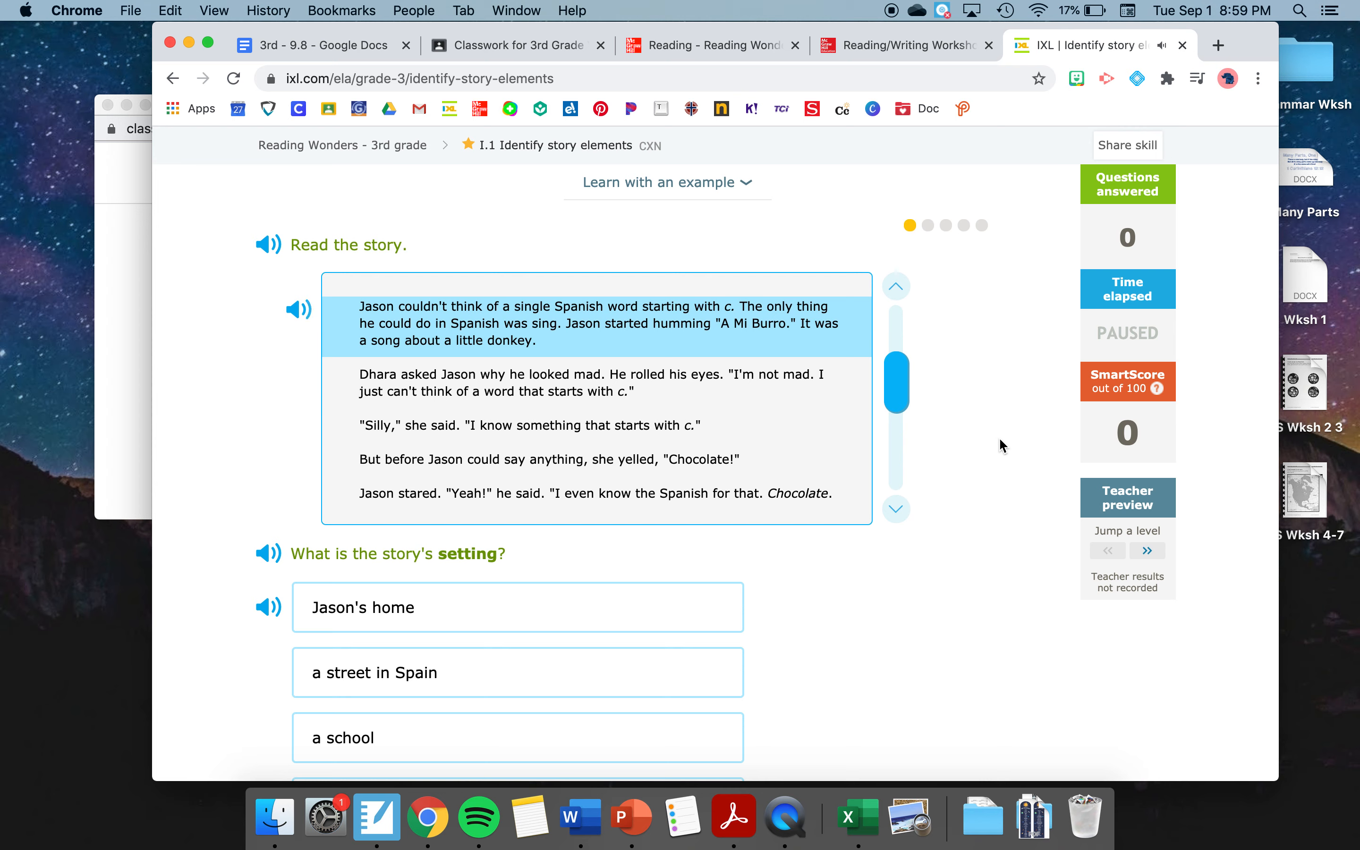
scroll("down", 3)
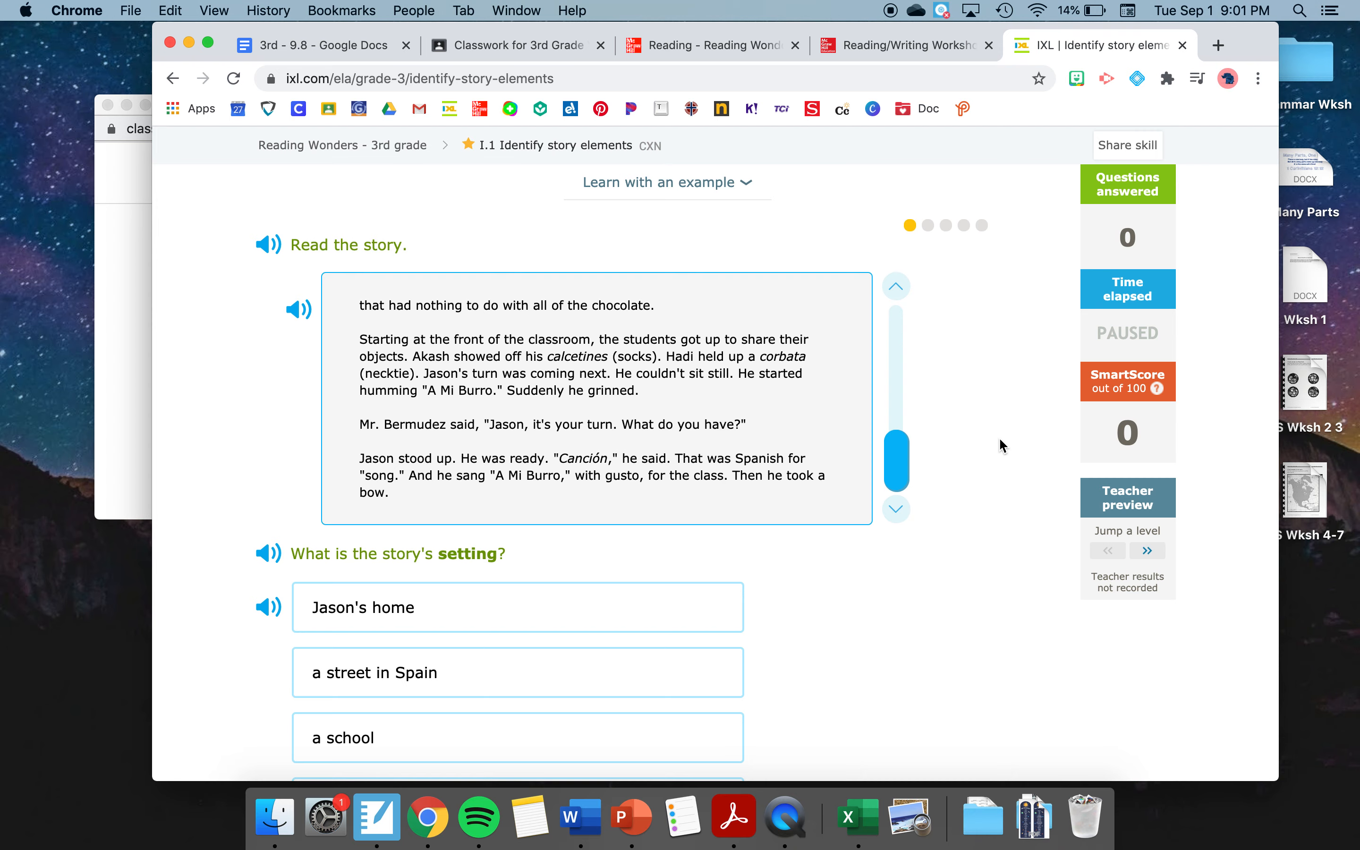
scroll("down", 3)
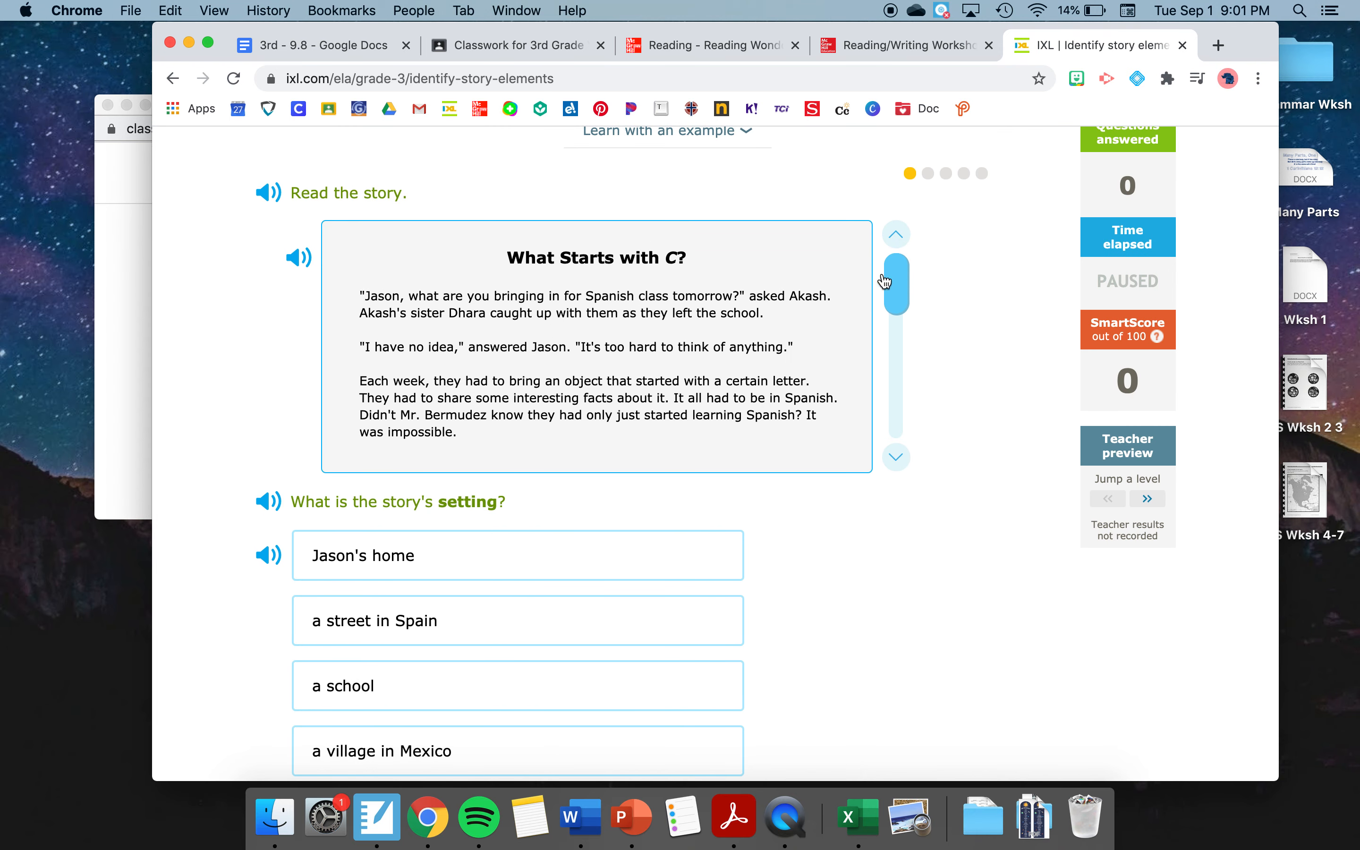
mouse_move(563, 270)
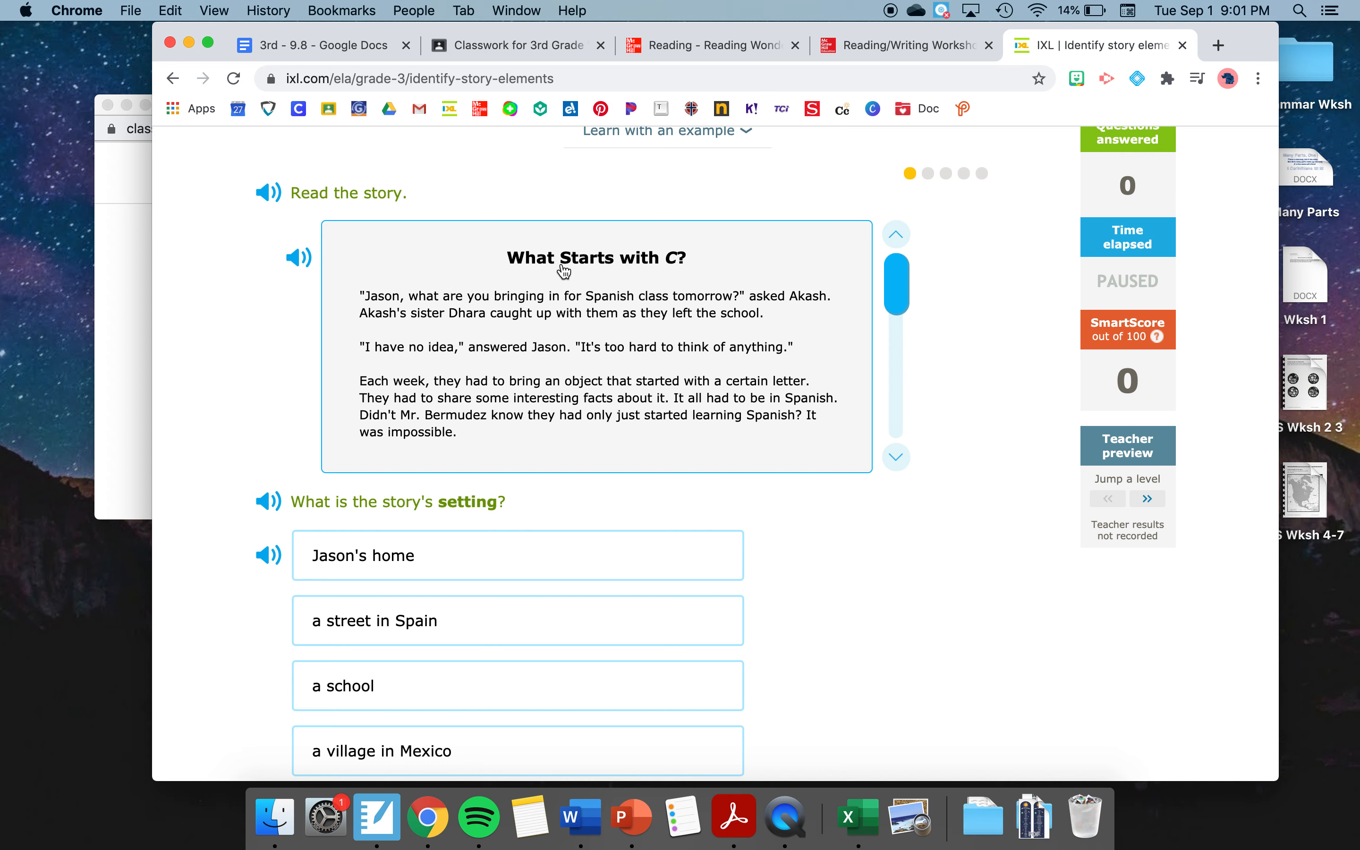
mouse_move(680, 397)
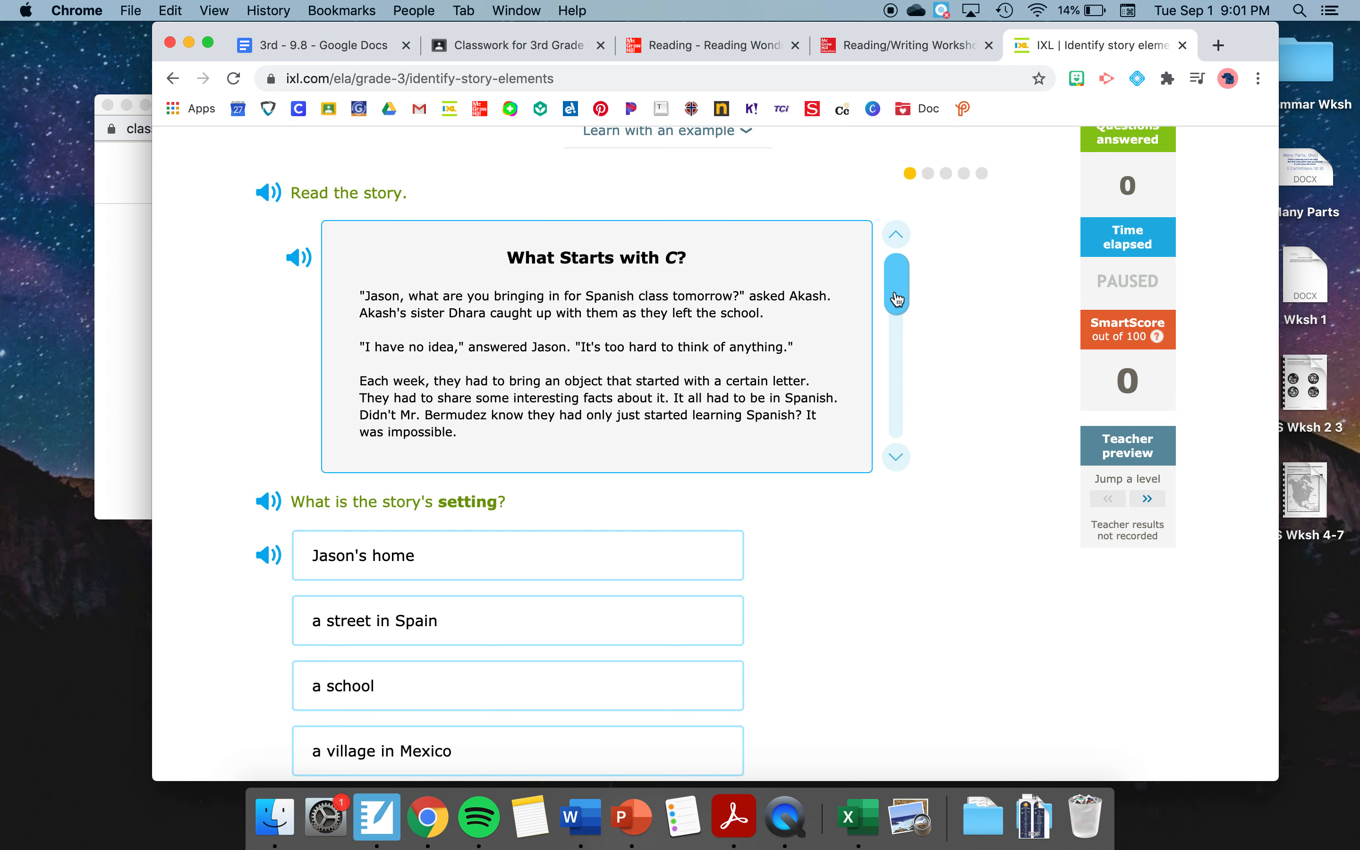
left_click_drag(896, 285, 896, 314)
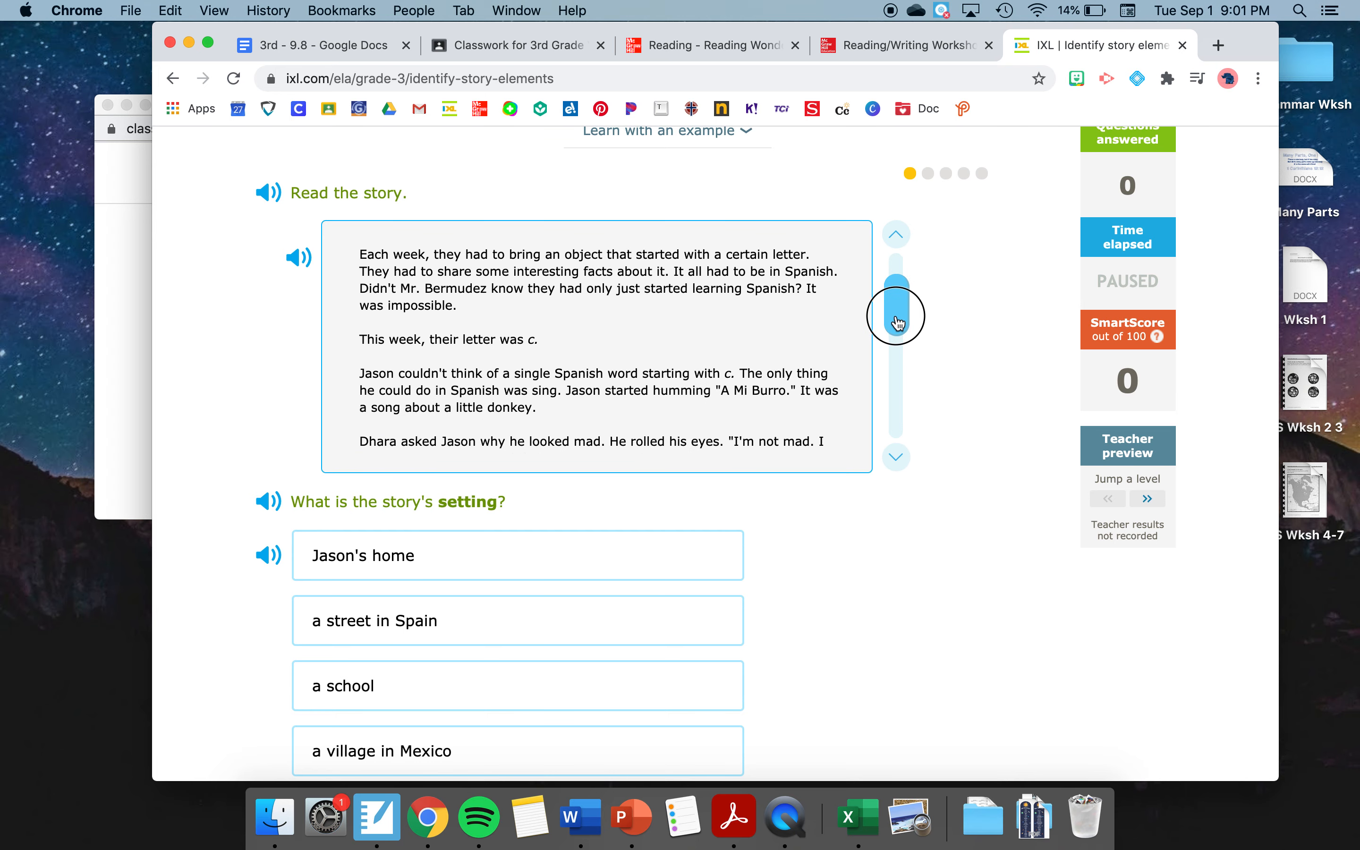
left_click_drag(896, 315, 892, 360)
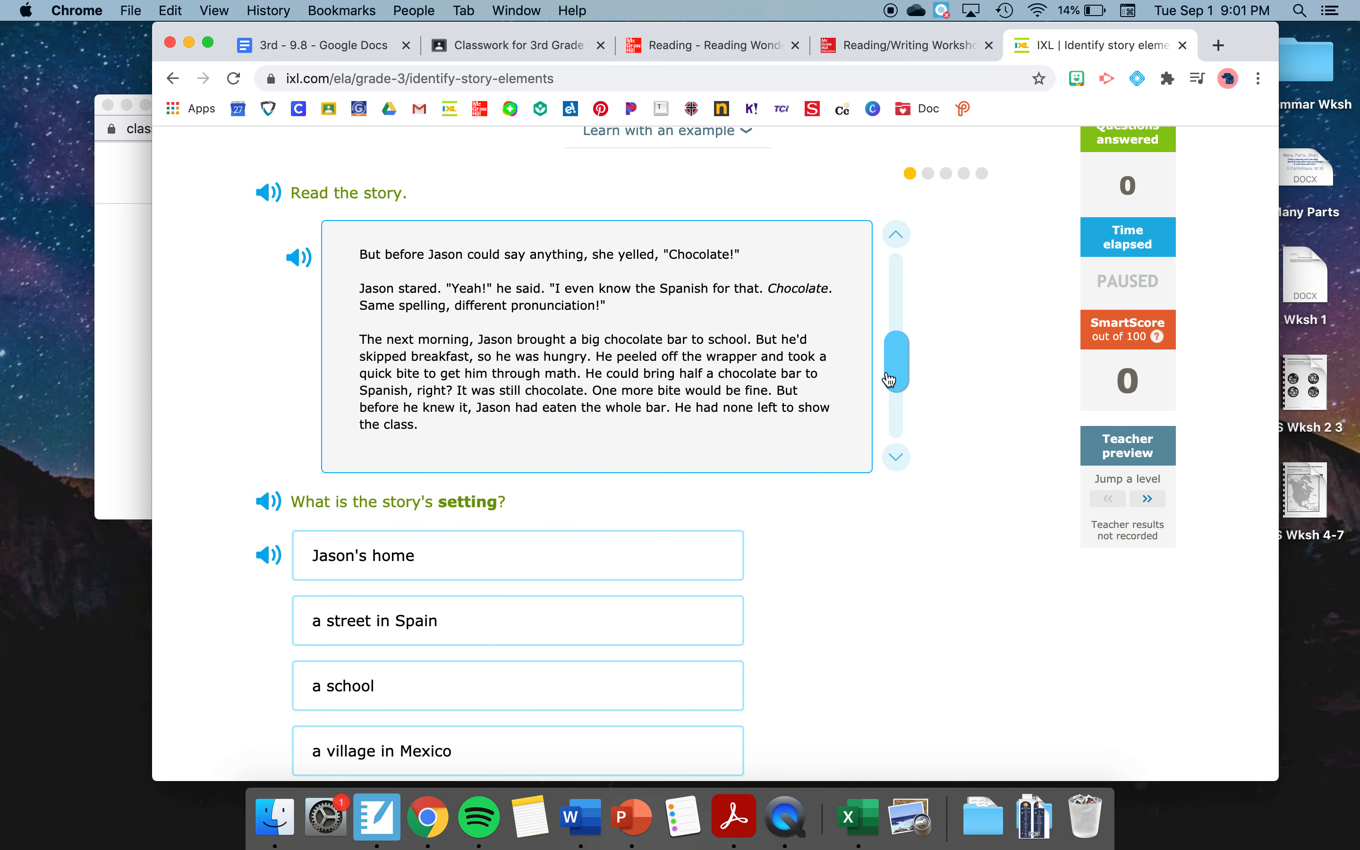
left_click_drag(895, 343, 891, 408)
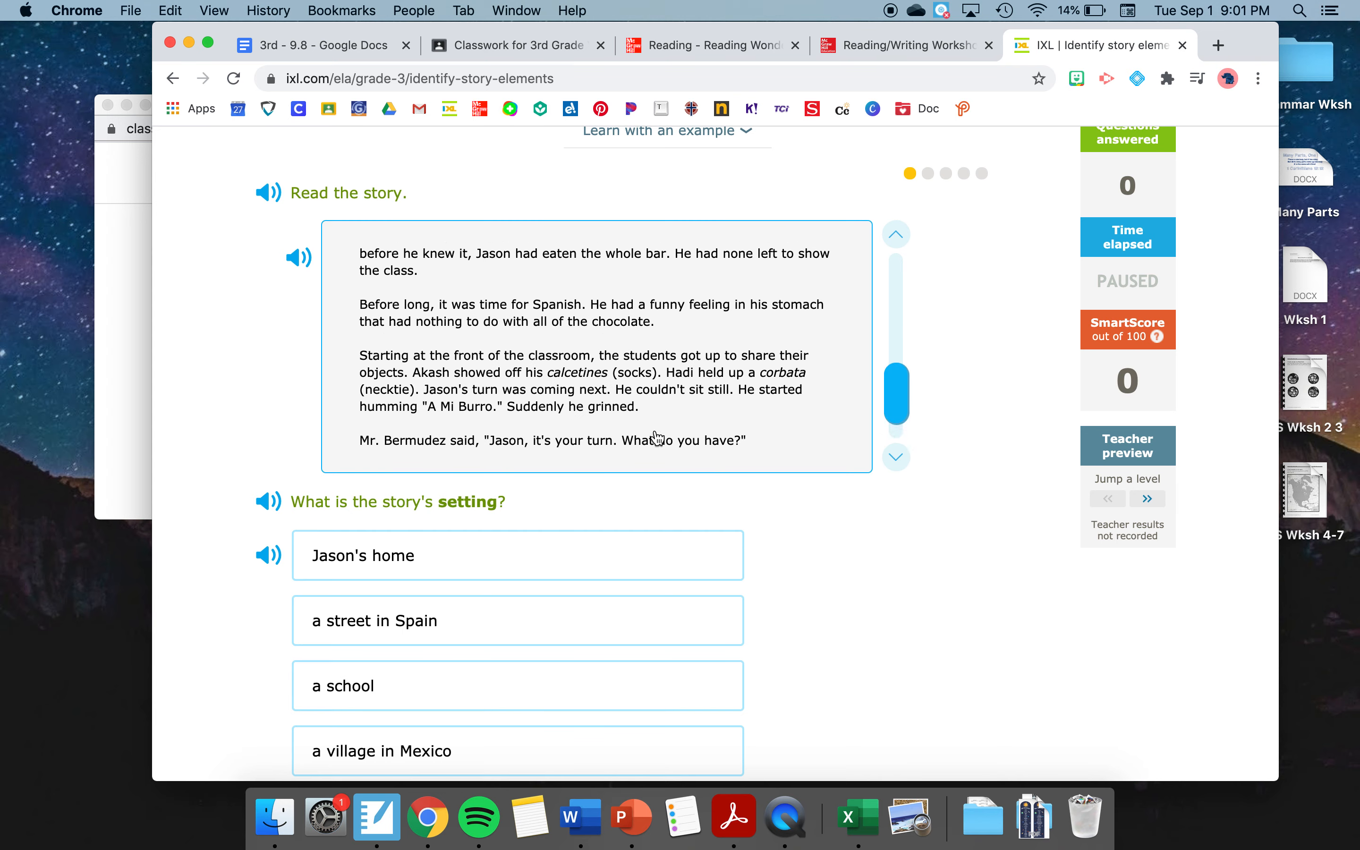
mouse_move(844, 385)
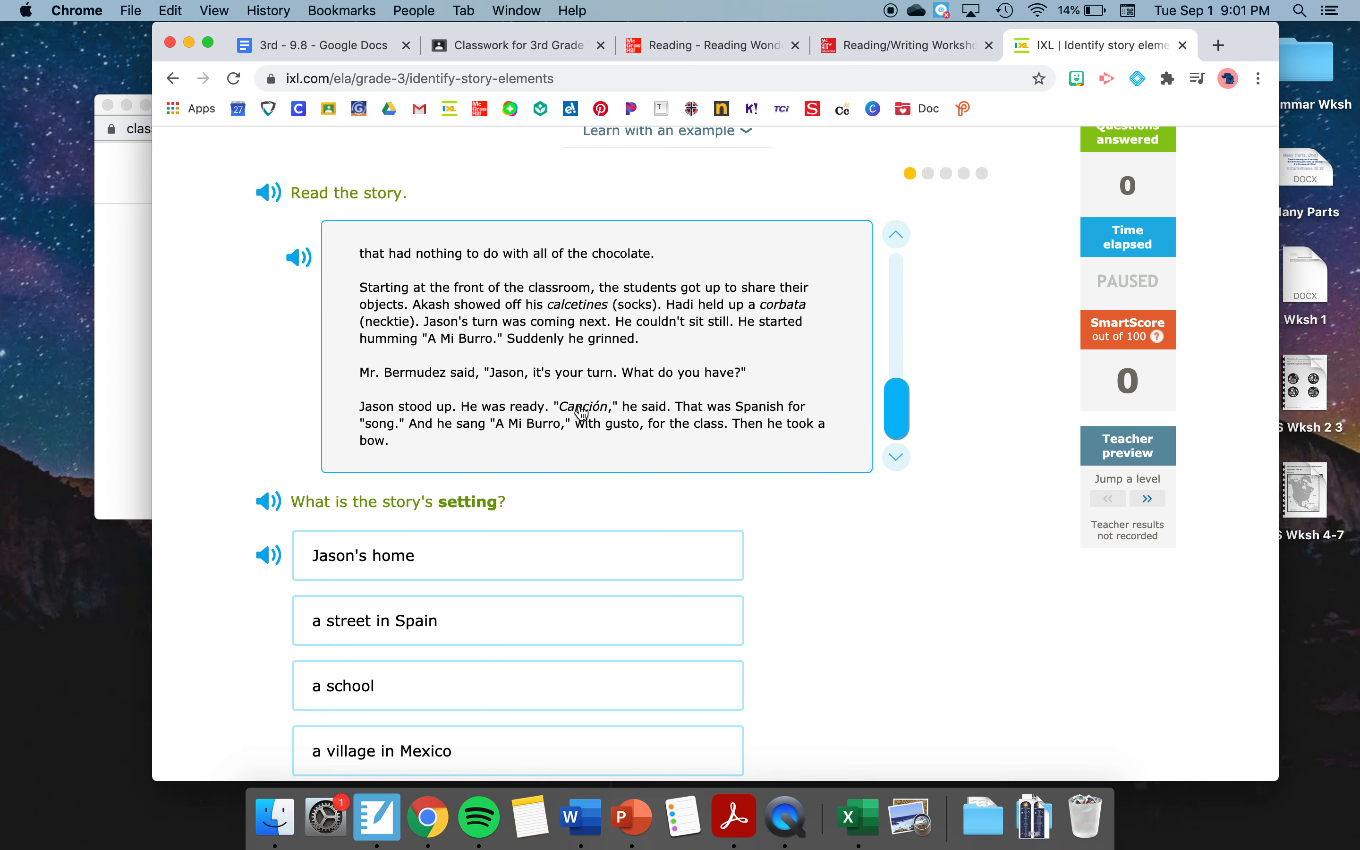
mouse_move(621, 424)
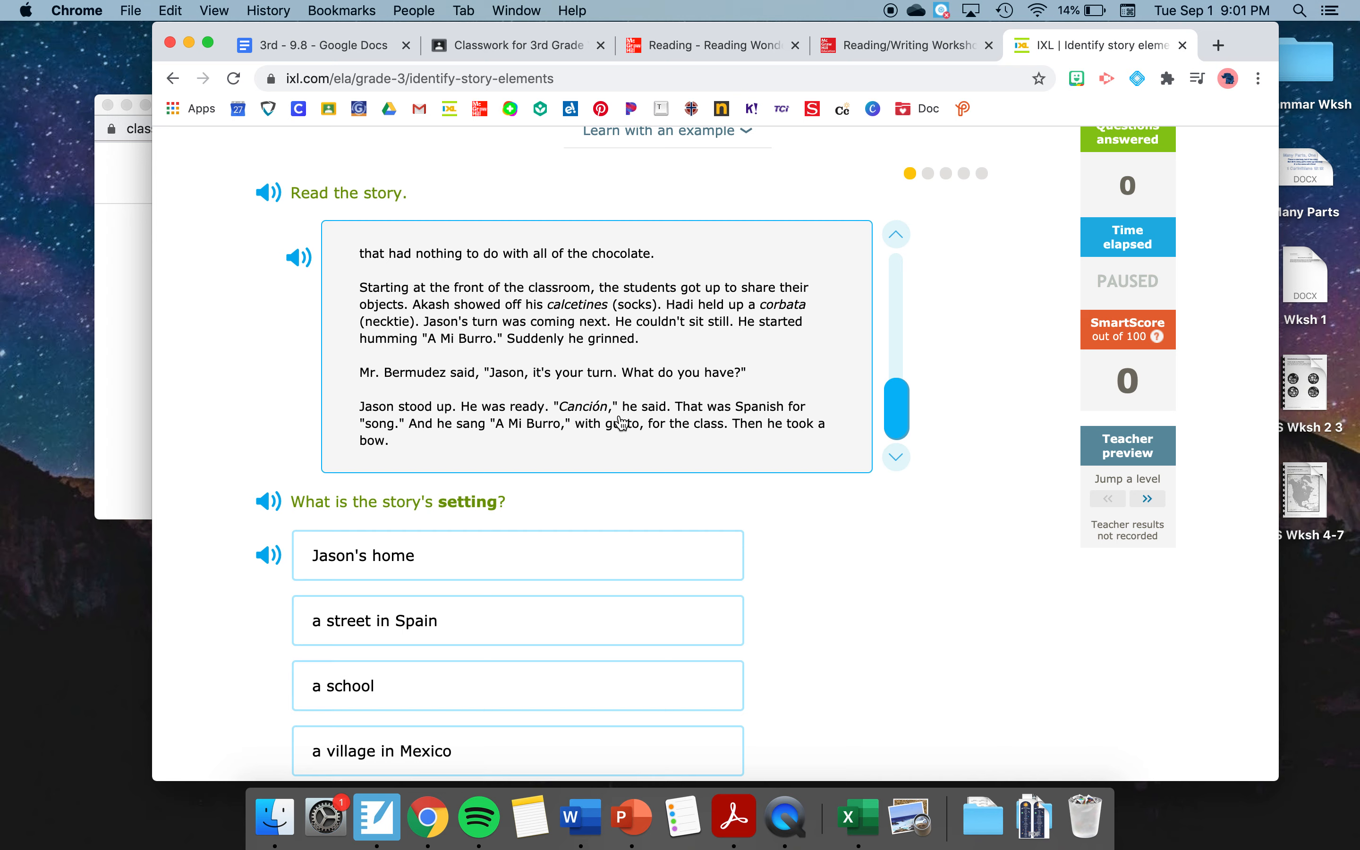
mouse_move(607, 438)
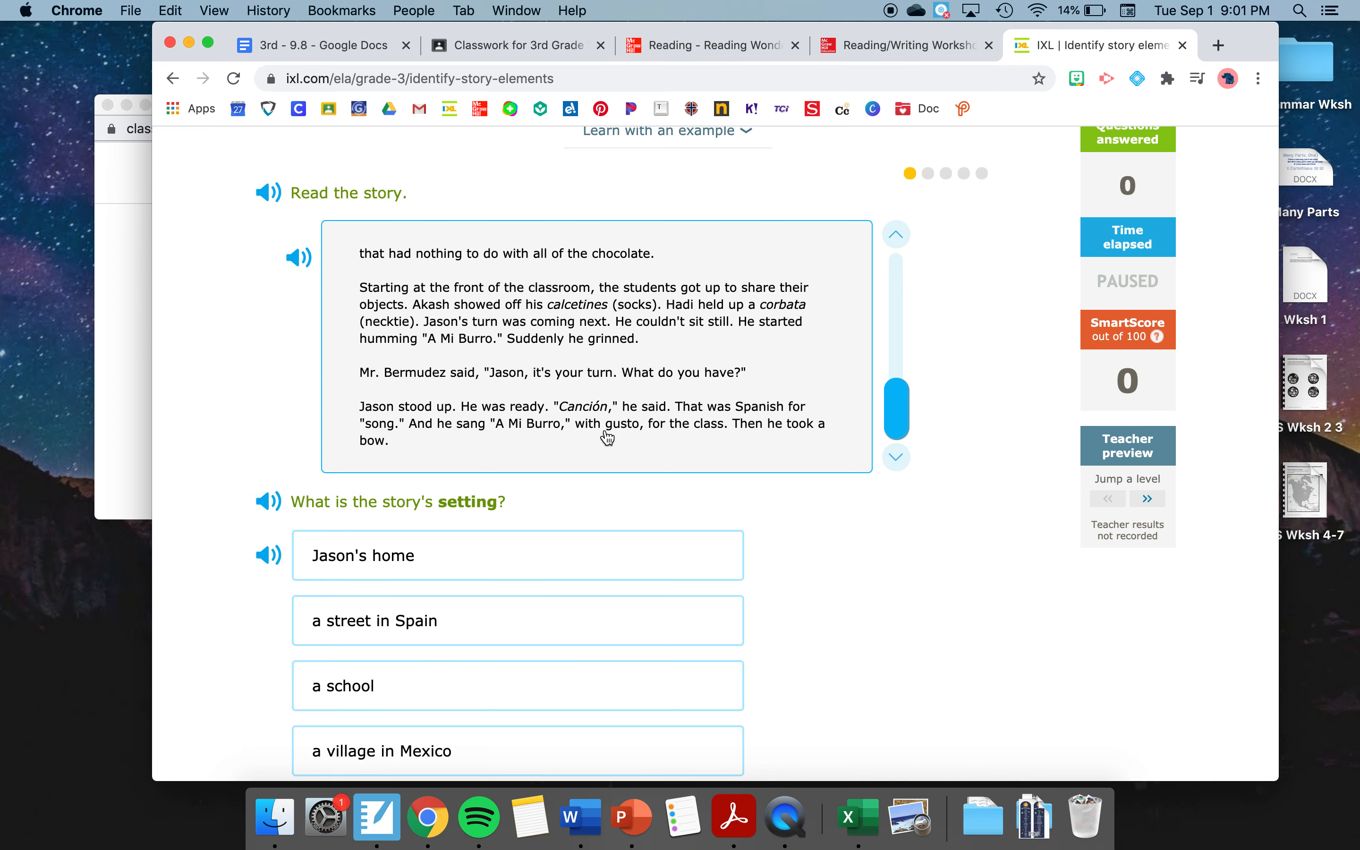
Answer 'a school' as the story's setting and submit it.
left_click(268, 502)
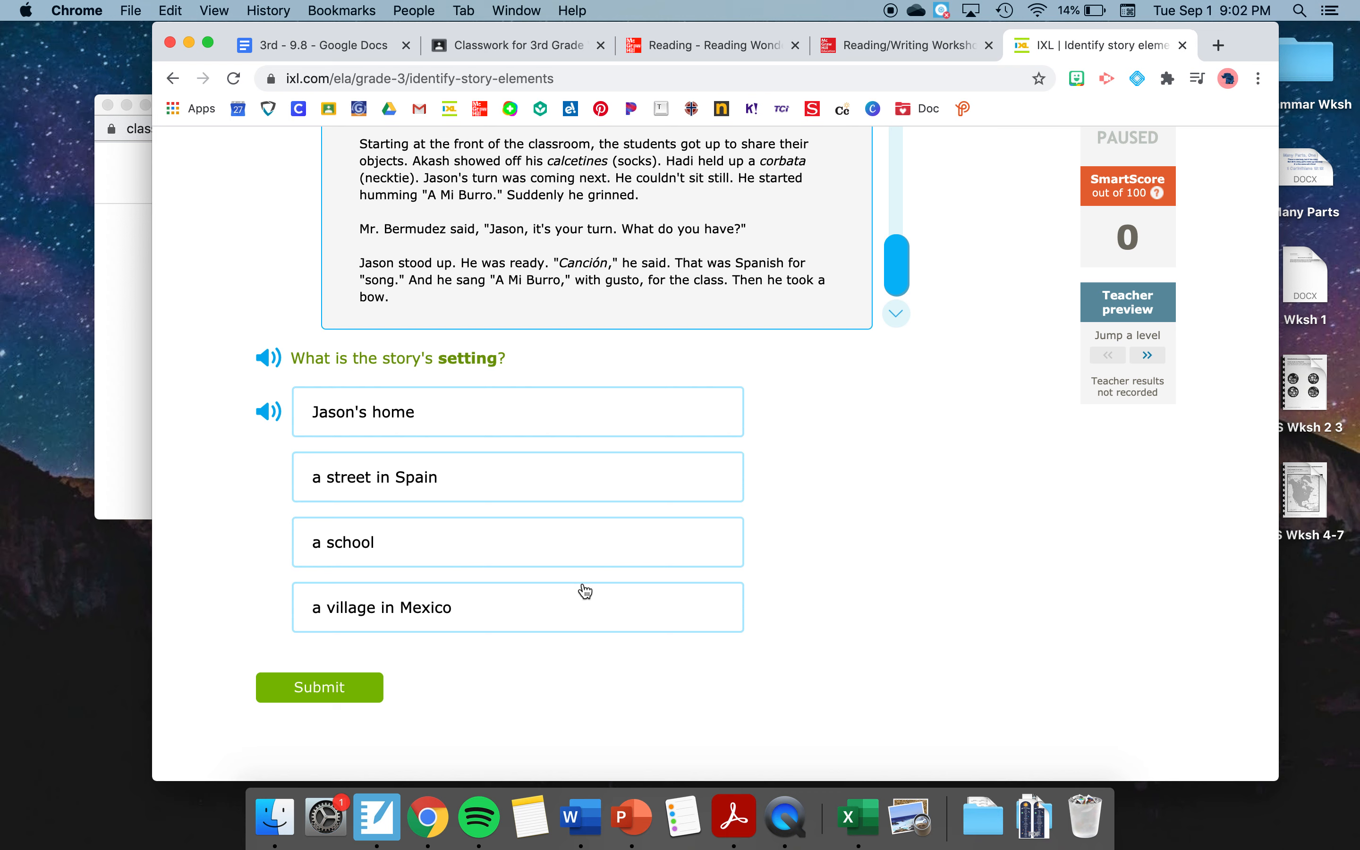
left_click(516, 607)
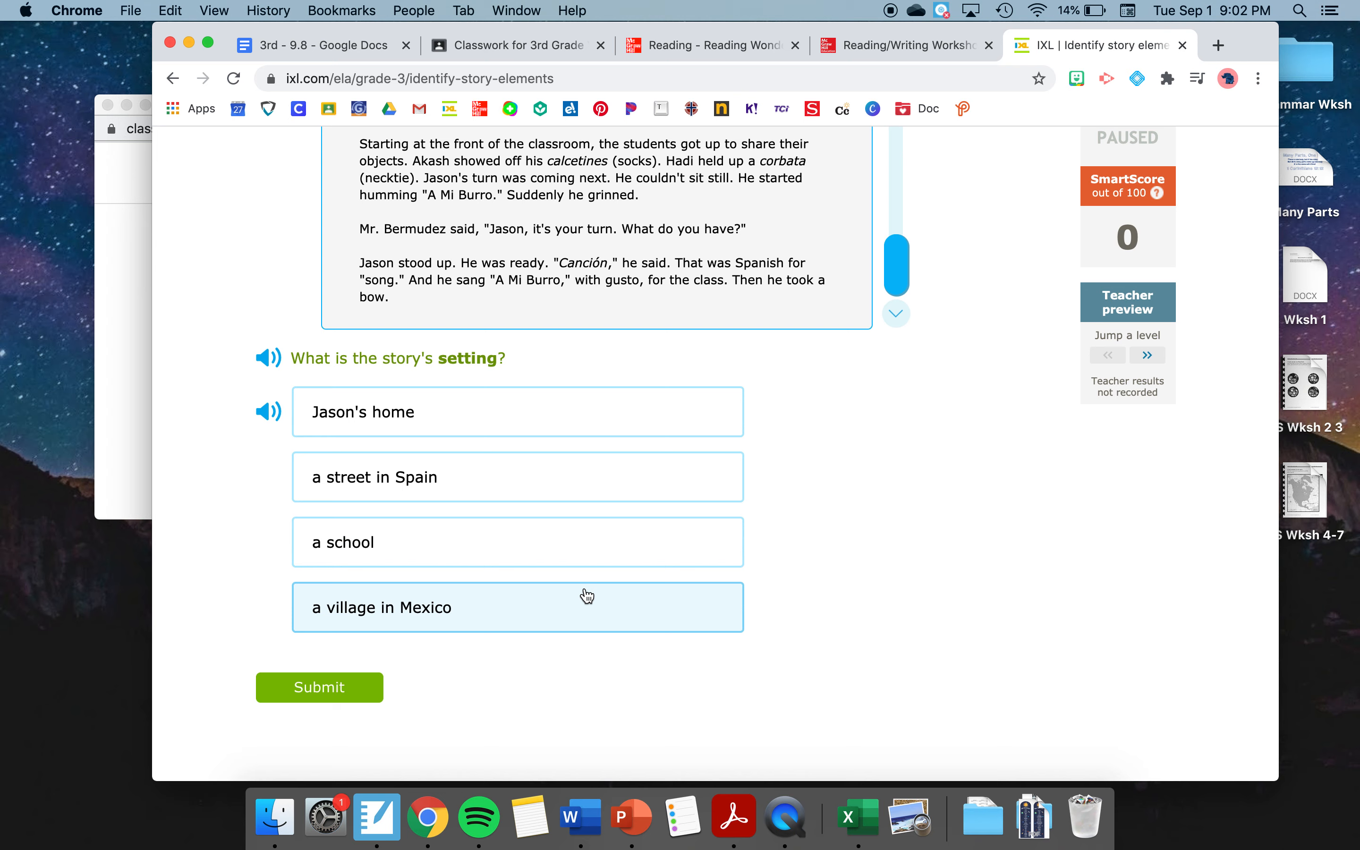
left_click(517, 542)
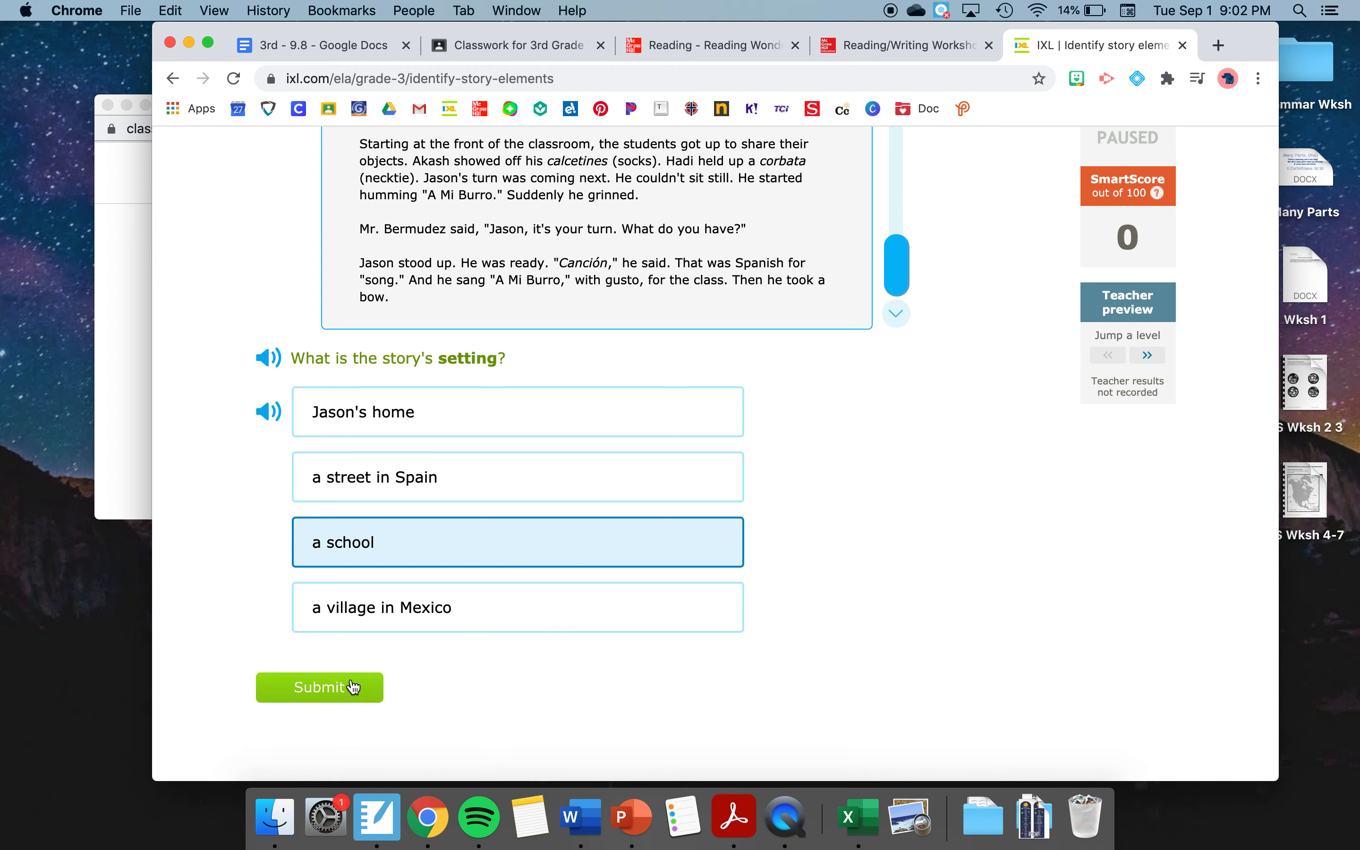
left_click(319, 686)
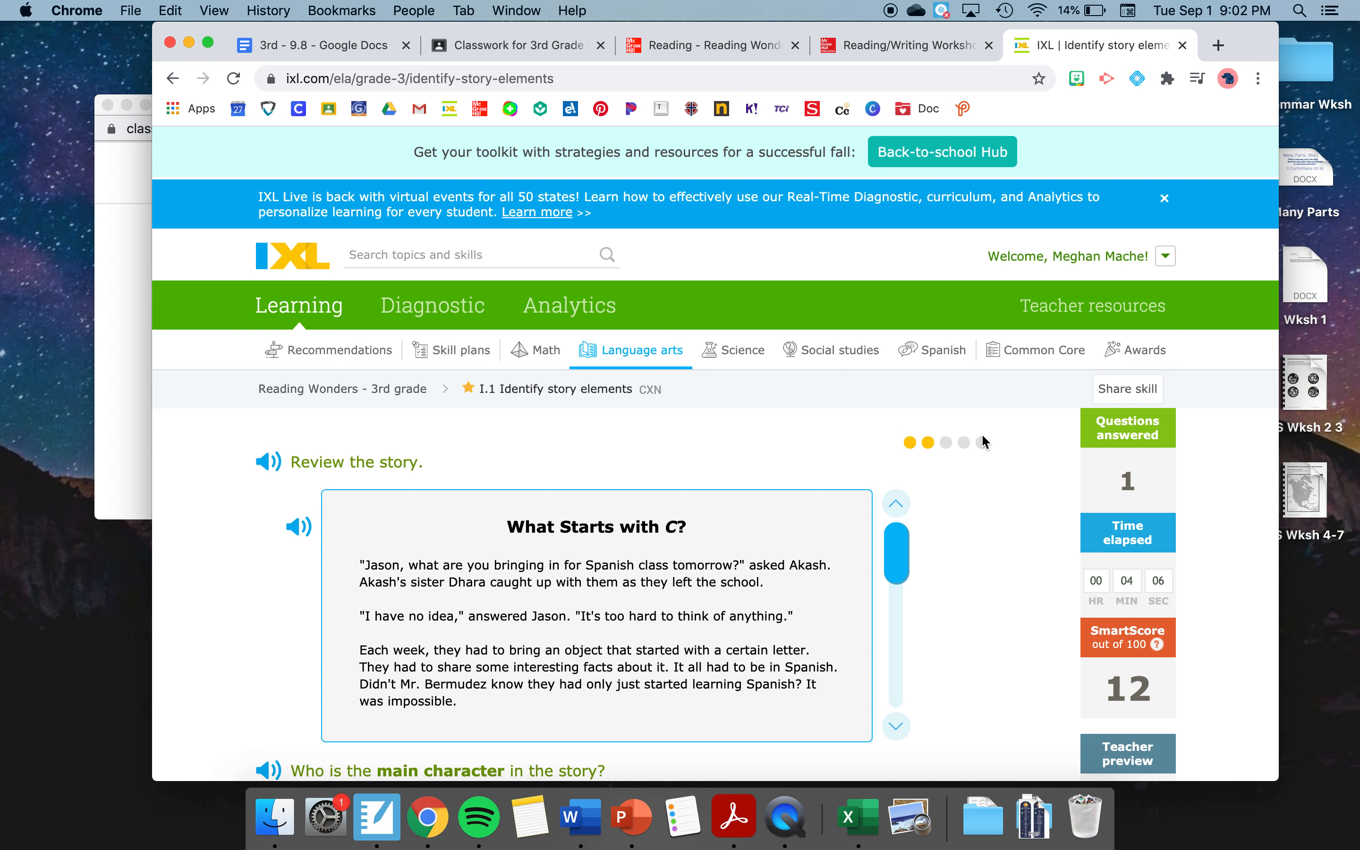
mouse_move(990, 488)
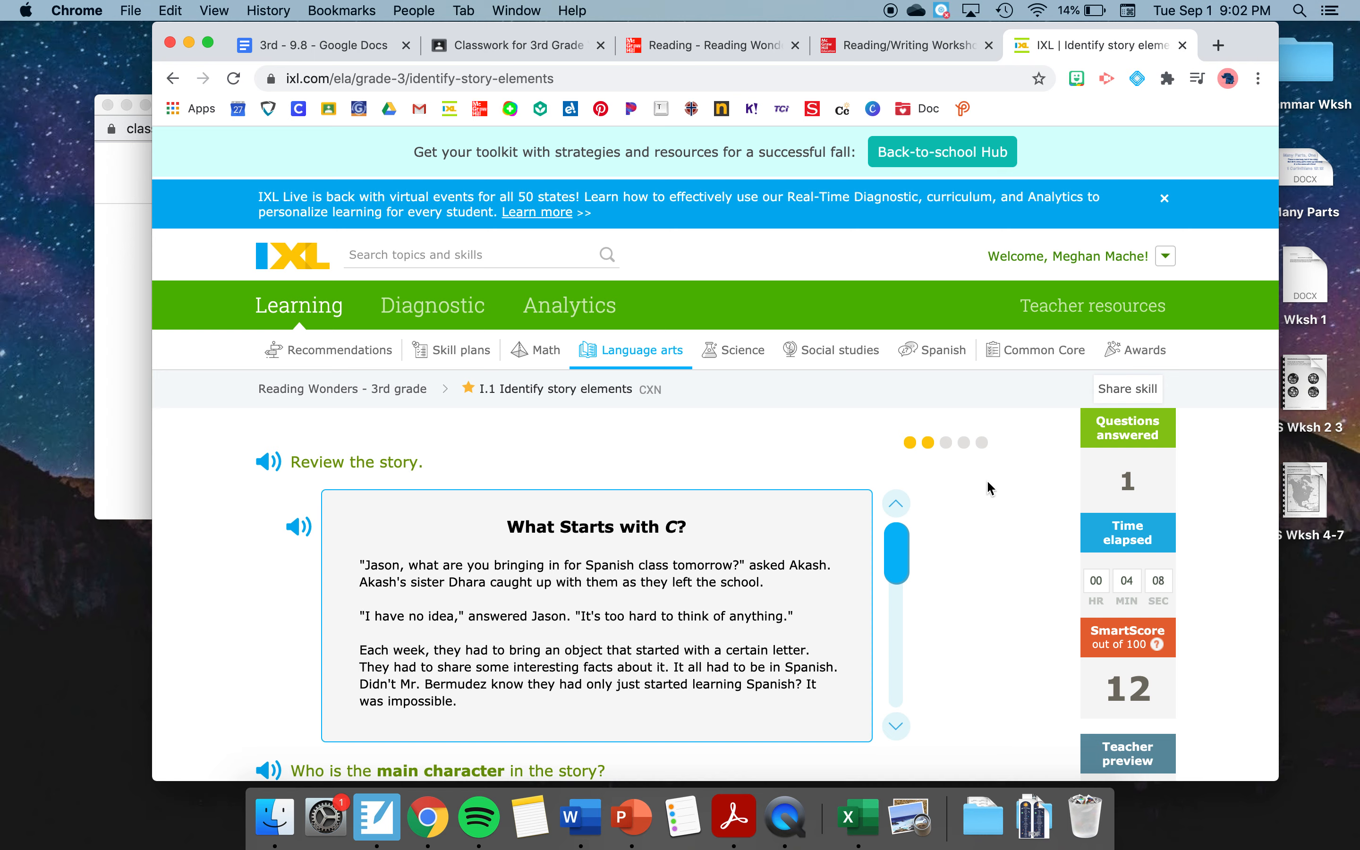
Scroll through the story box before choosing Jason as the main character.
scroll("down", 3)
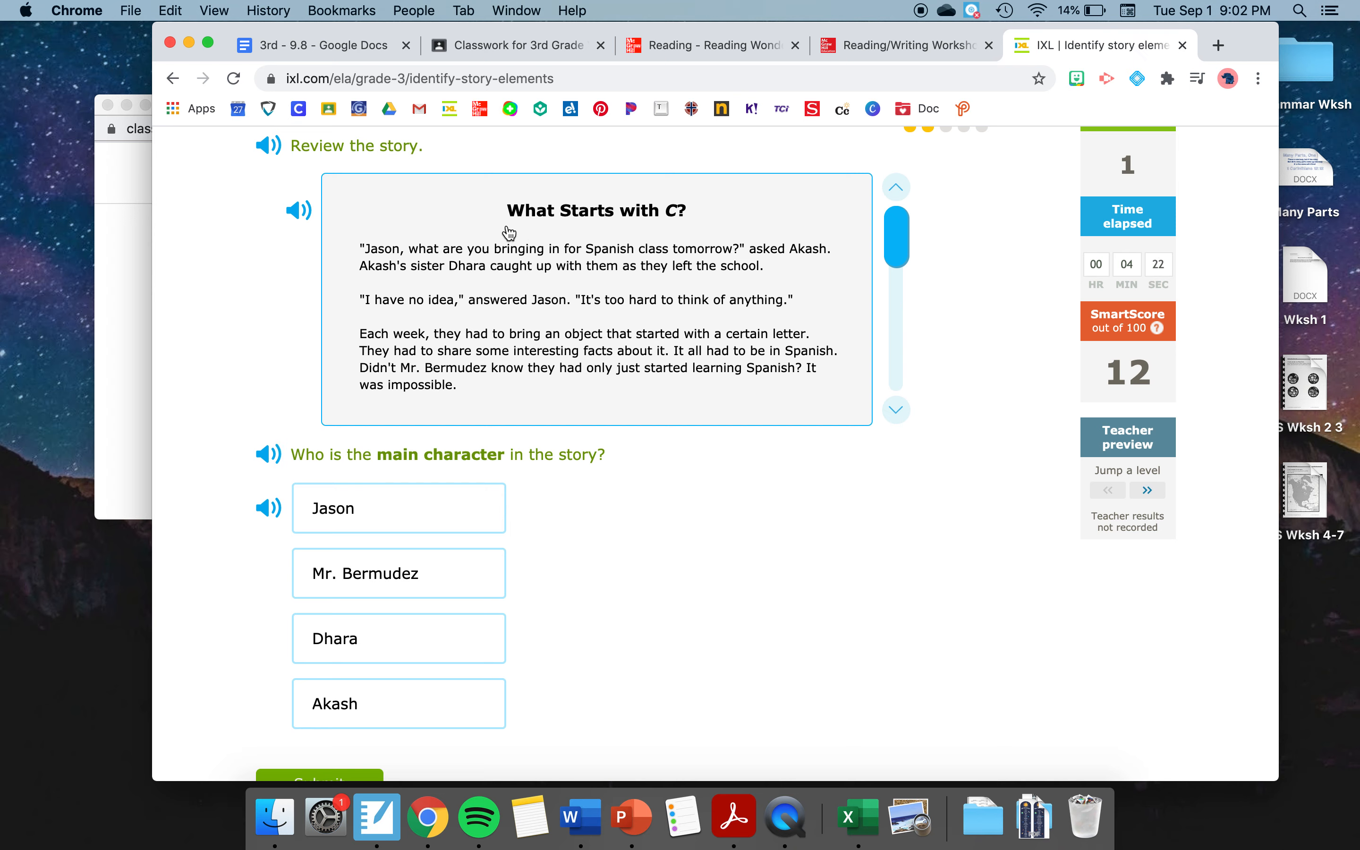
mouse_move(896, 232)
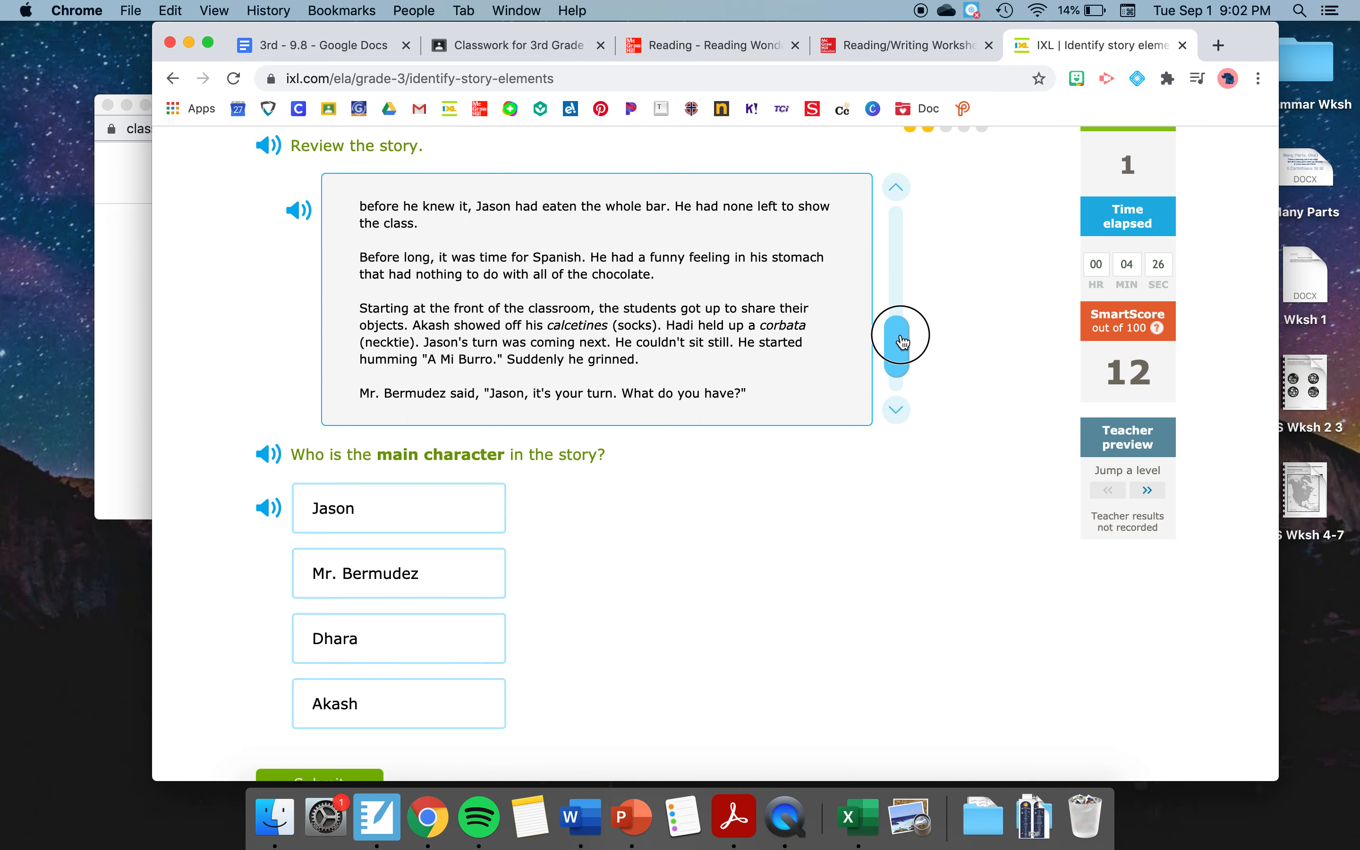
left_click_drag(899, 335, 899, 247)
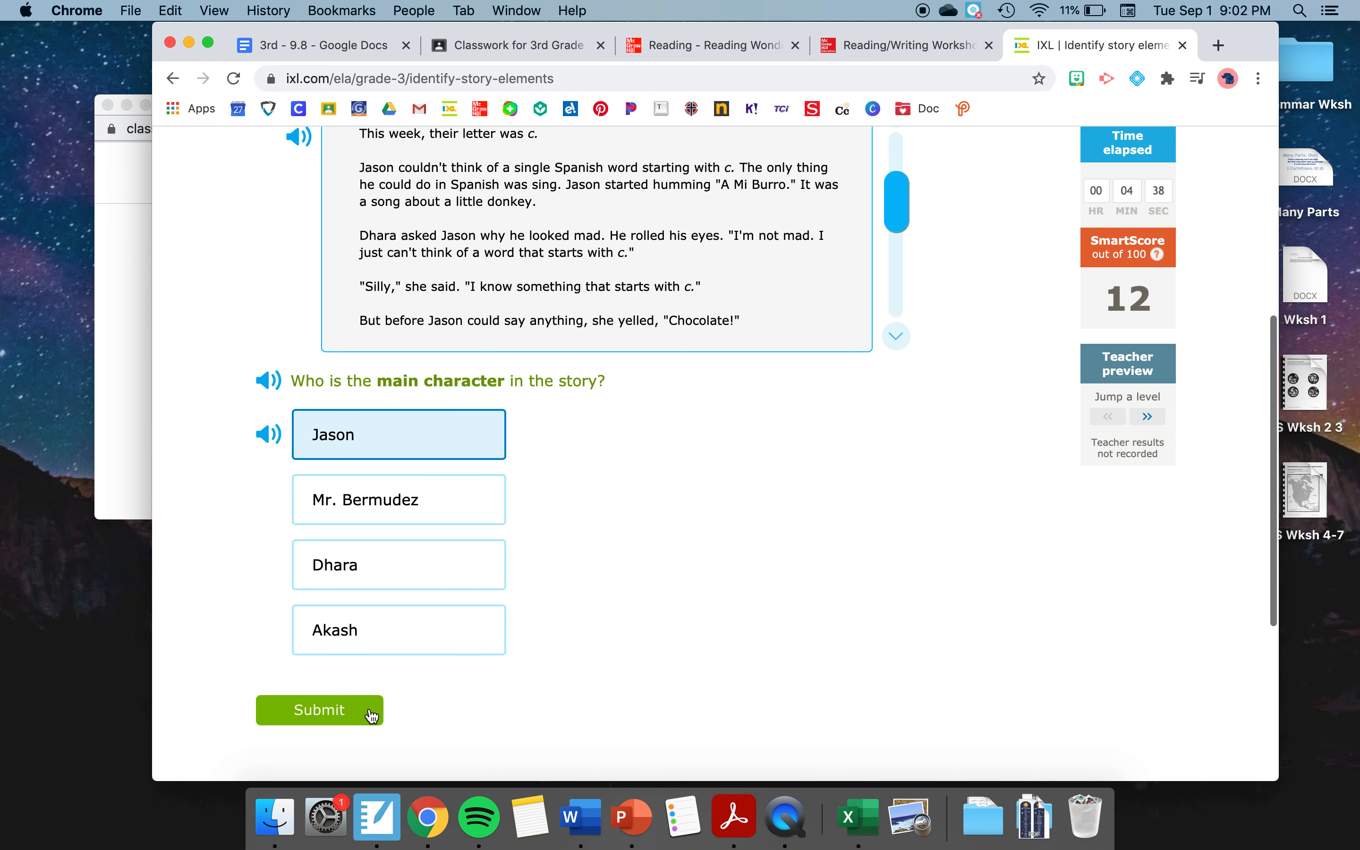
Submit Jason as the main character and reach the event-ordering question.
left_click(319, 709)
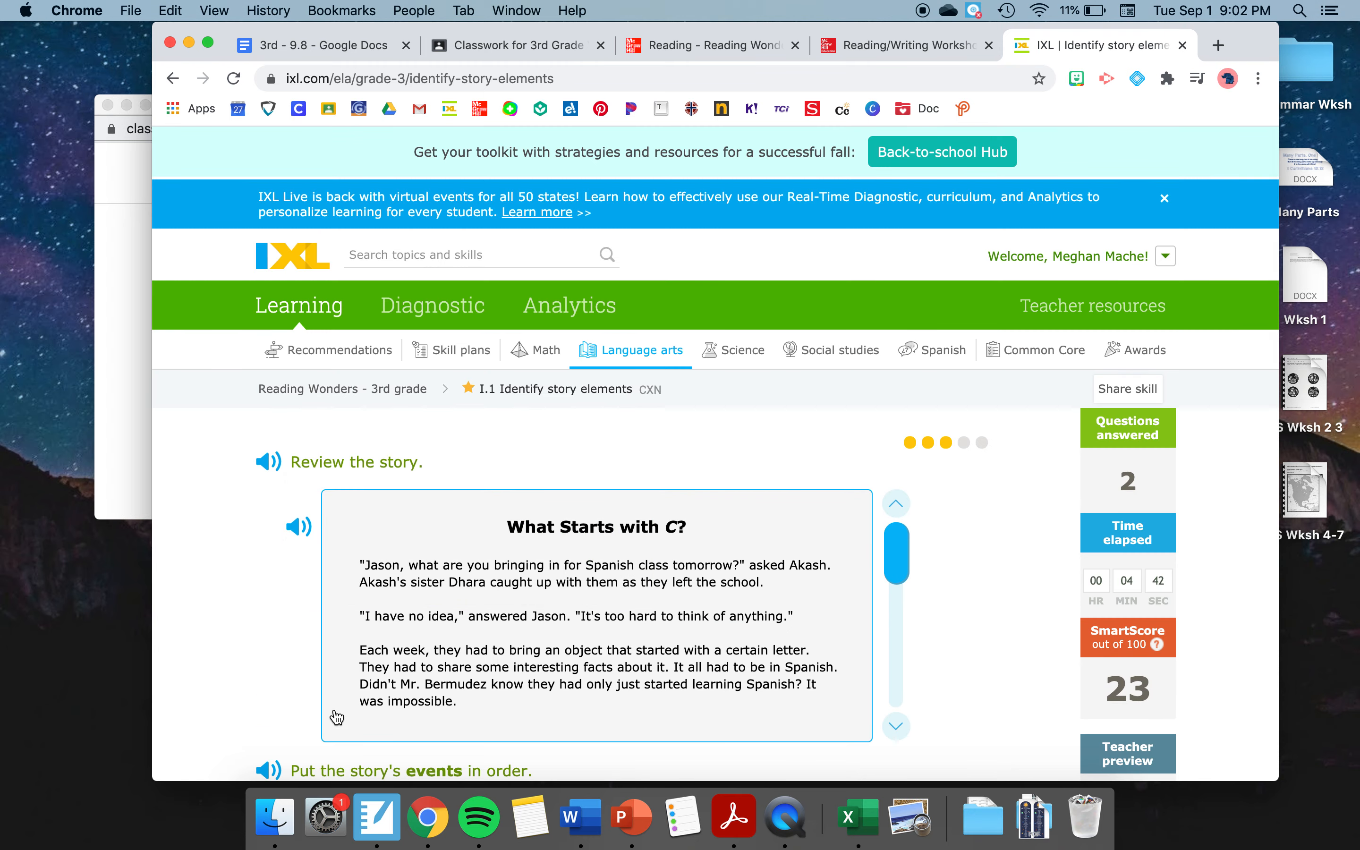
scroll("down", 3)
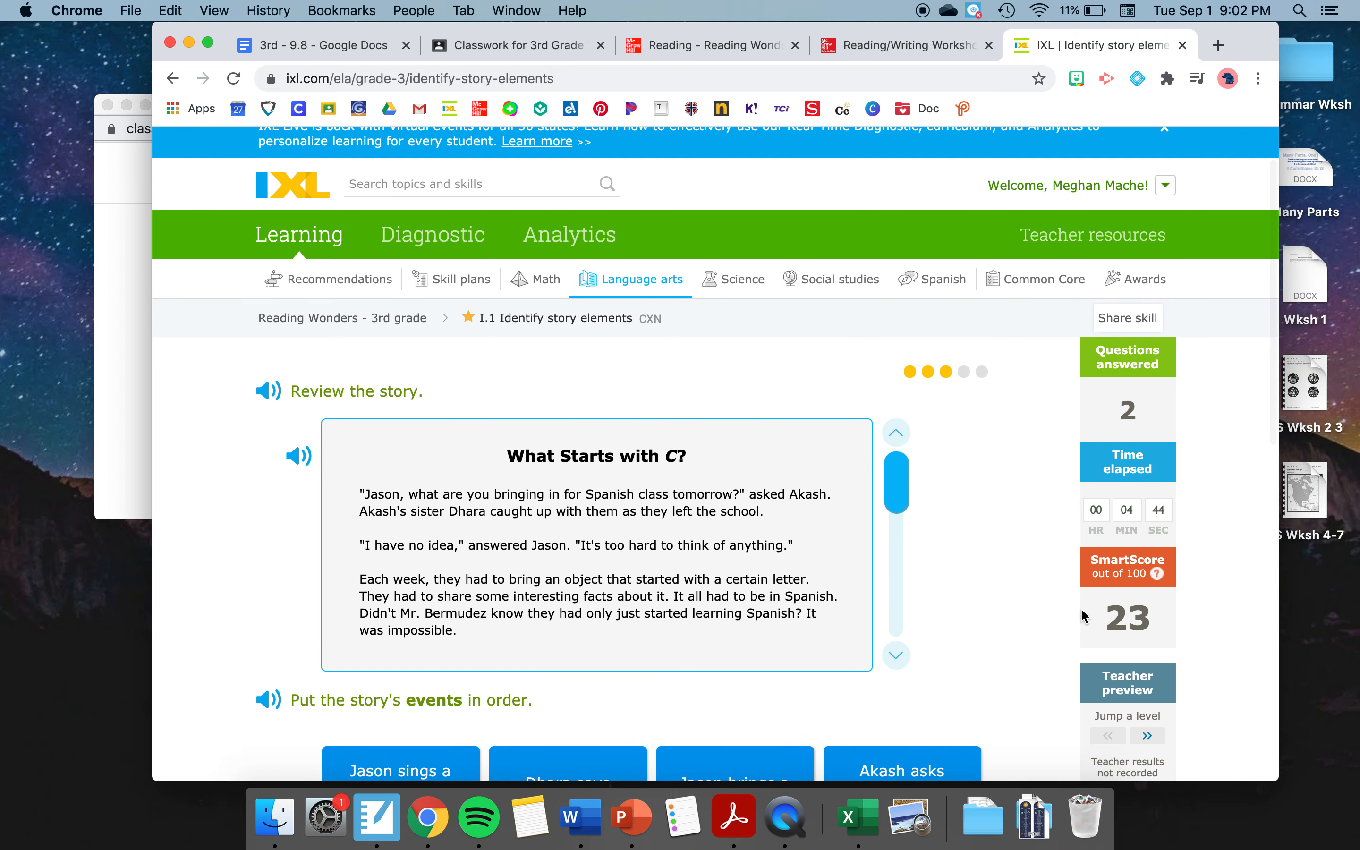
mouse_move(1126, 529)
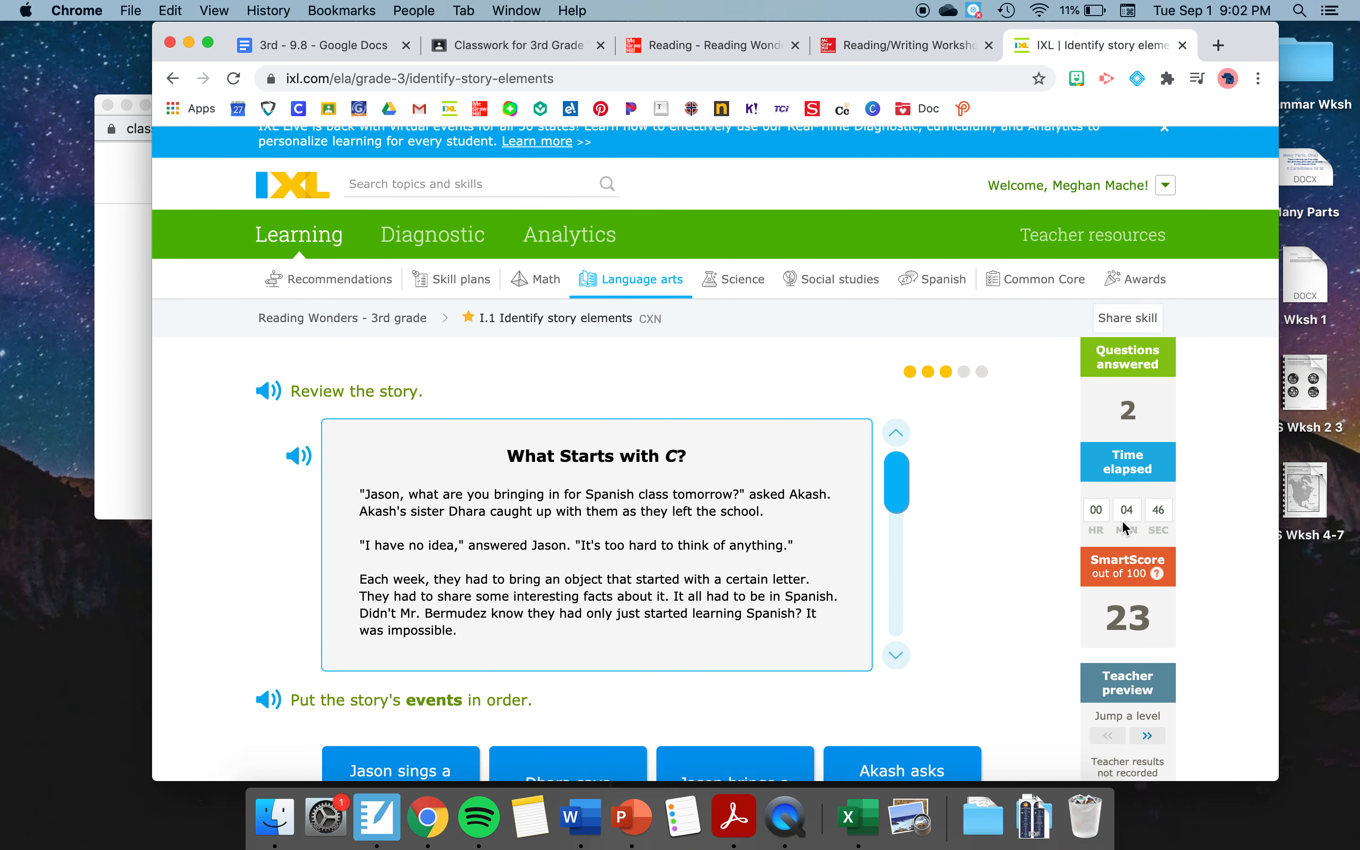